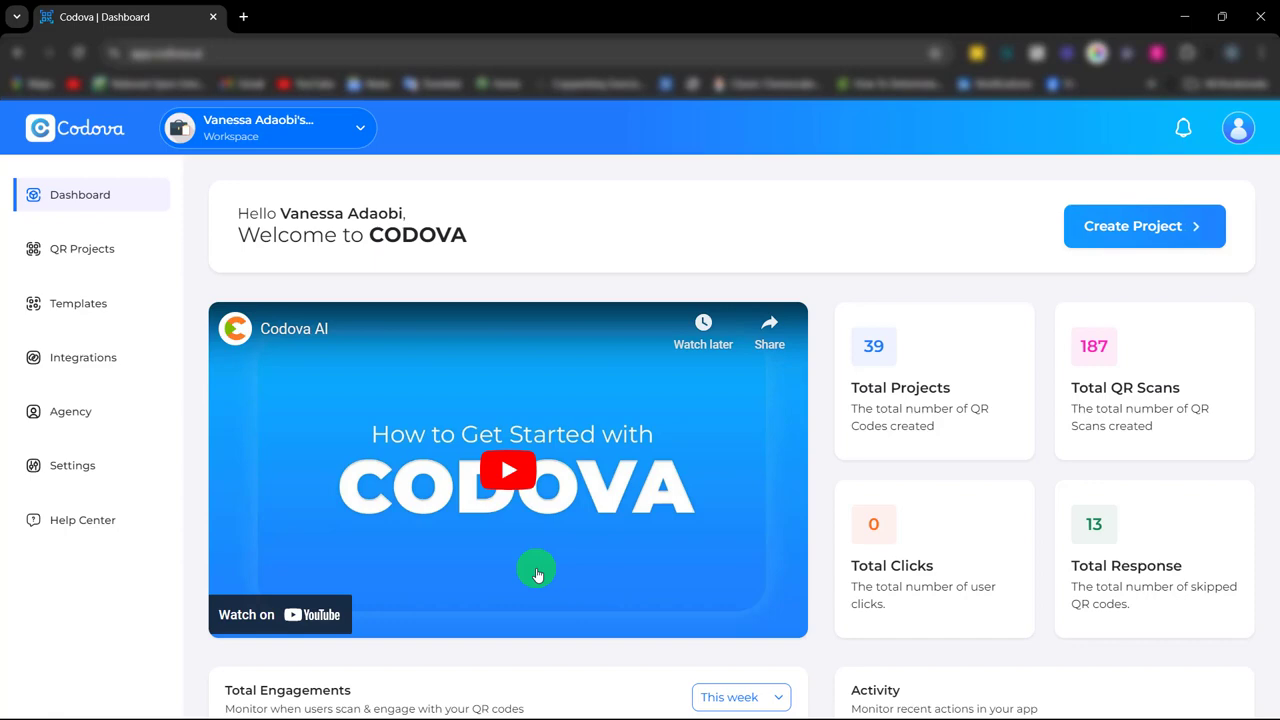
mouse_move(637, 609)
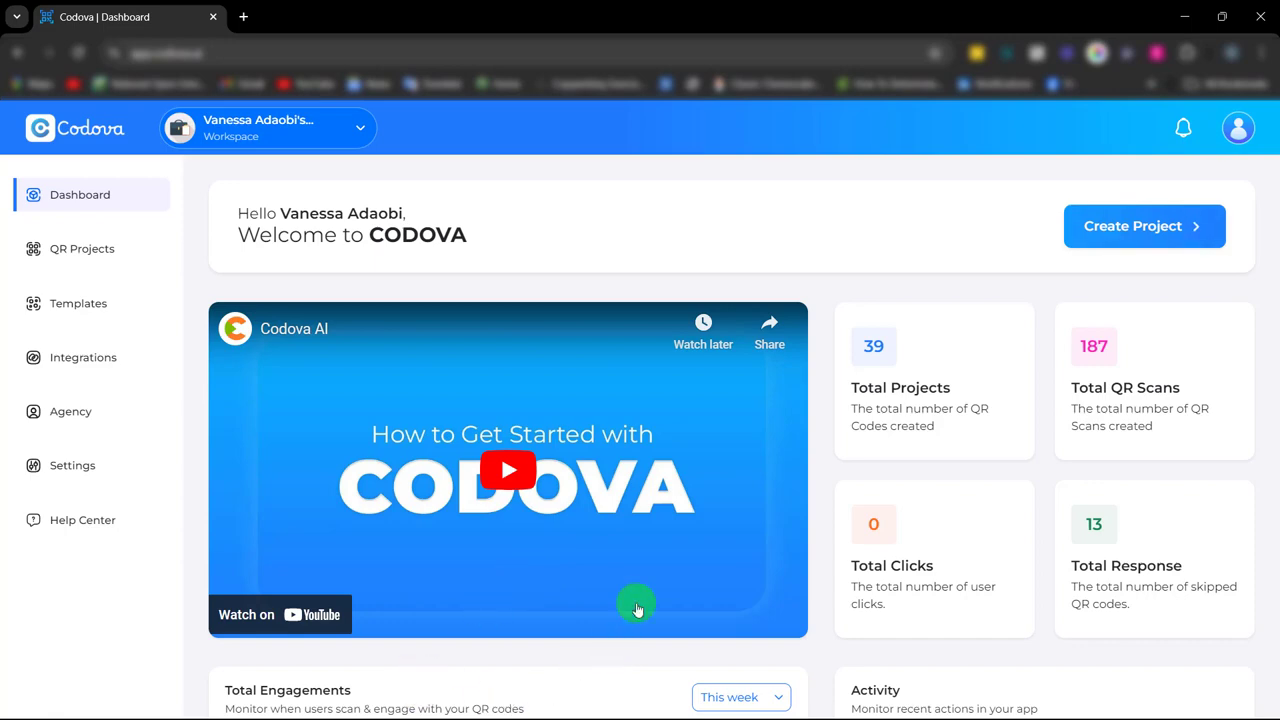
Create a new QR project titled 'Test'.
click(1143, 225)
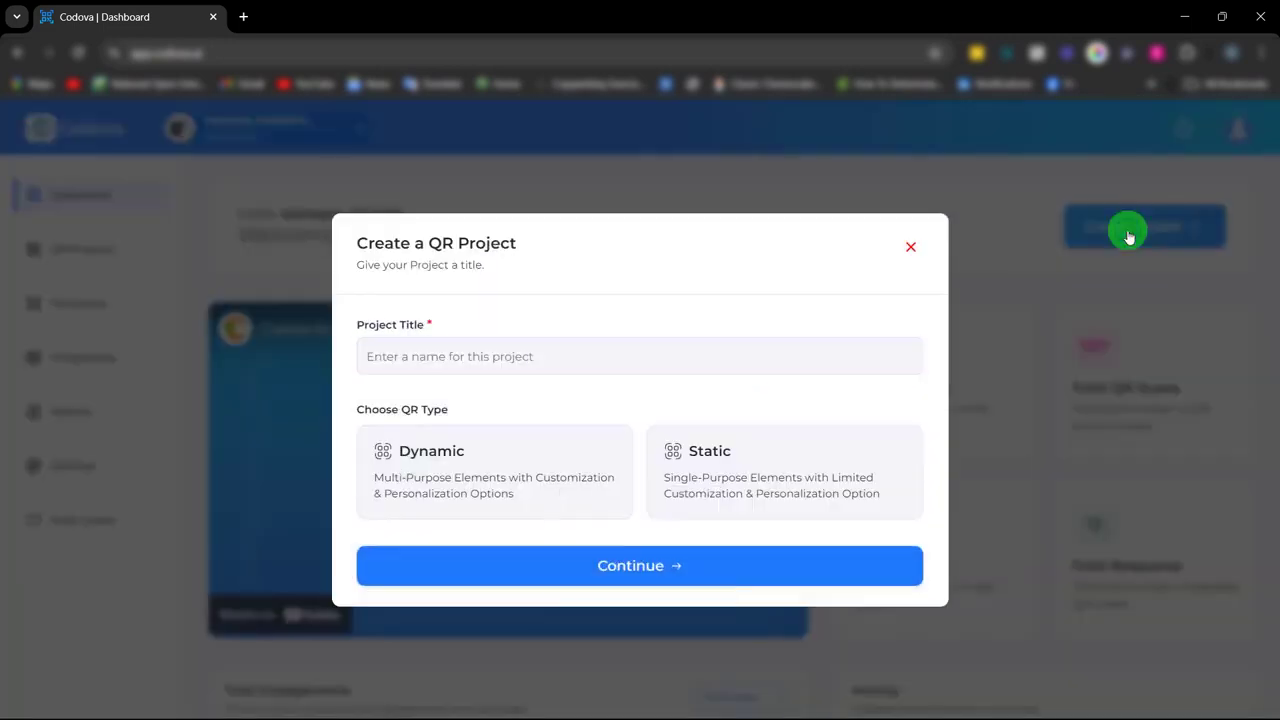
text(Test)
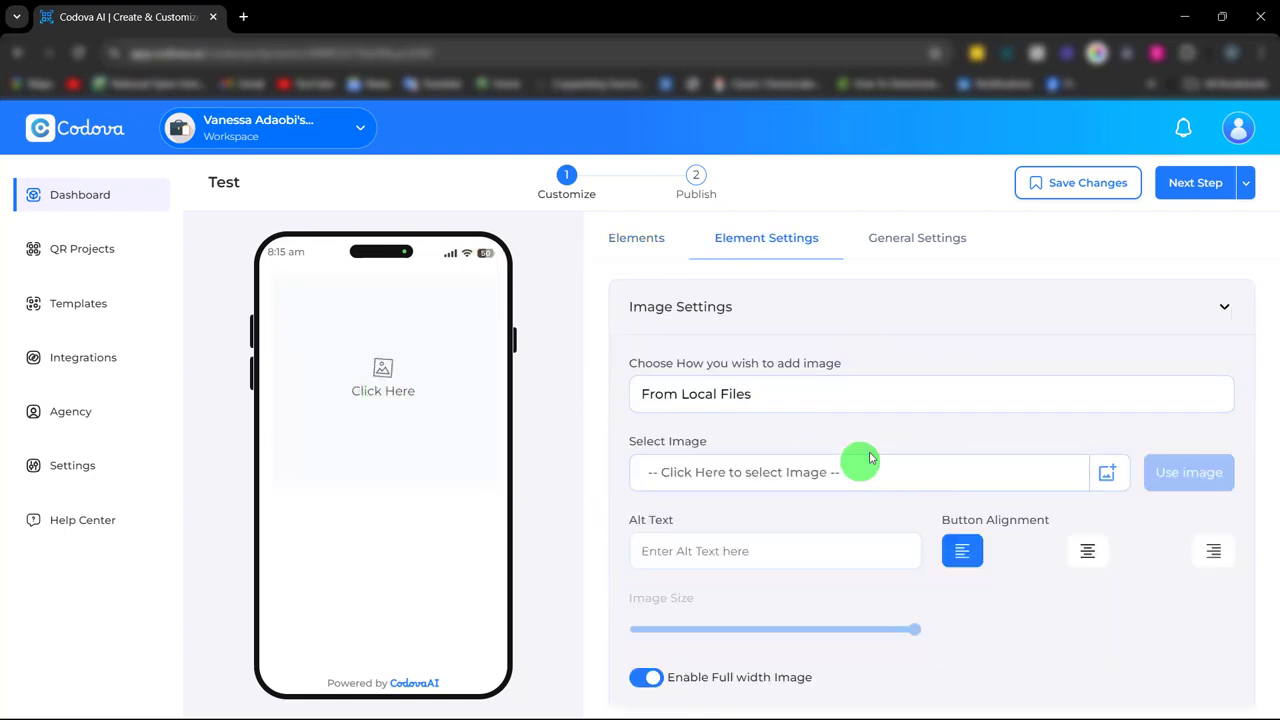
Upload the Restaurant picture from local files as the page's top image.
click(930, 393)
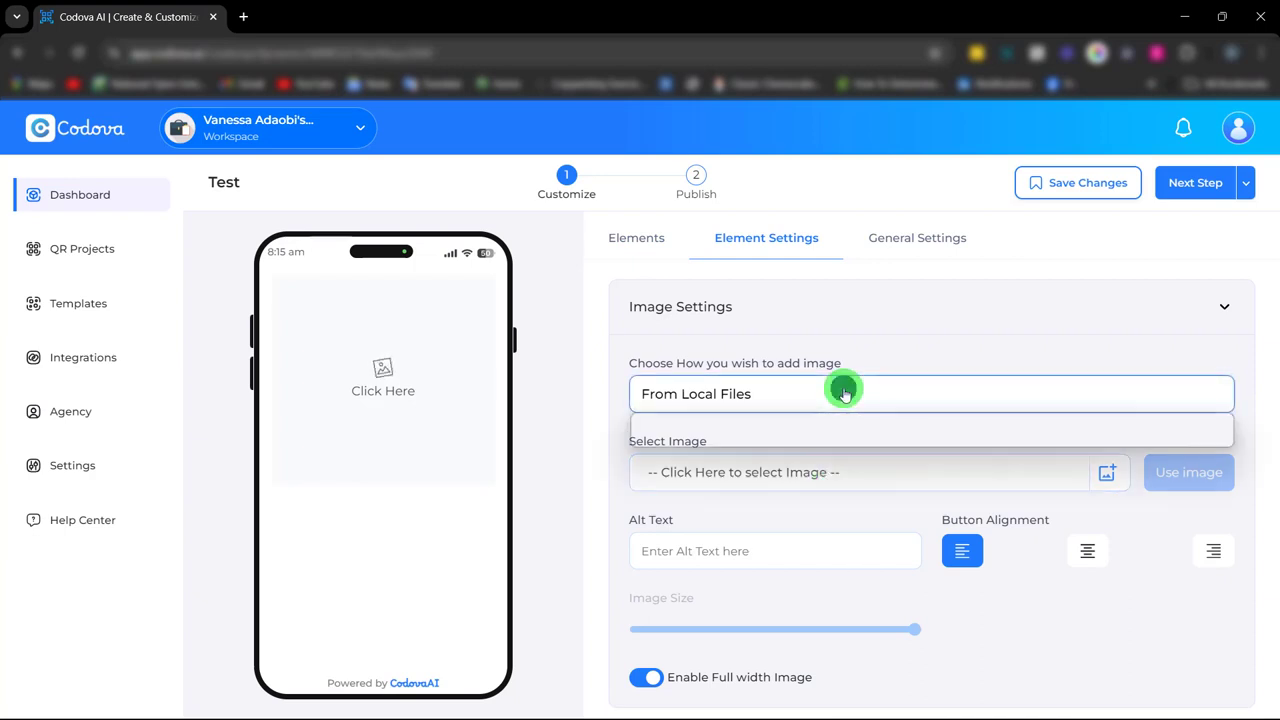
click(843, 393)
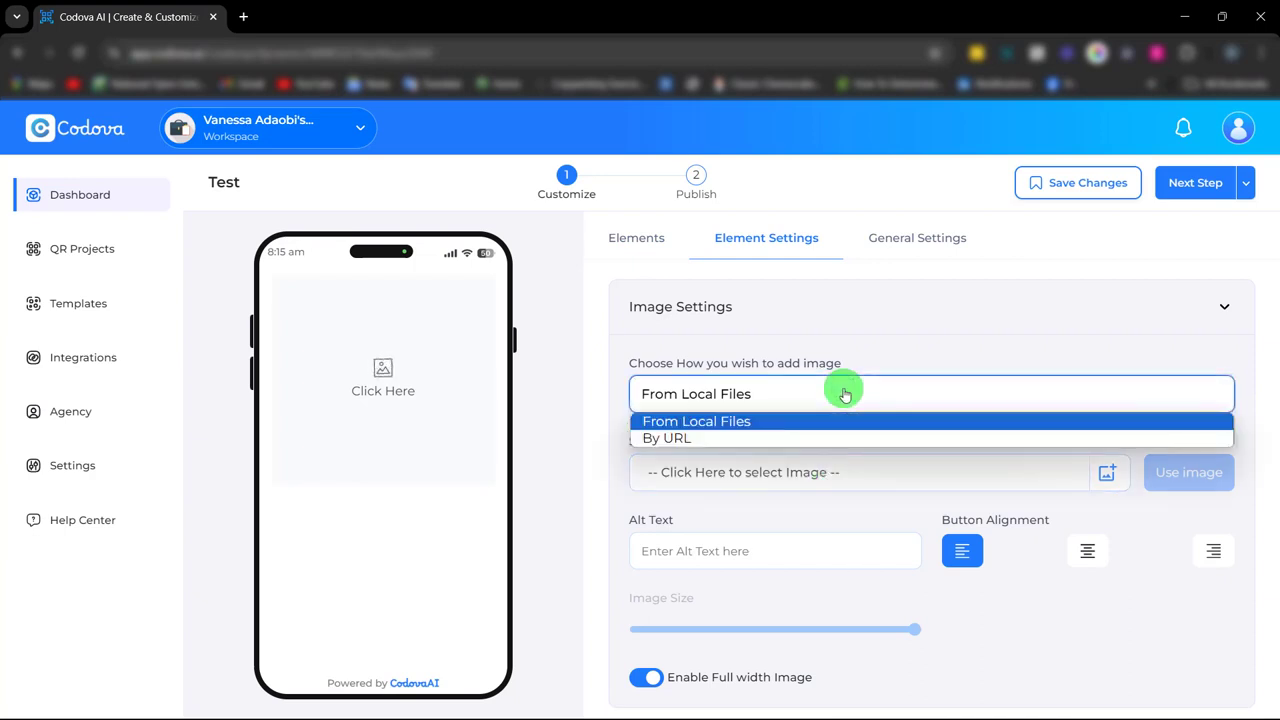
mouse_move(802, 418)
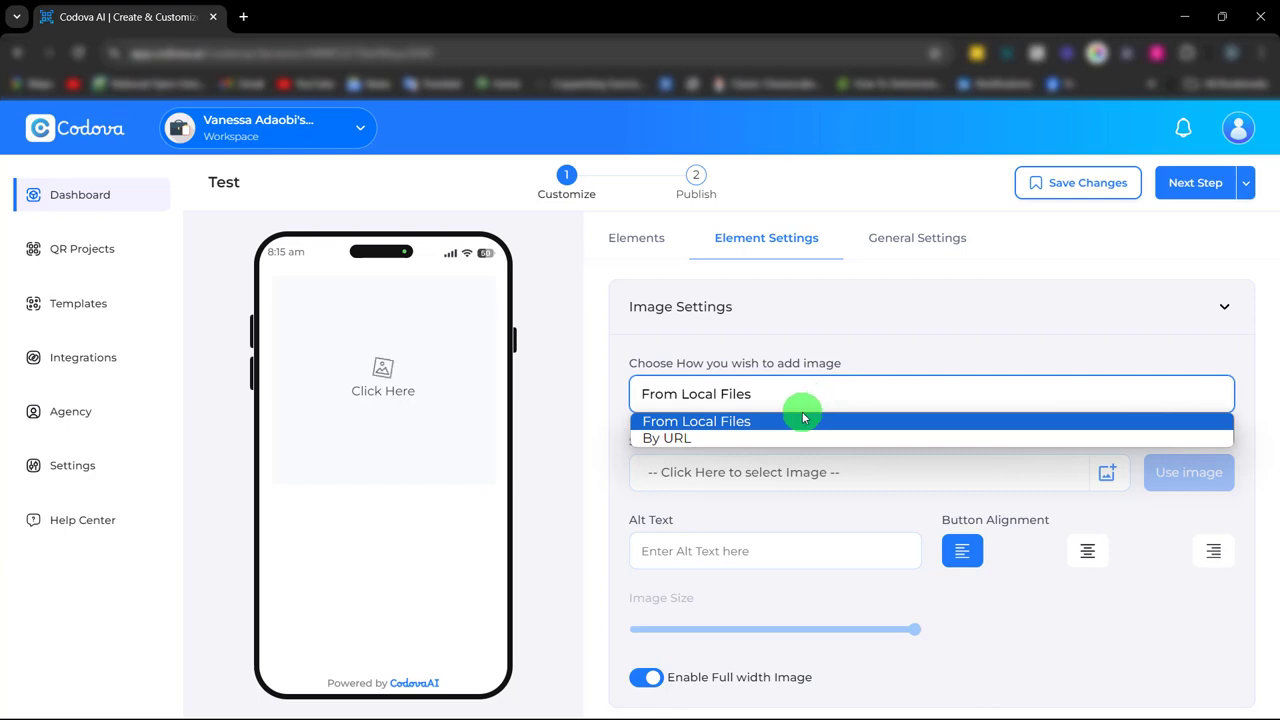
mouse_move(760, 438)
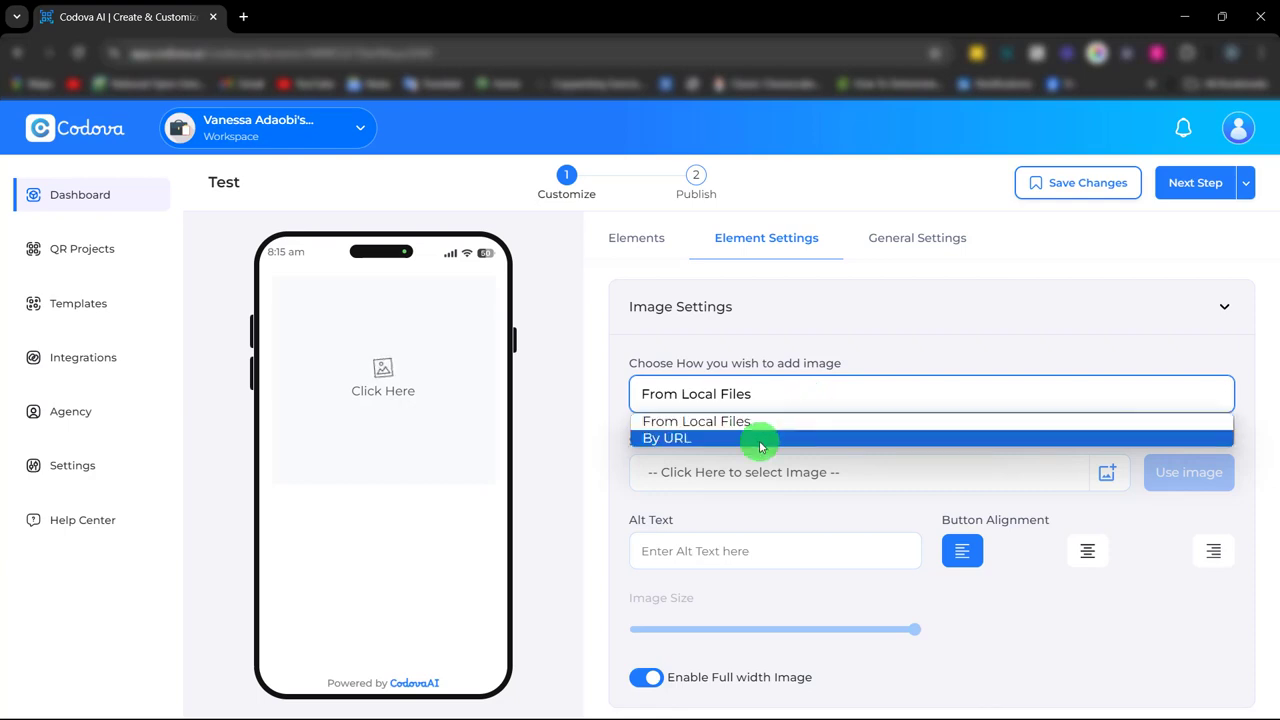
click(695, 421)
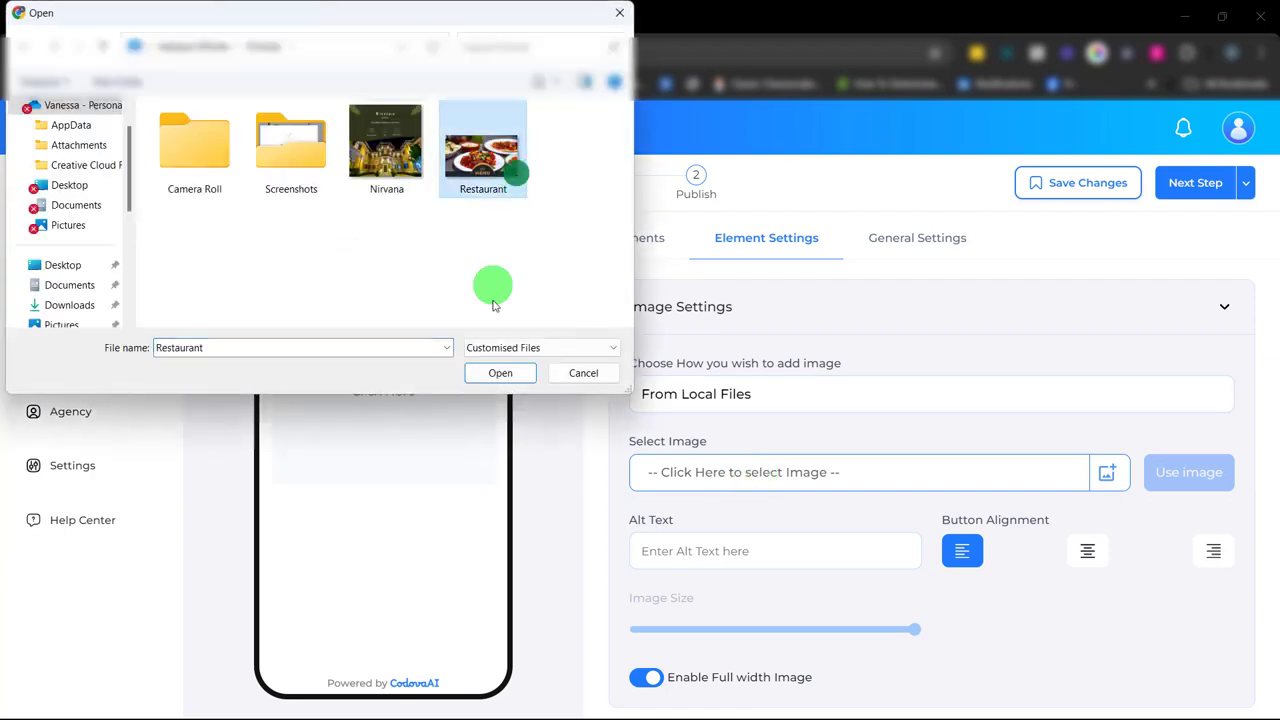
click(500, 372)
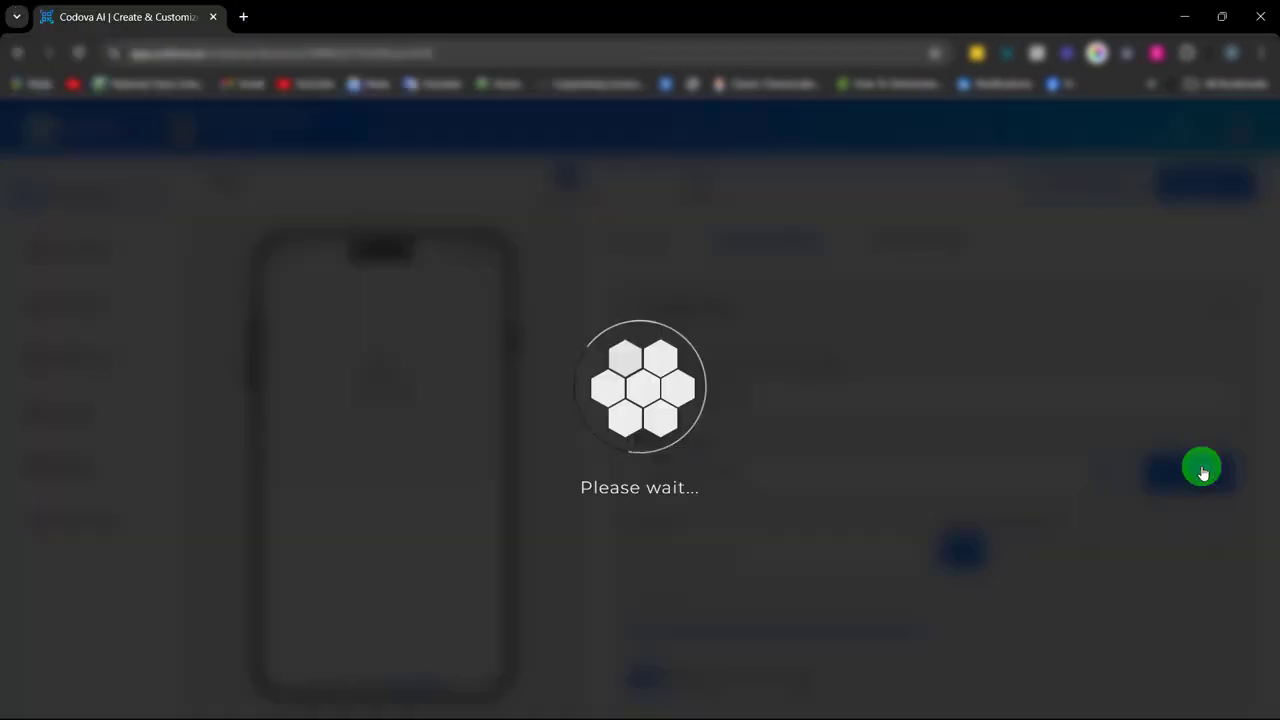
click(1188, 472)
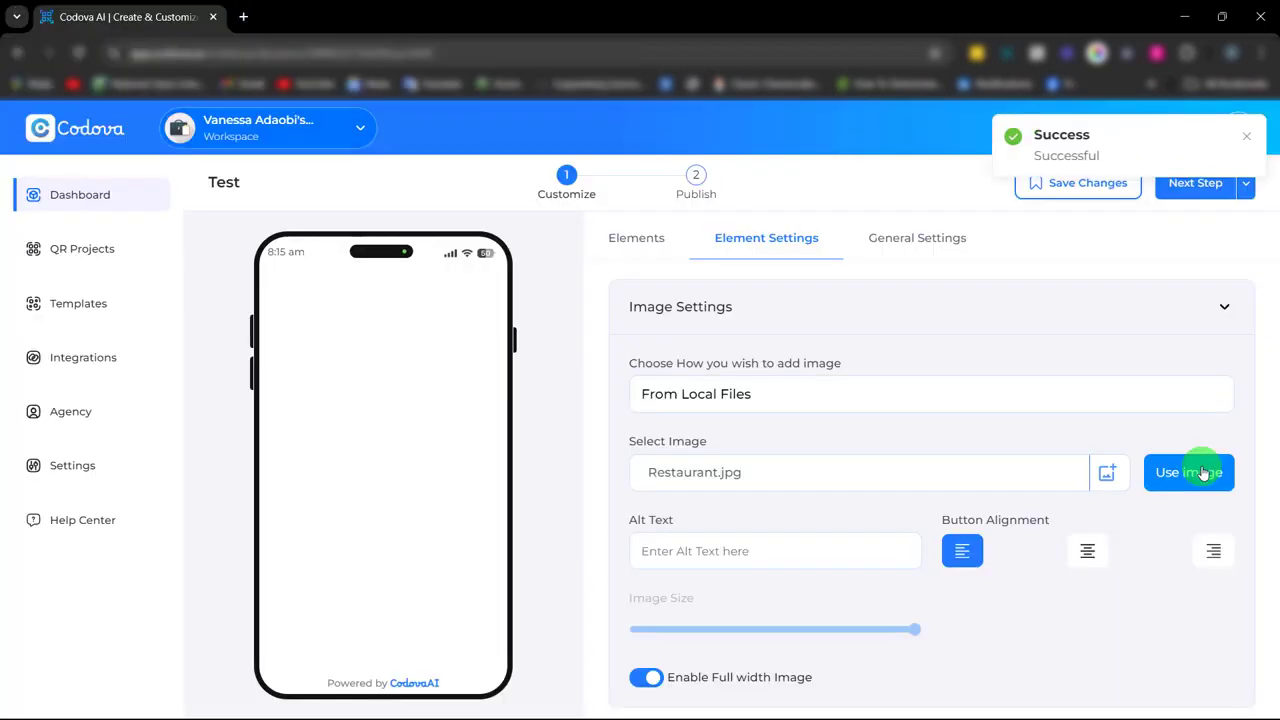
click(1188, 472)
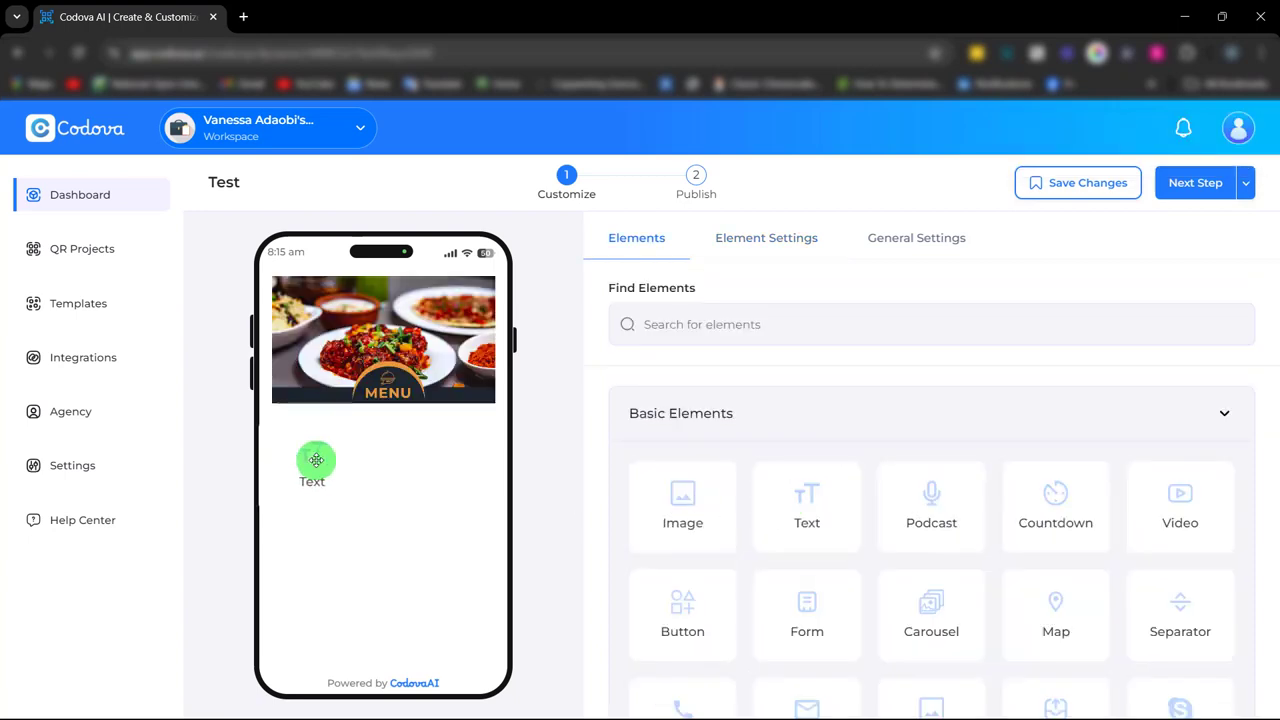
Add 'This is an amazing feature' text under the photo in Arial Black, coloured yellow.
click(316, 461)
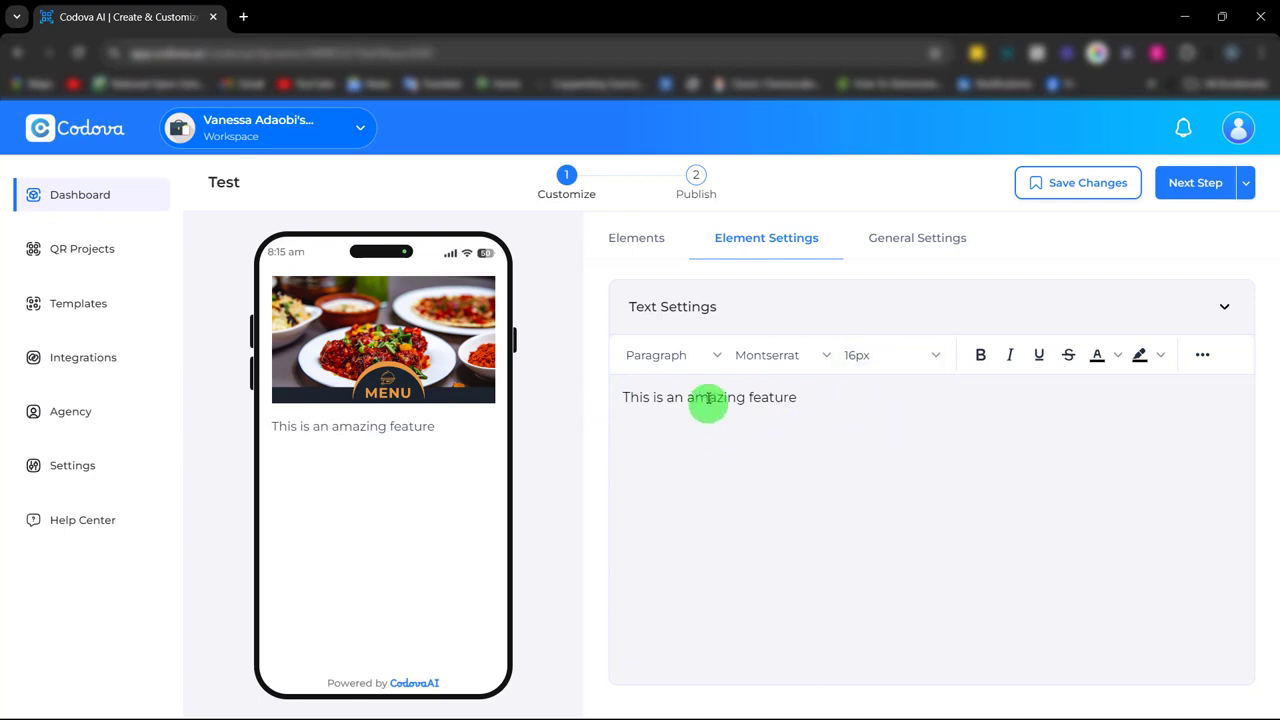
click(672, 354)
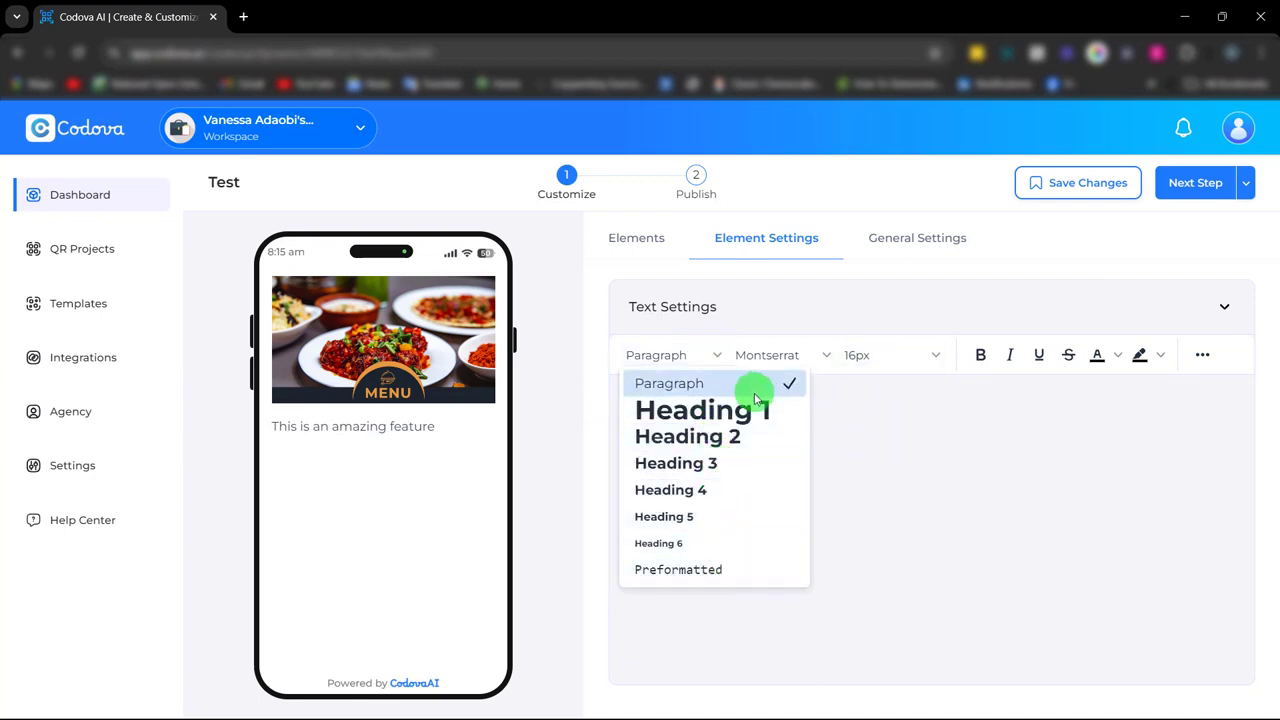
mouse_move(783, 365)
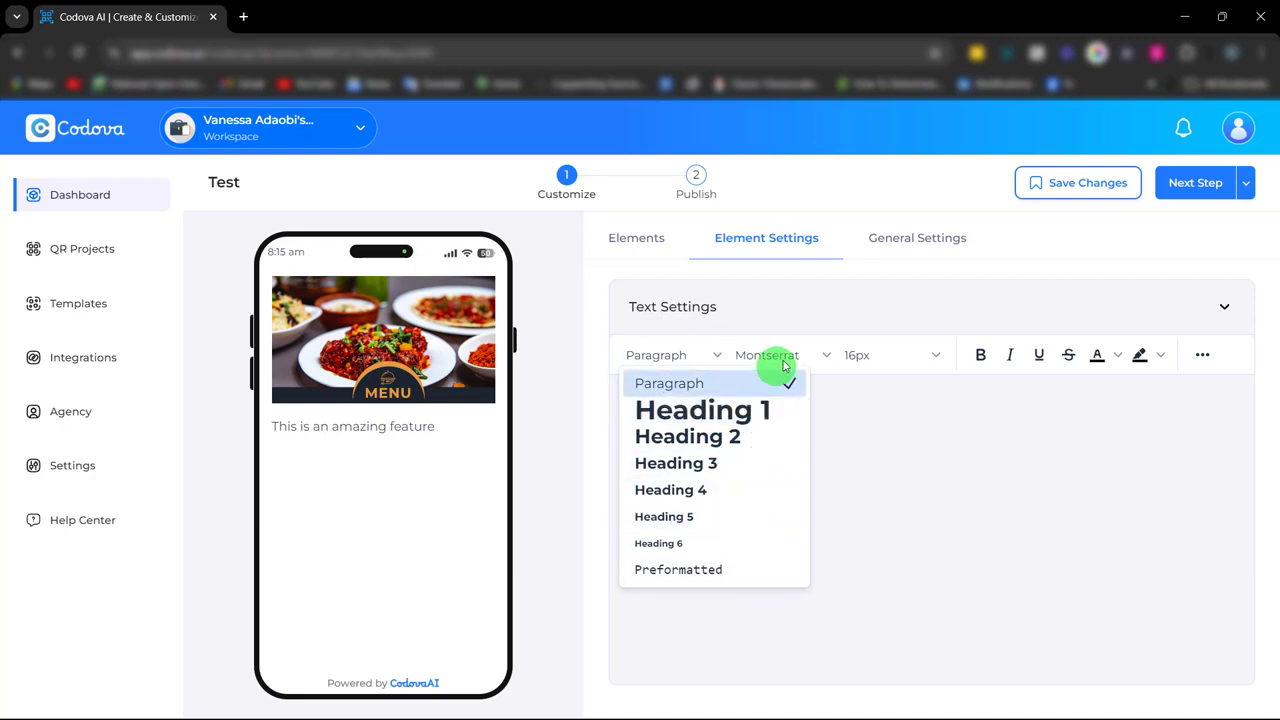
click(780, 355)
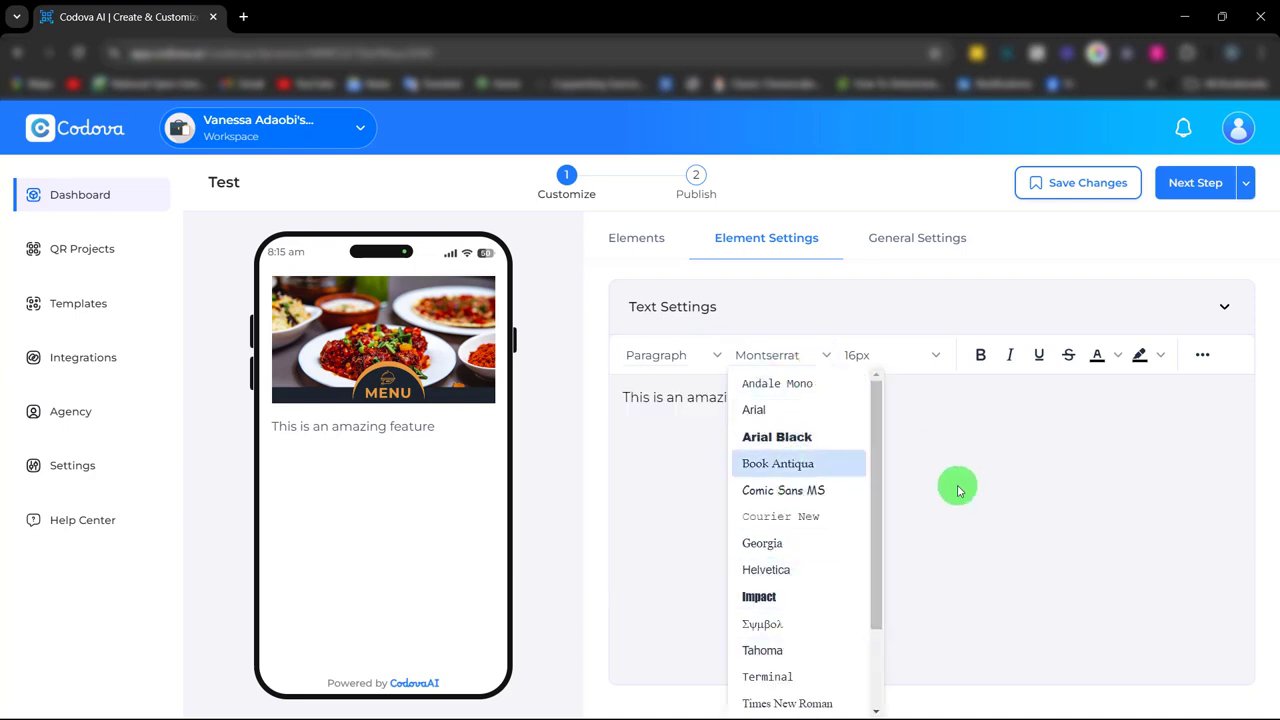
click(777, 436)
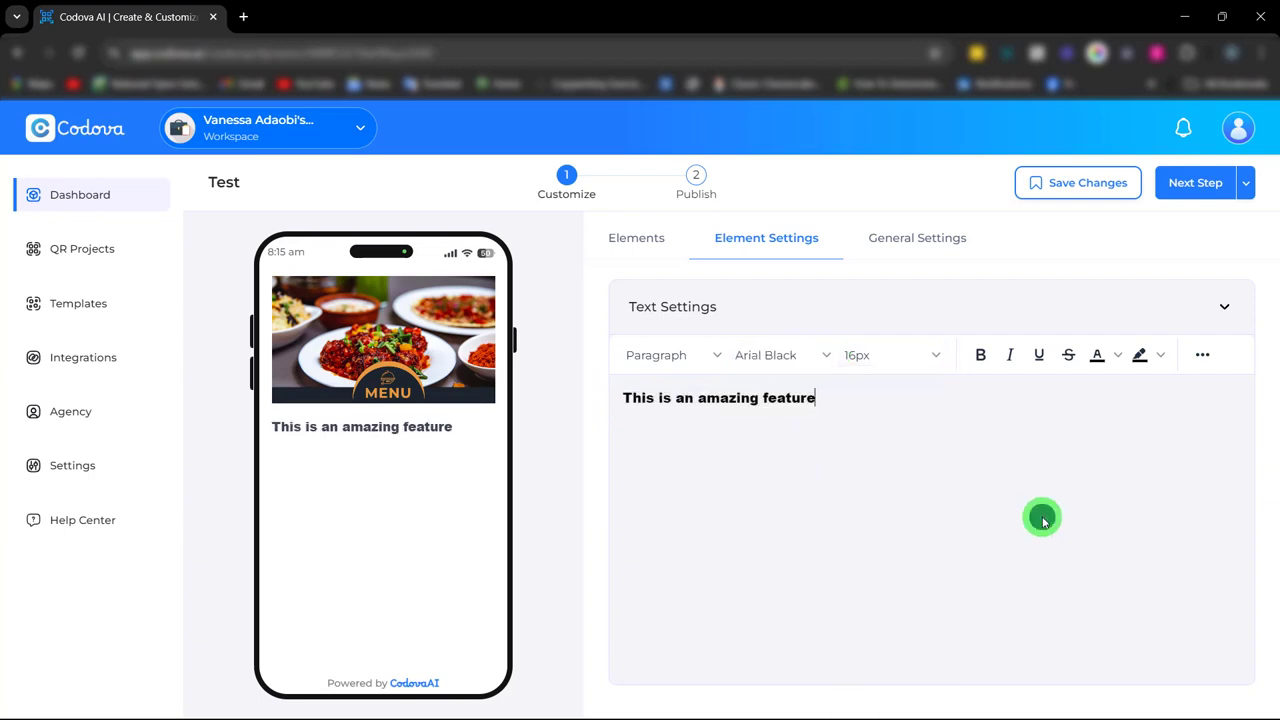
mouse_move(1038, 355)
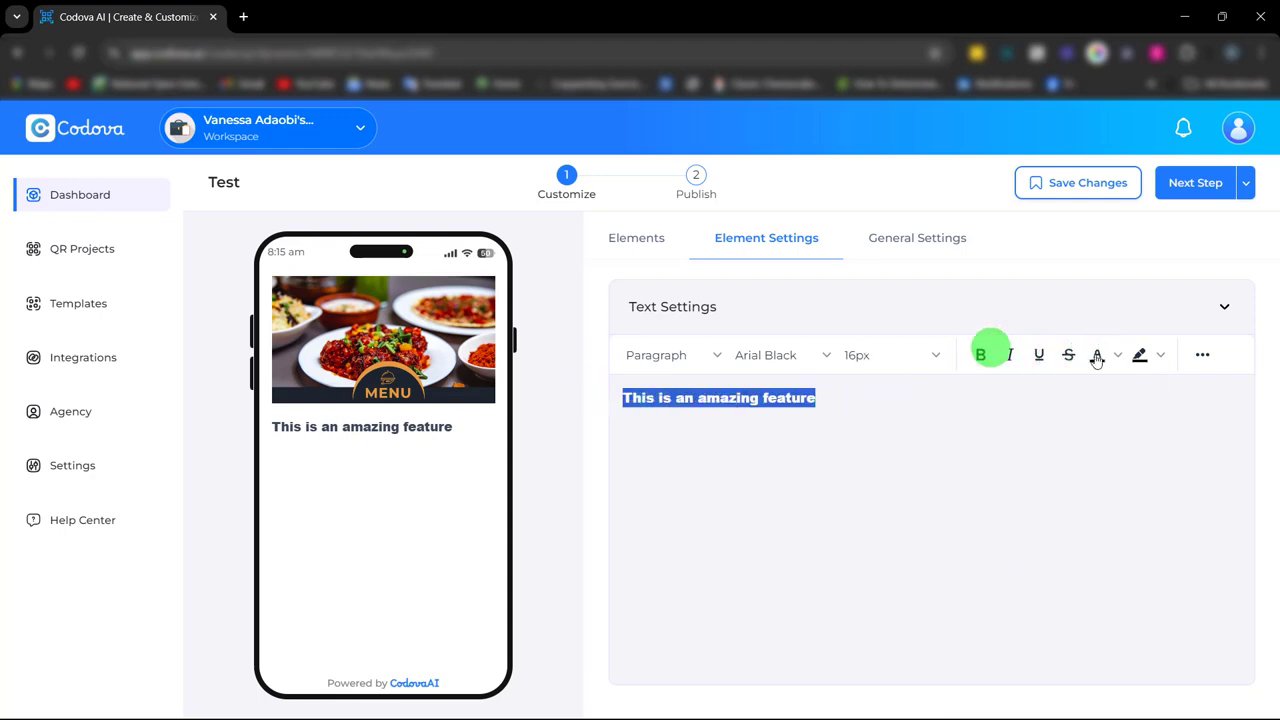
click(1096, 354)
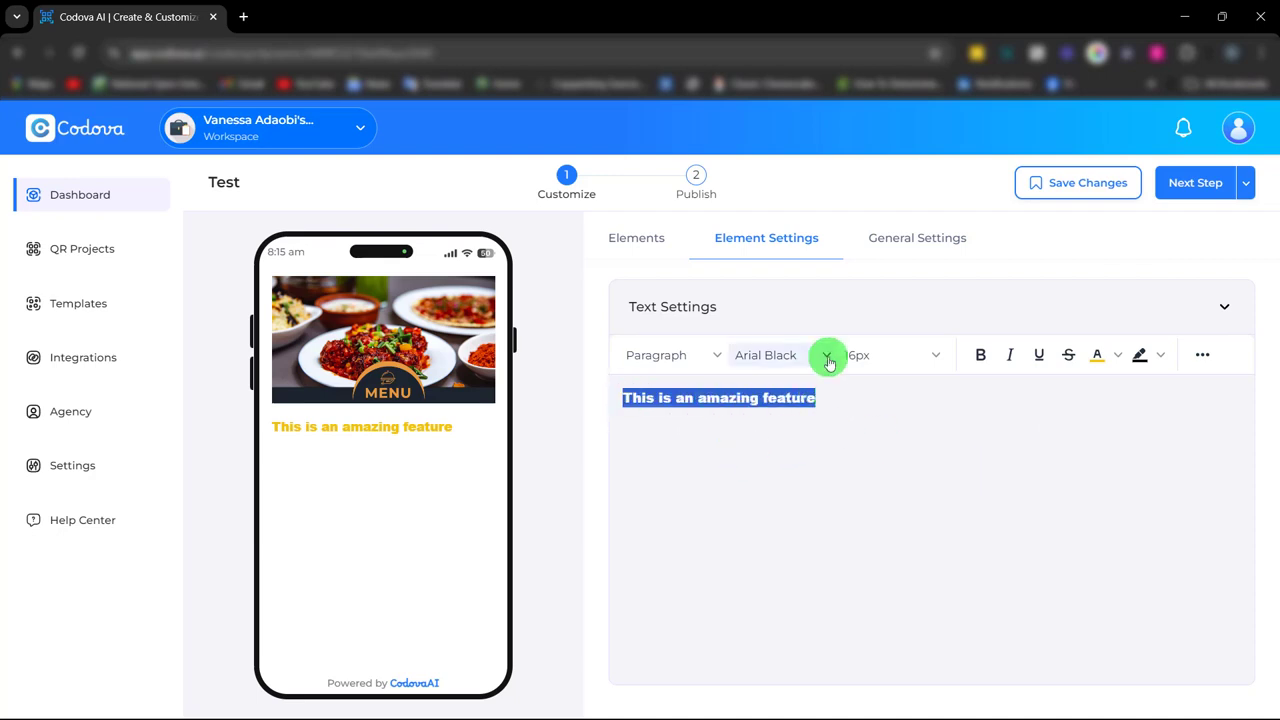
click(825, 355)
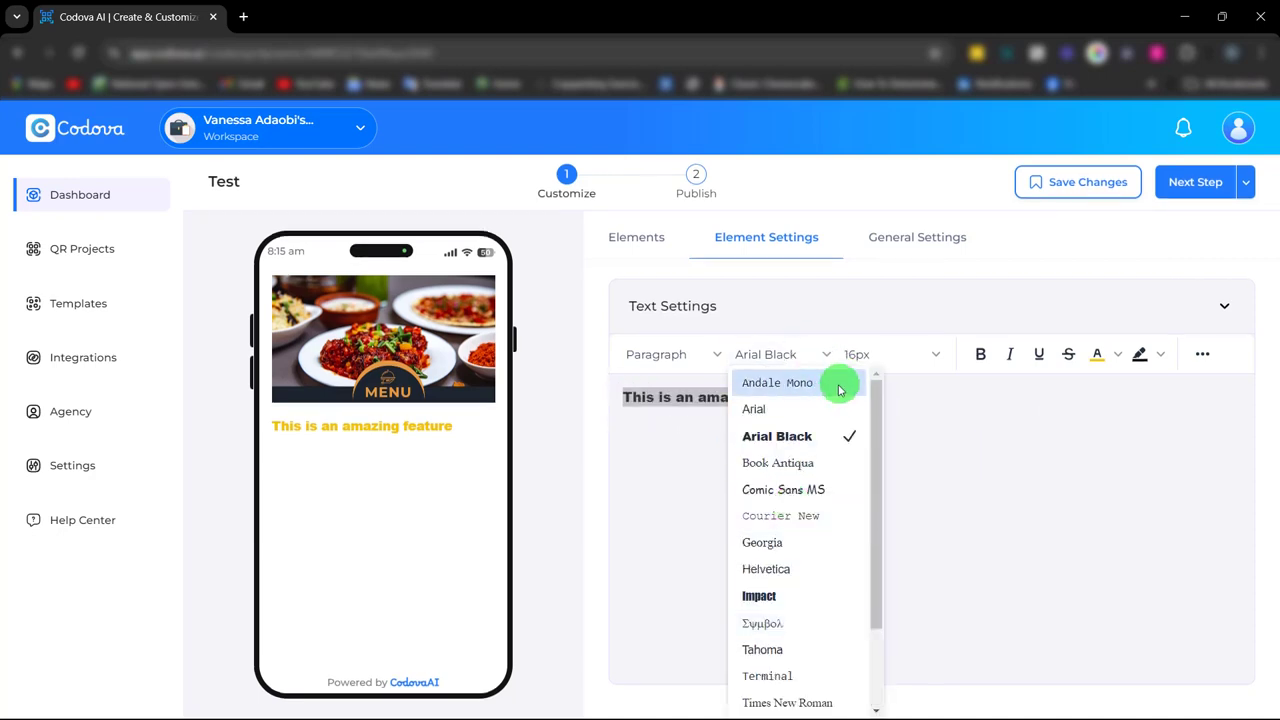
scroll(down, 3)
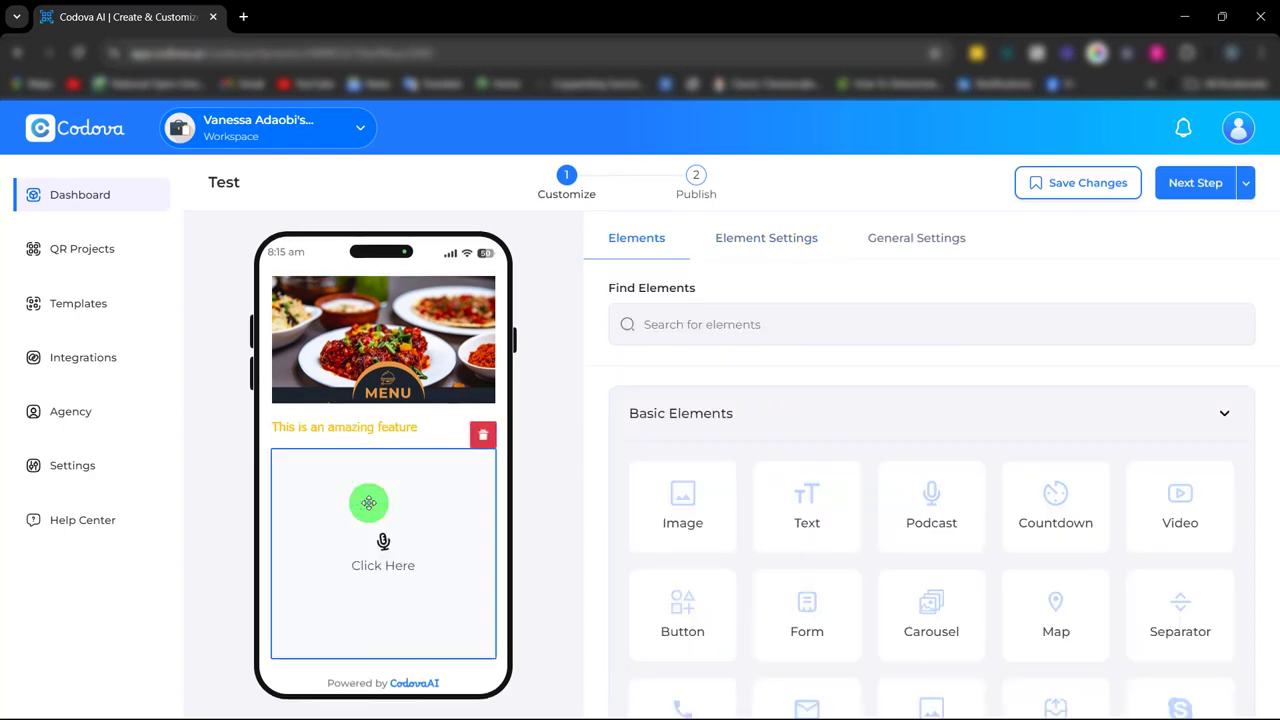
Add a Podcast element embedding a Spotify episode below the text.
click(383, 510)
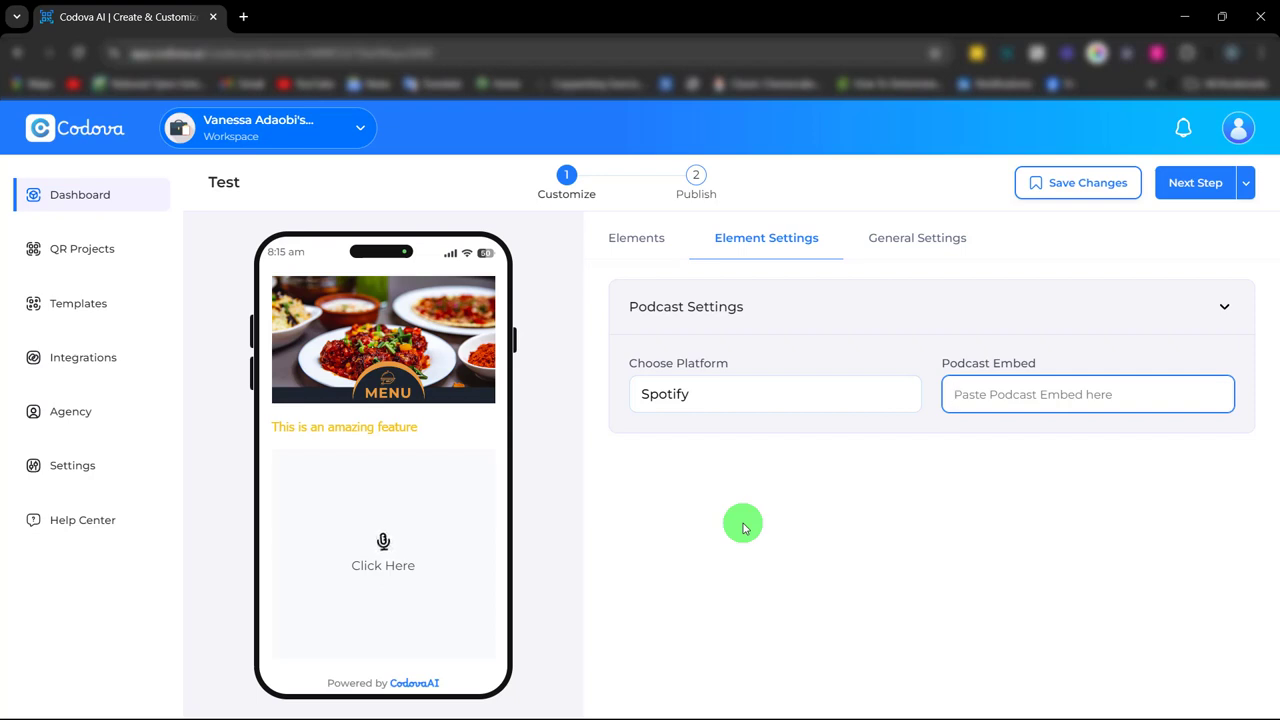
click(775, 393)
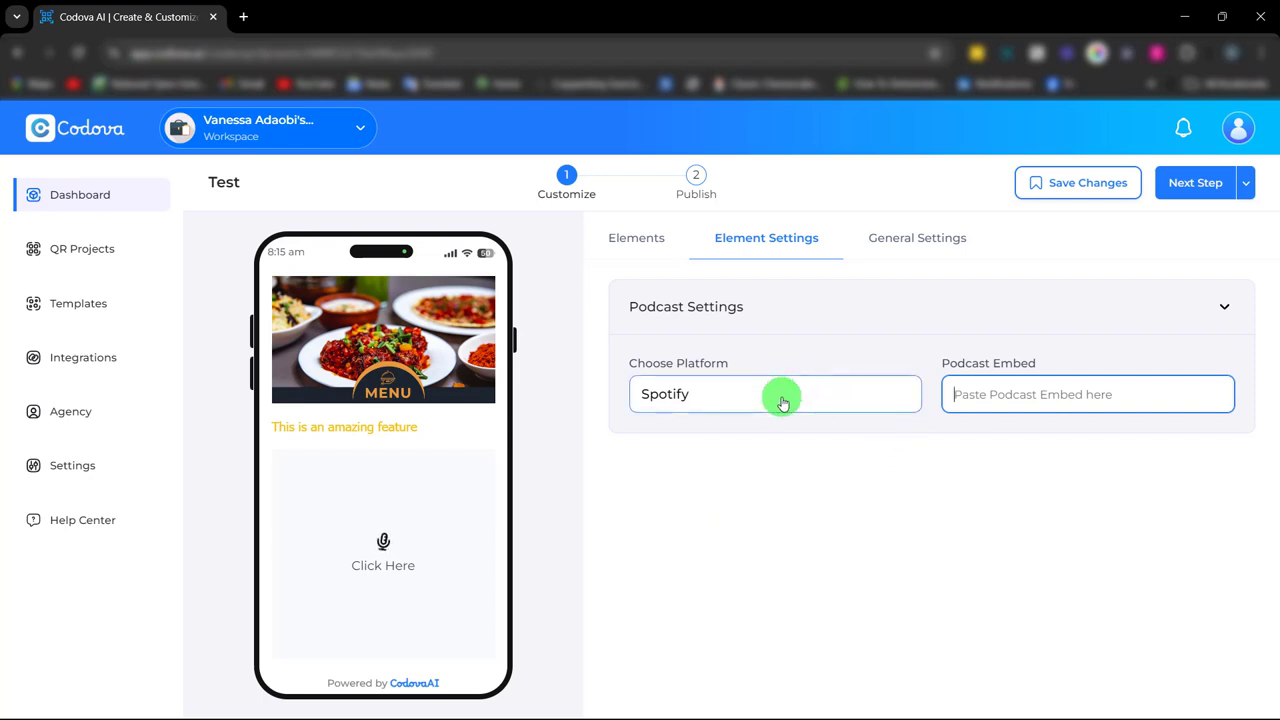
click(775, 393)
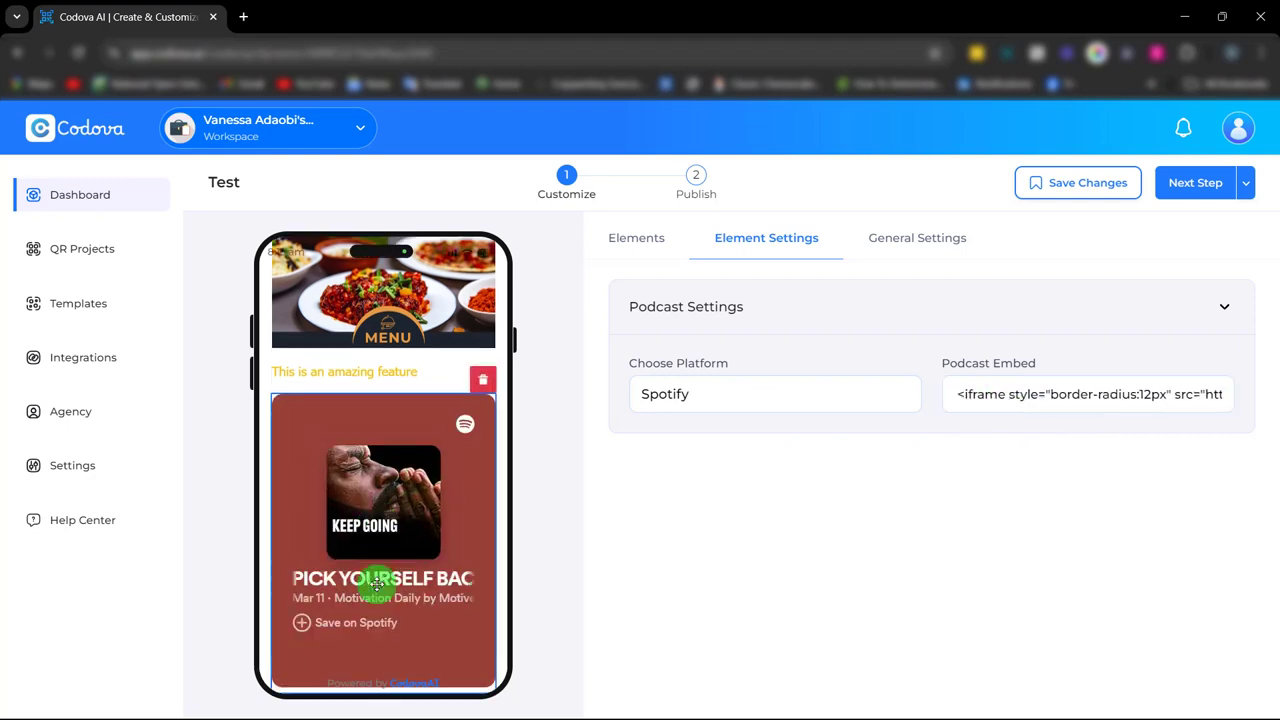
click(636, 238)
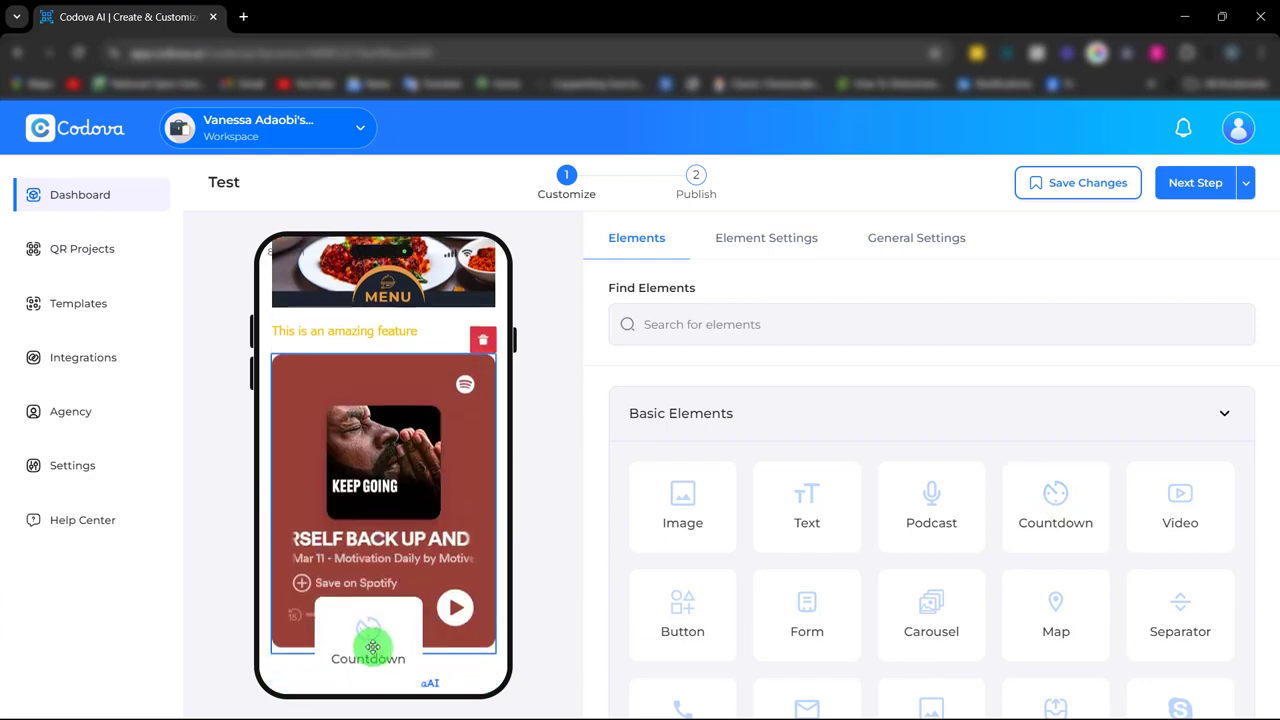
Add a countdown expiring 29/04/2024 20:14 Mountain Time, #984038 background, #ffffff digits.
click(368, 640)
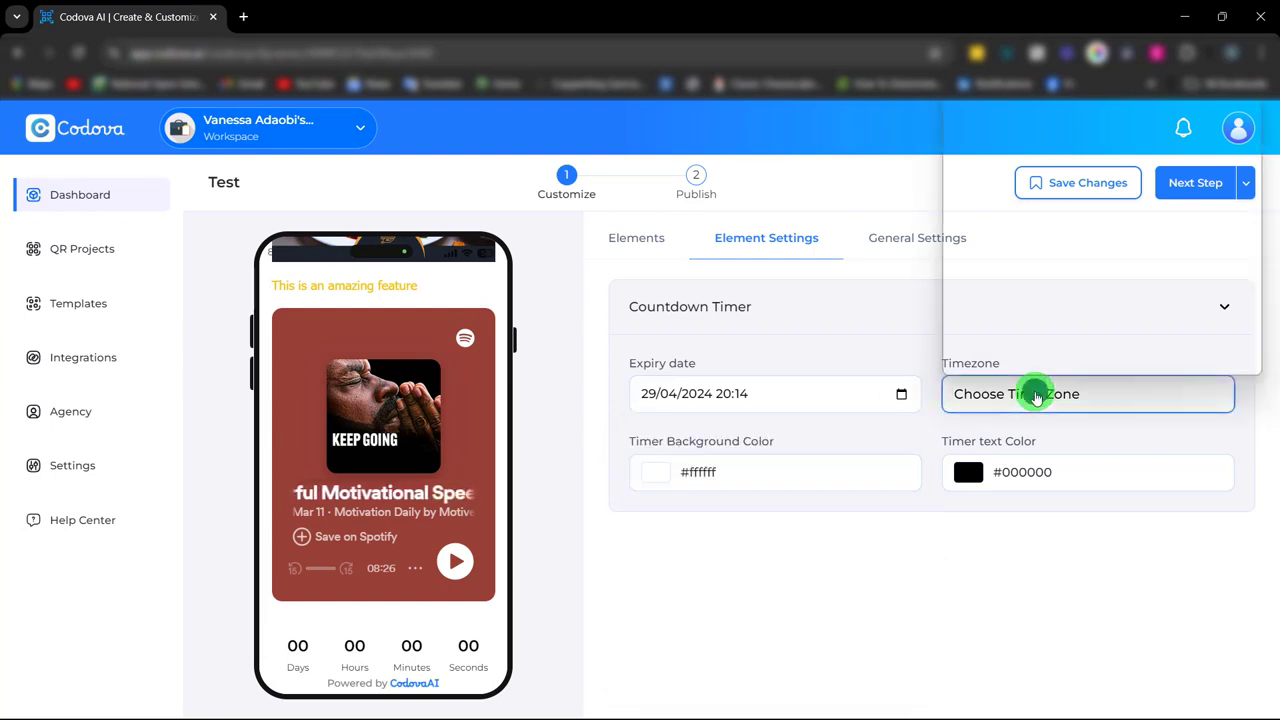
click(1087, 393)
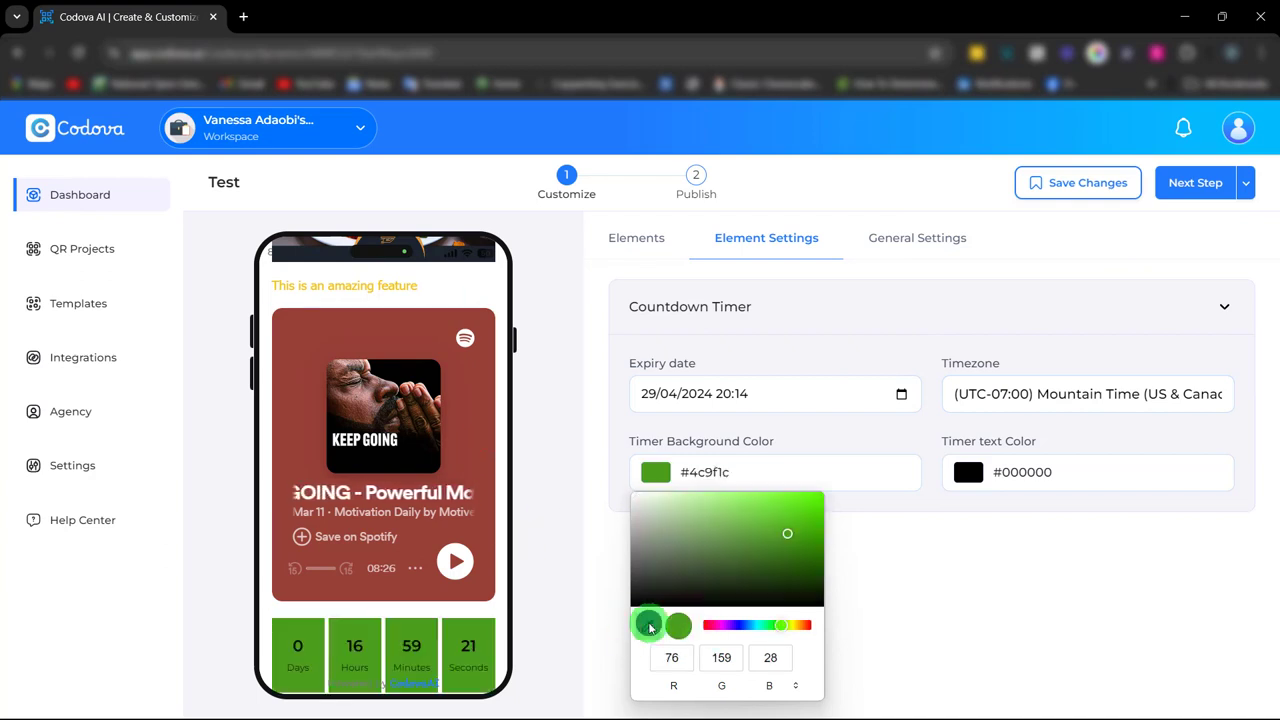
click(968, 472)
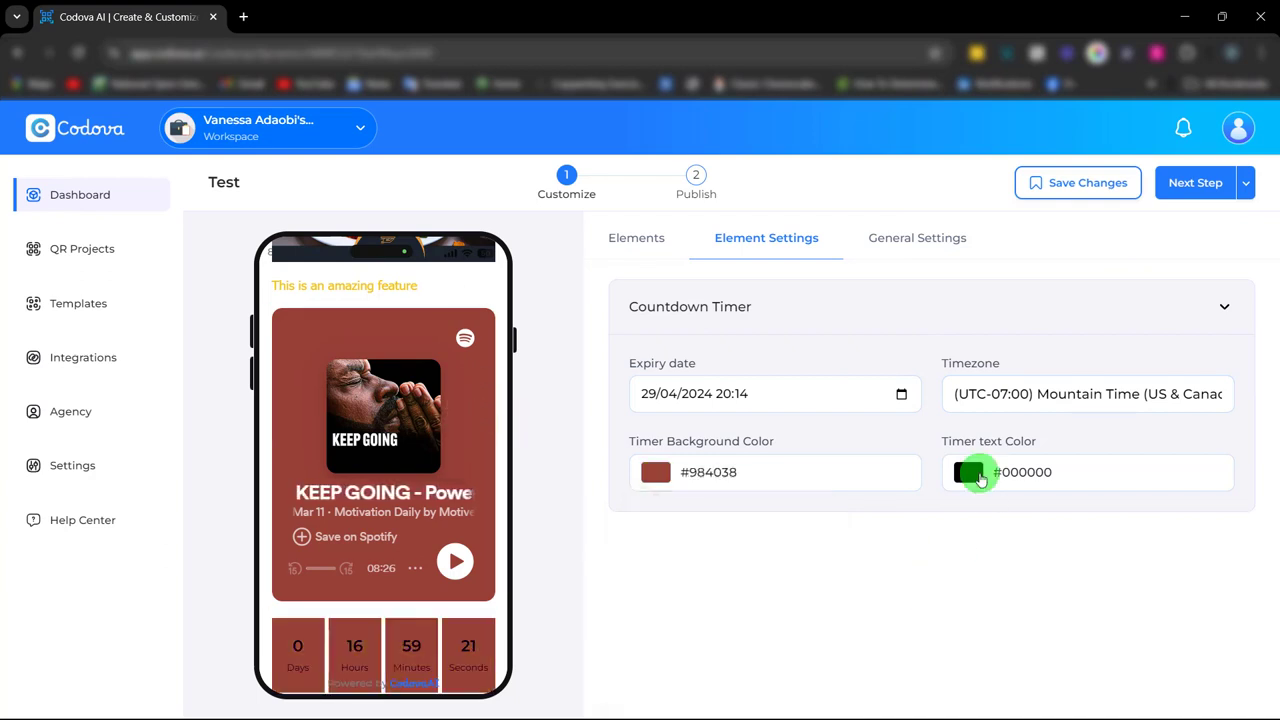
click(967, 472)
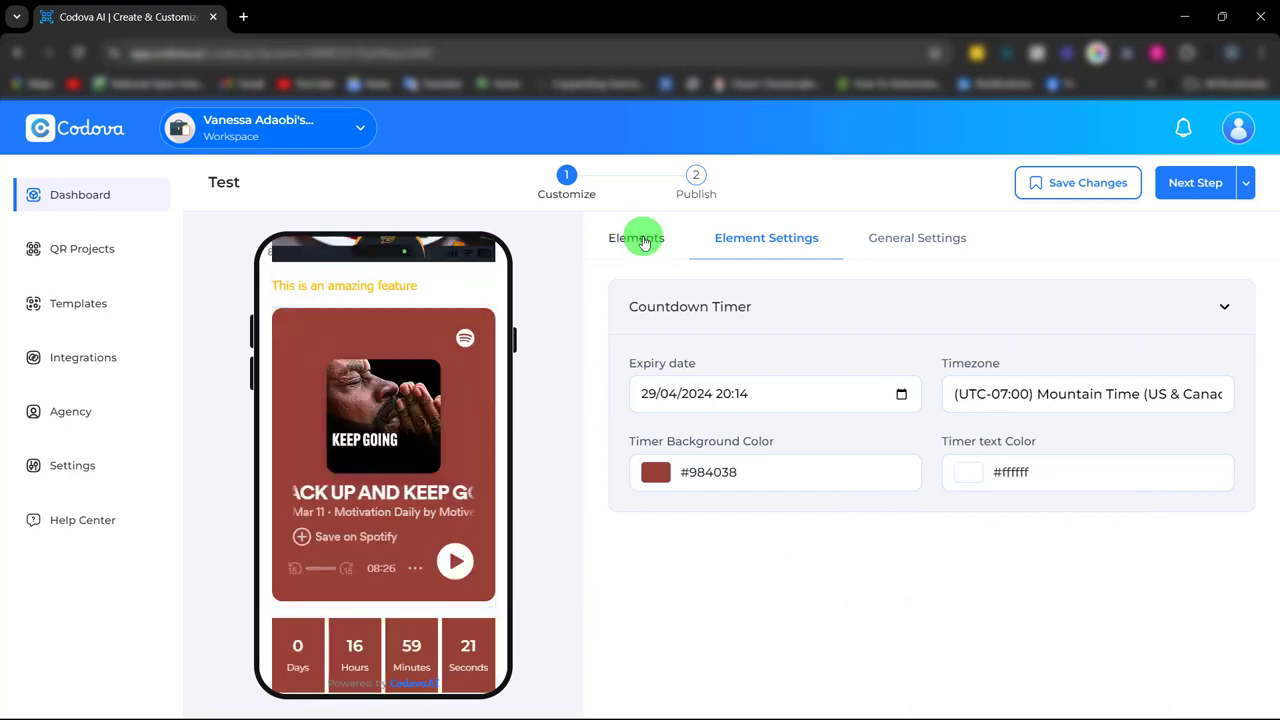
click(636, 237)
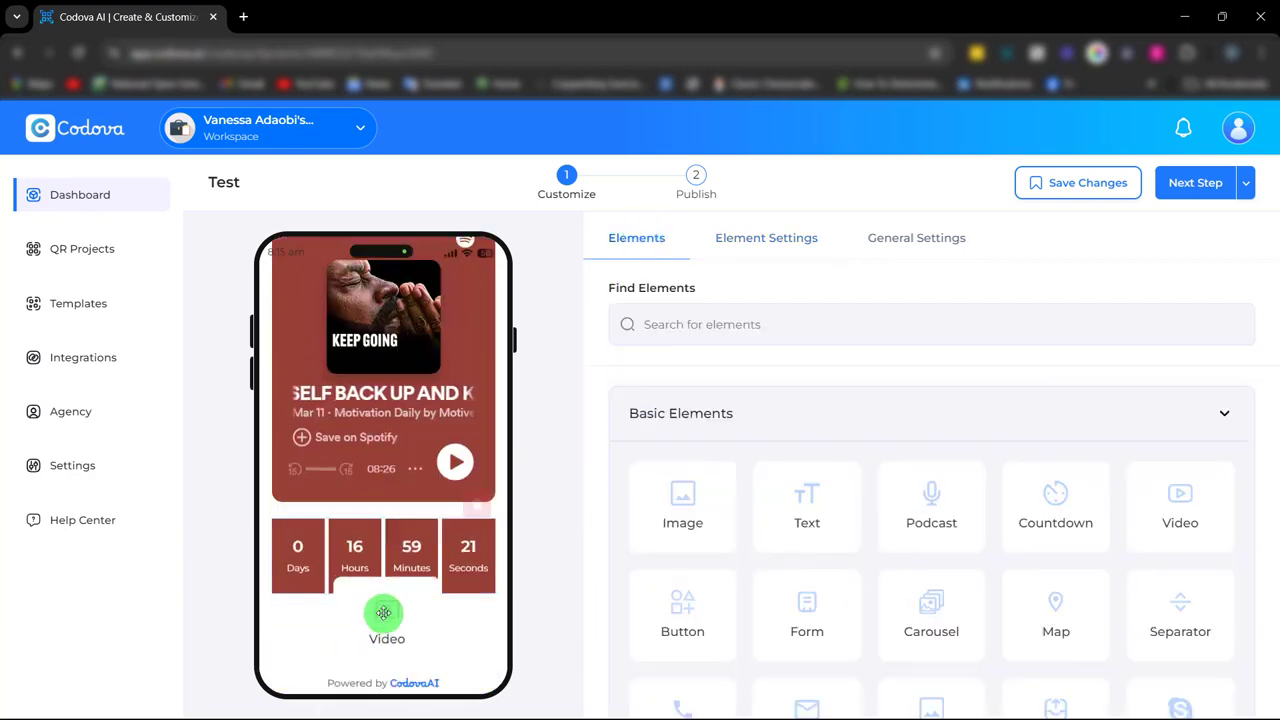
click(383, 613)
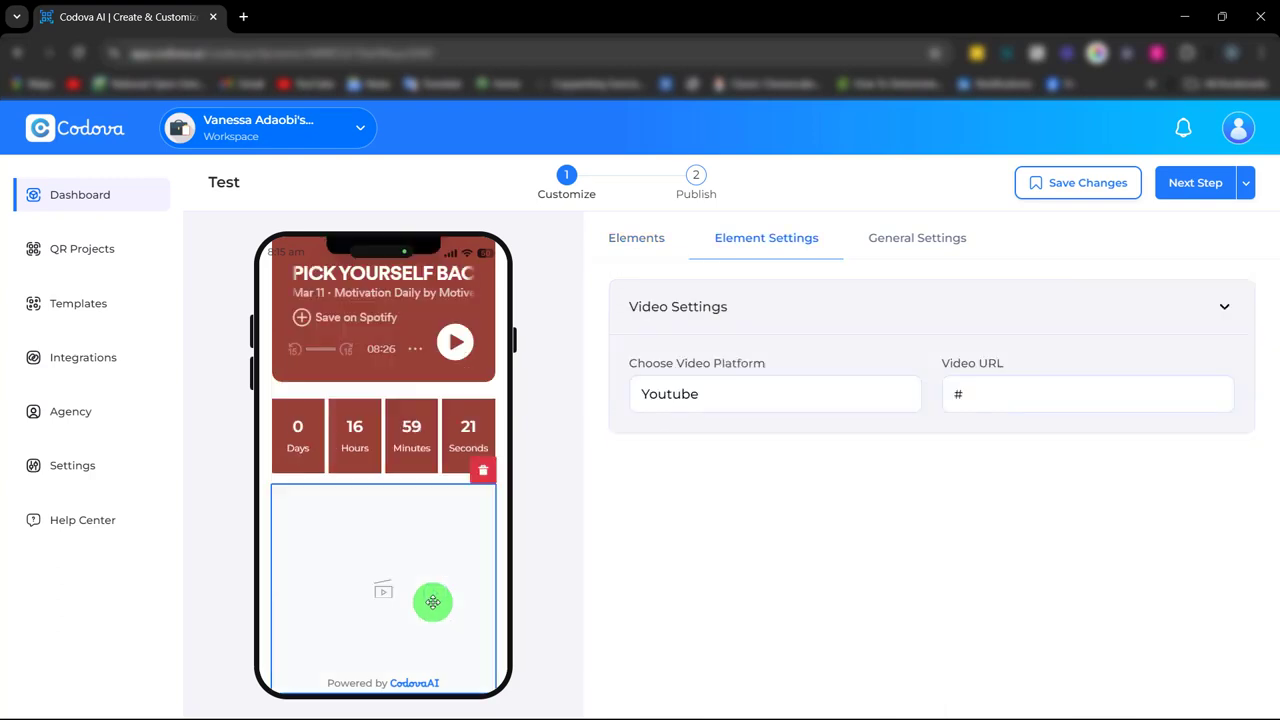
drag(432, 601, 448, 582)
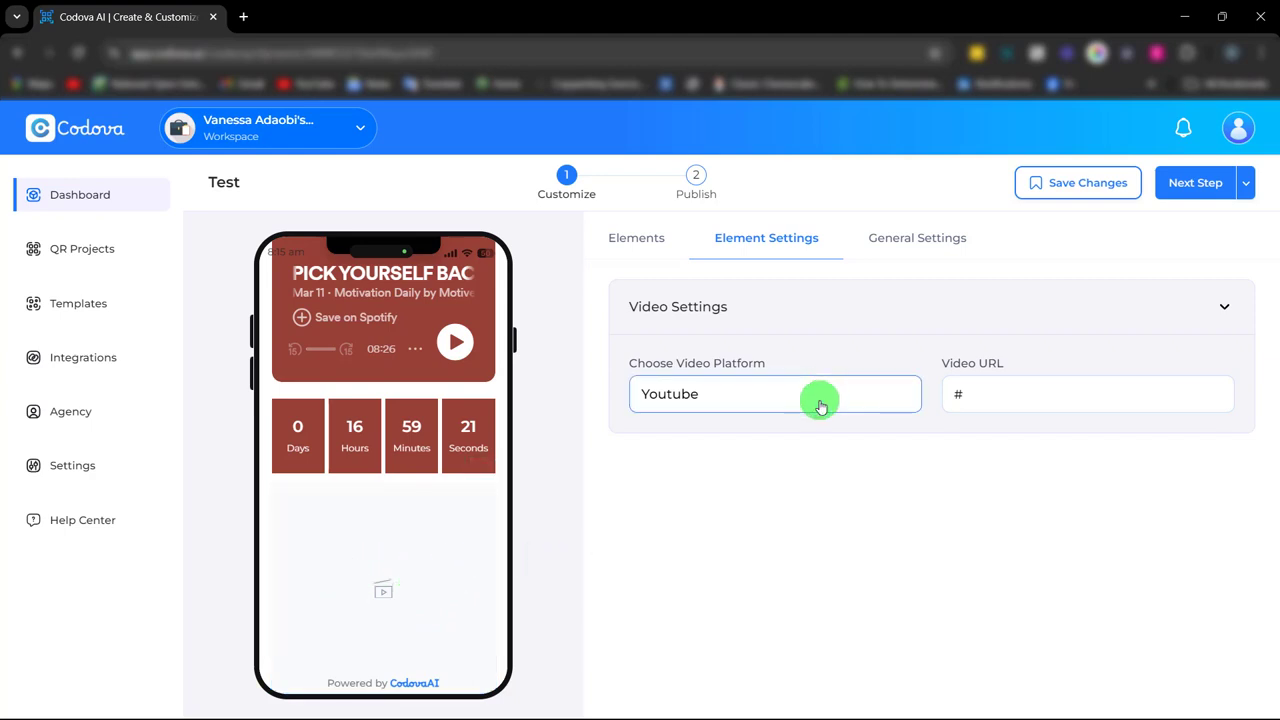
click(775, 393)
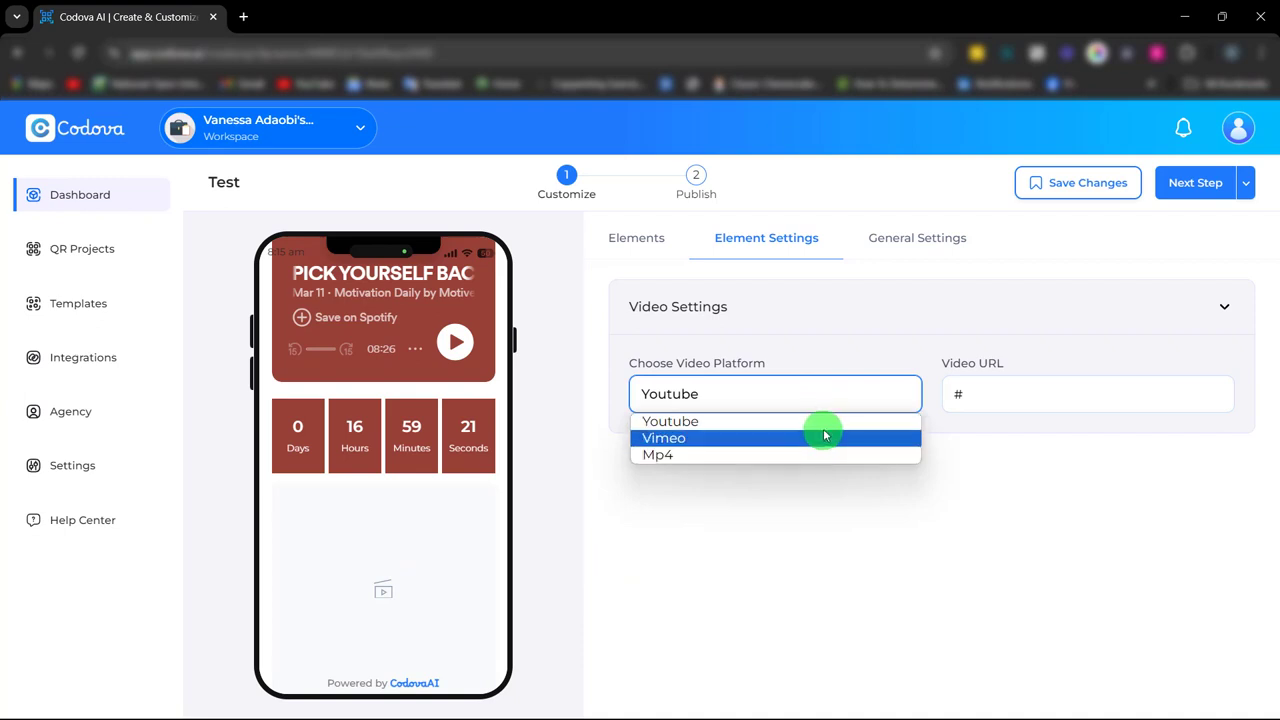
text(https://www.youtube.com/watch?v=bGsKQxIwEeQ)
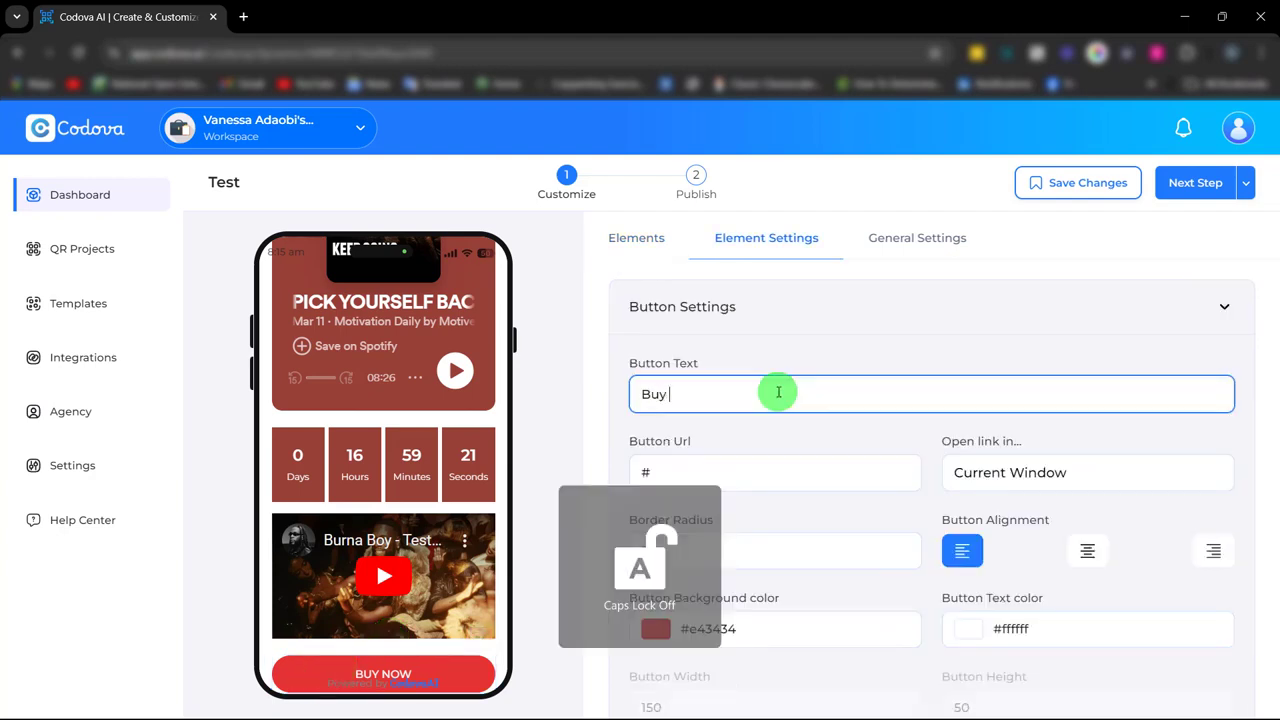
Label the button 'Buy Now', opening in the current window, with a lime-green background.
text(Now)
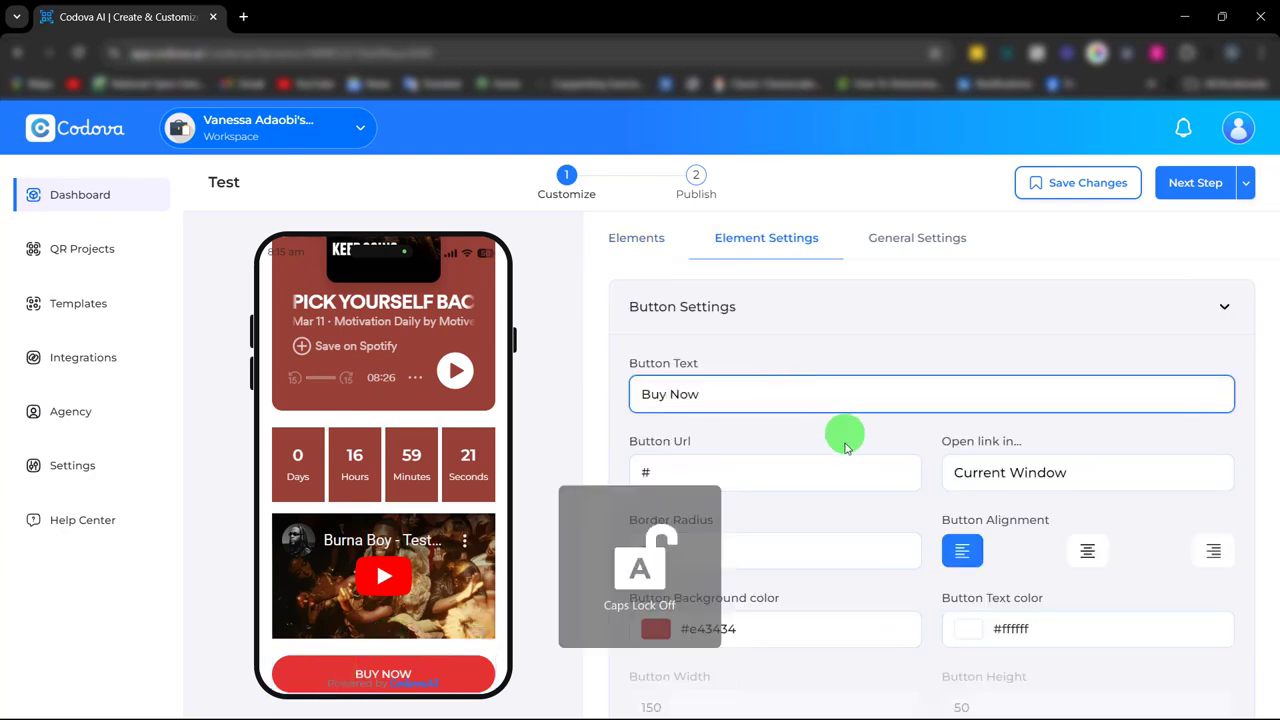
click(775, 472)
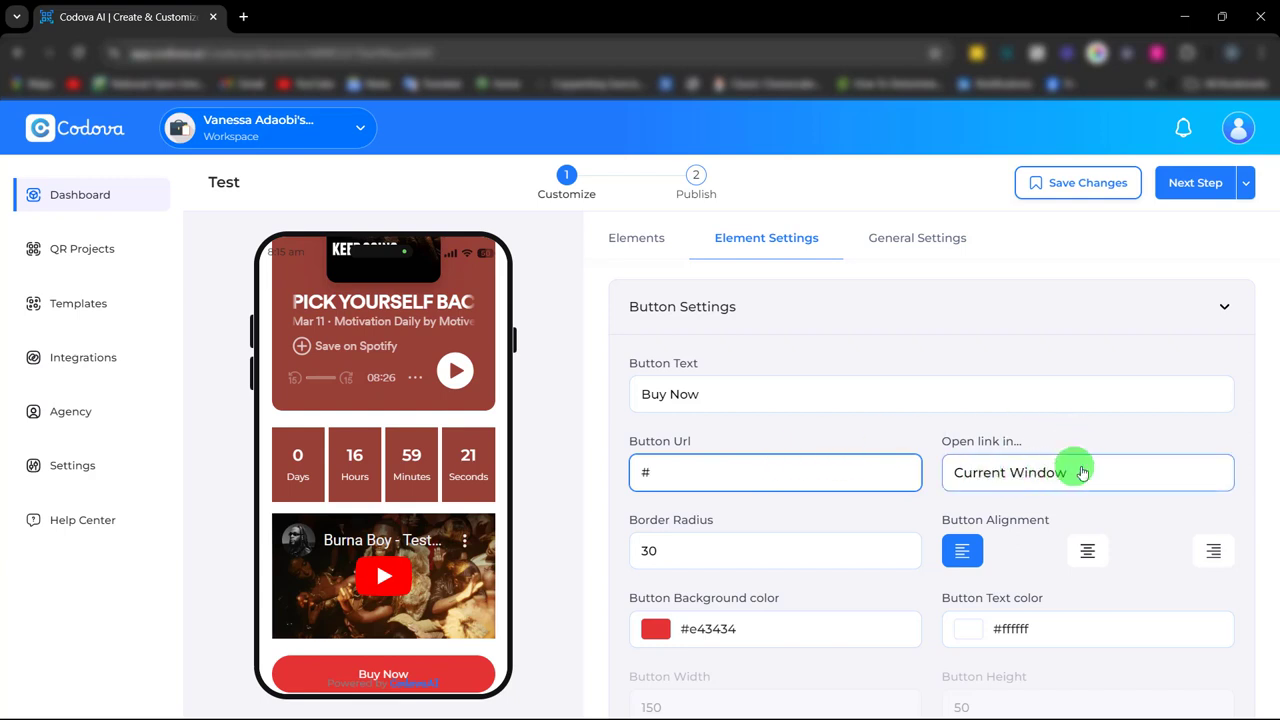
click(1087, 472)
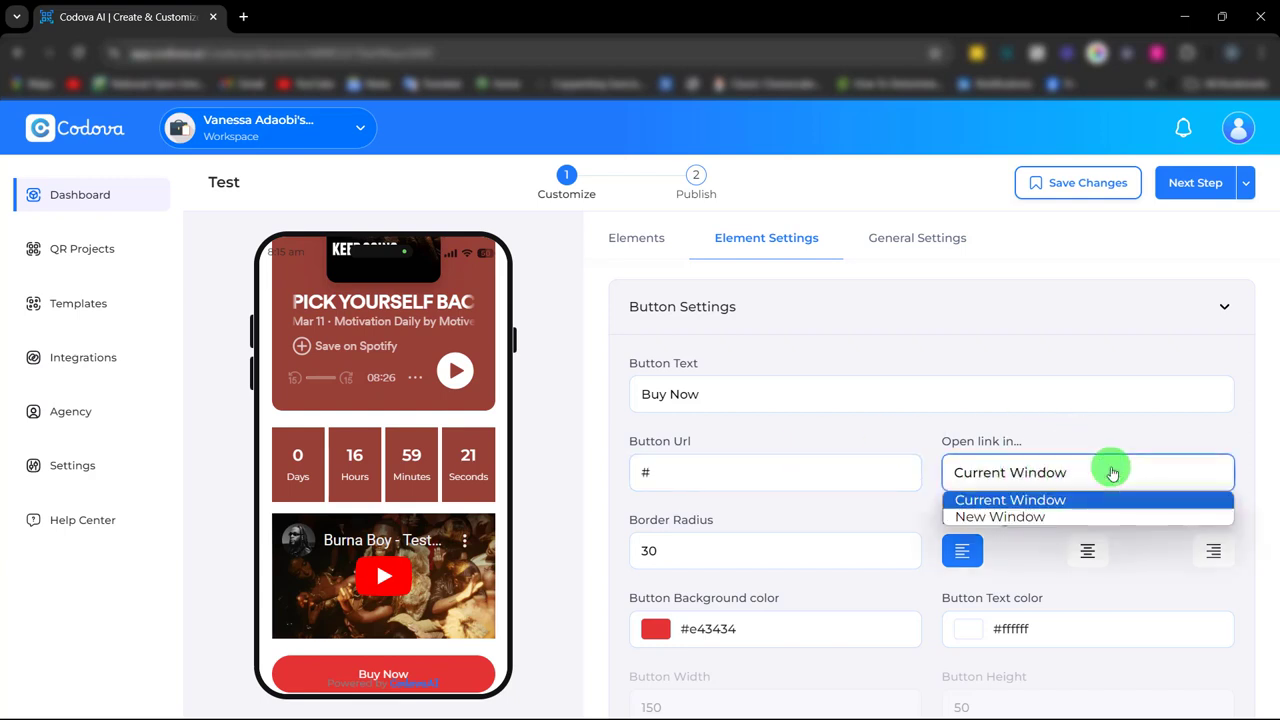
click(1010, 499)
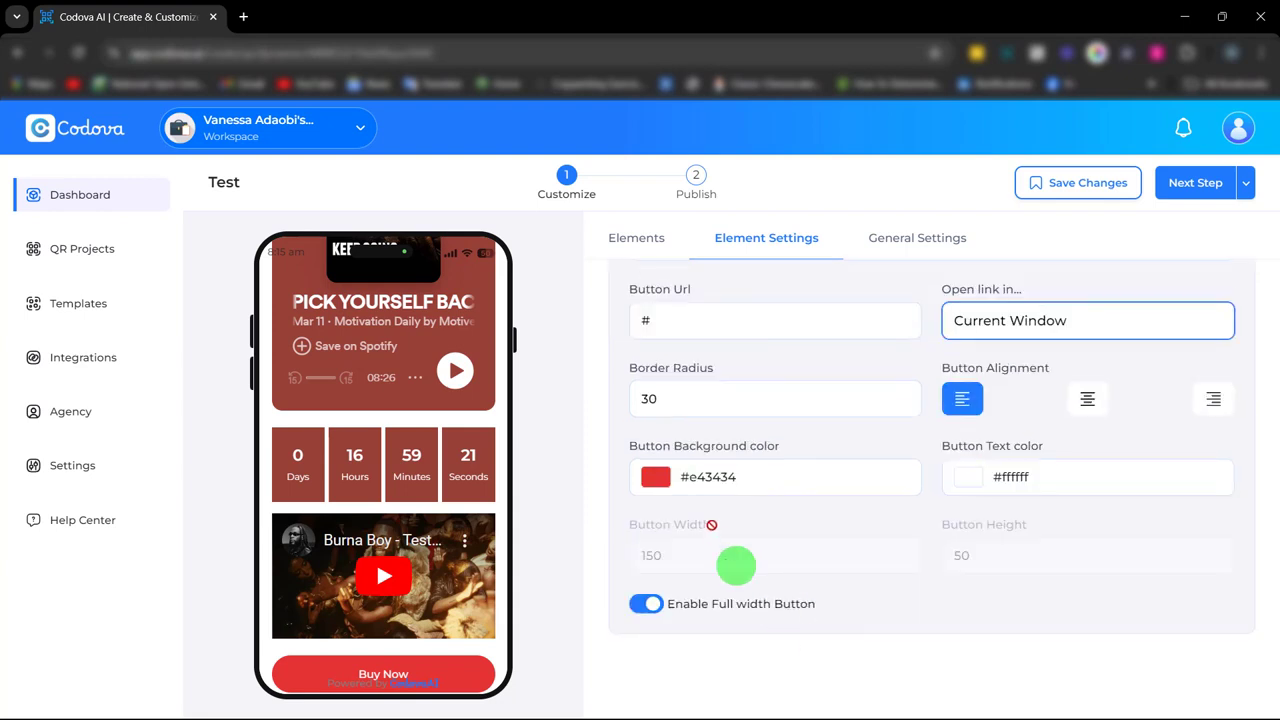
click(655, 477)
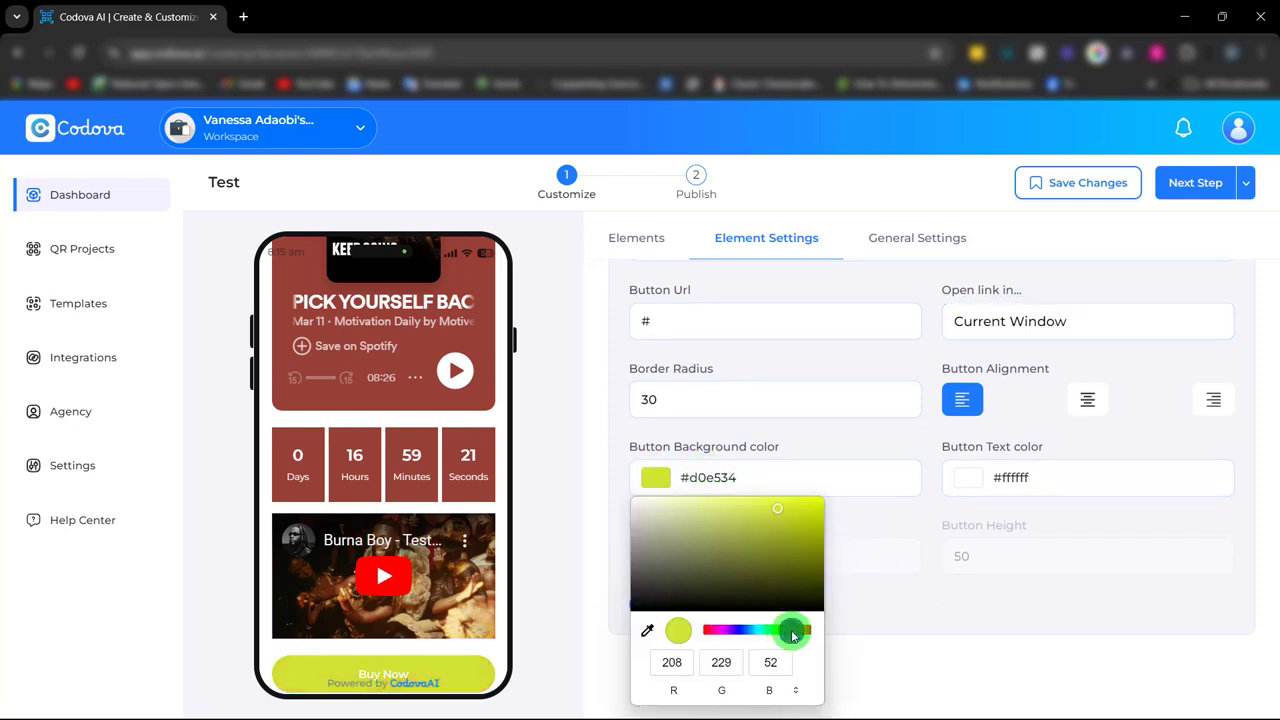
click(636, 237)
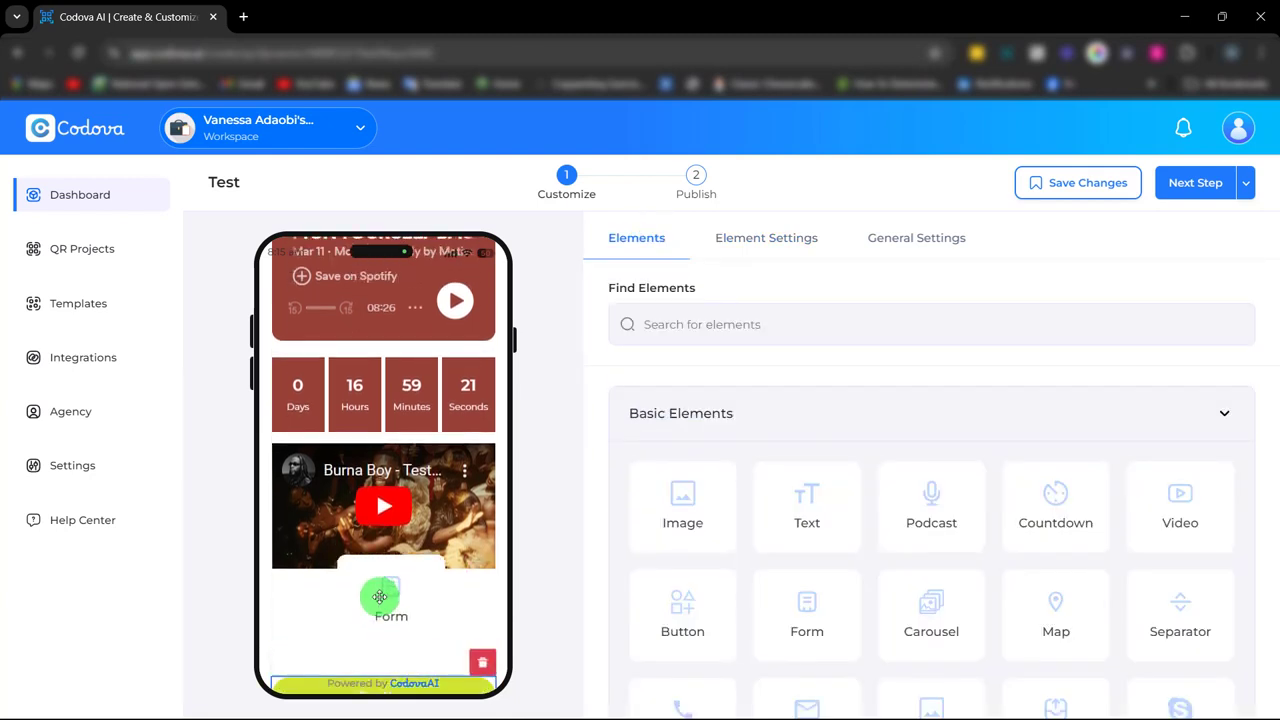
Add a form below the video with an Email field after Full Name.
click(391, 598)
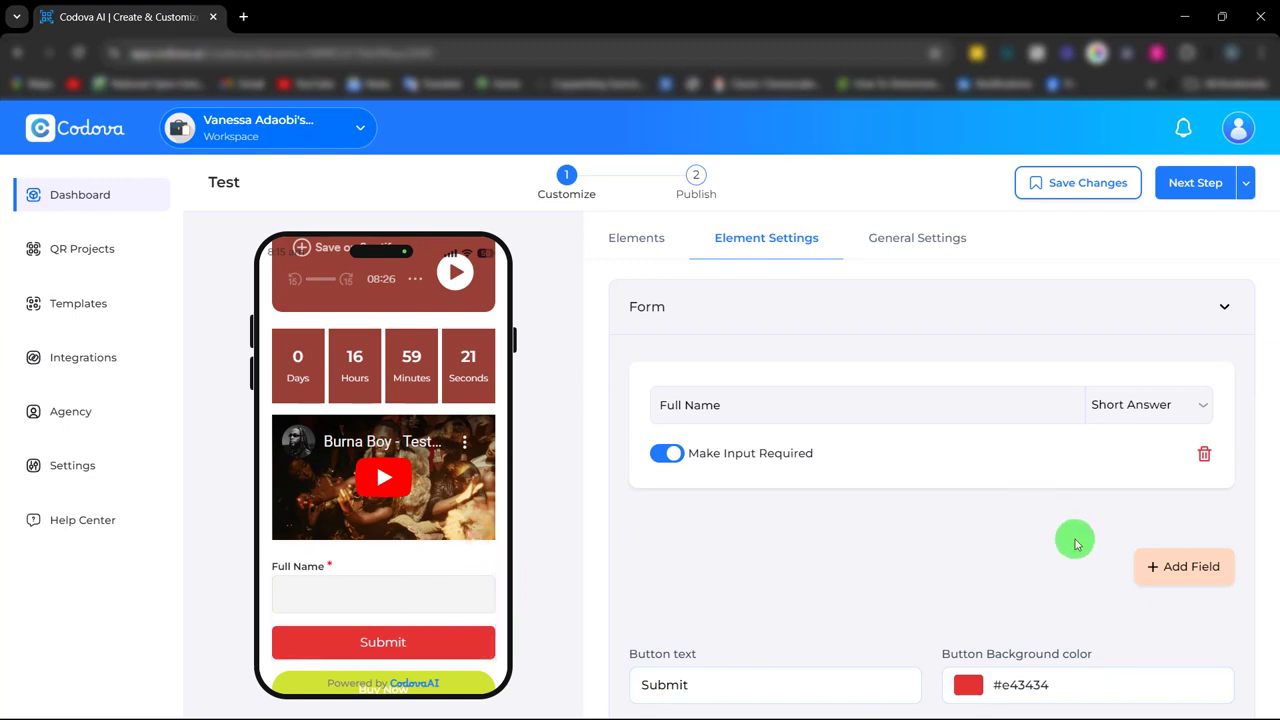
mouse_move(1153, 422)
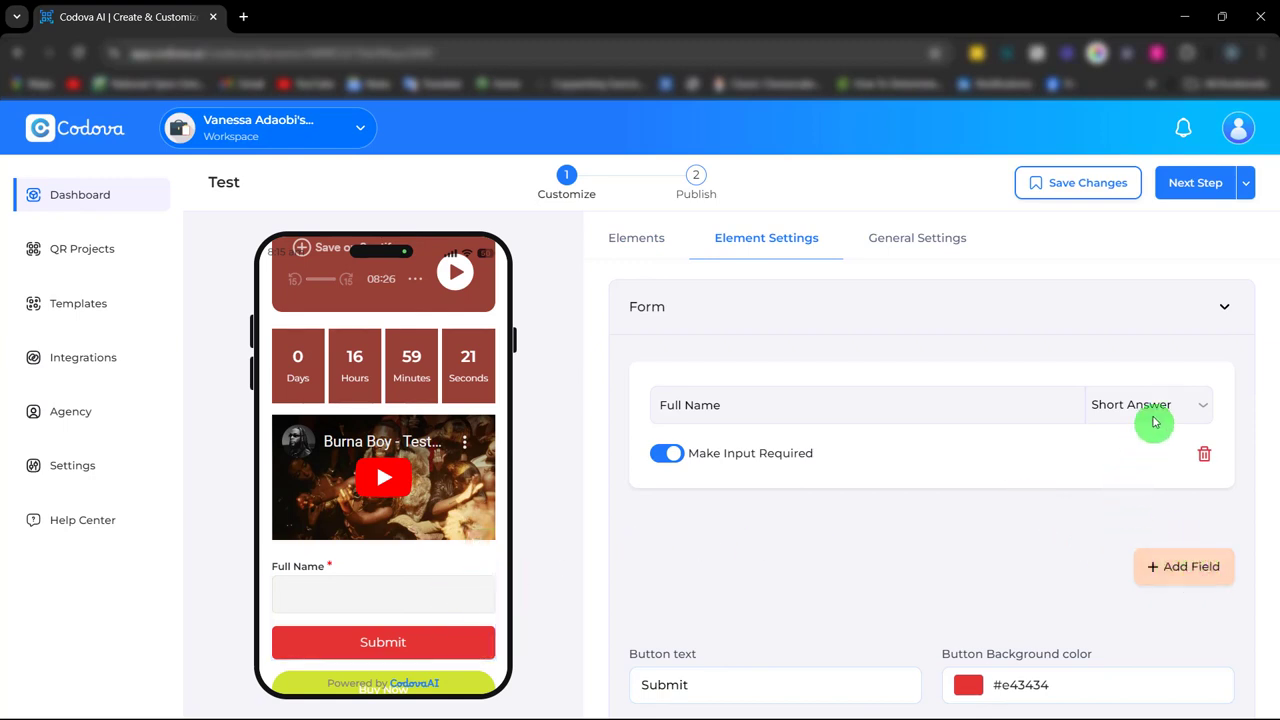
click(1184, 566)
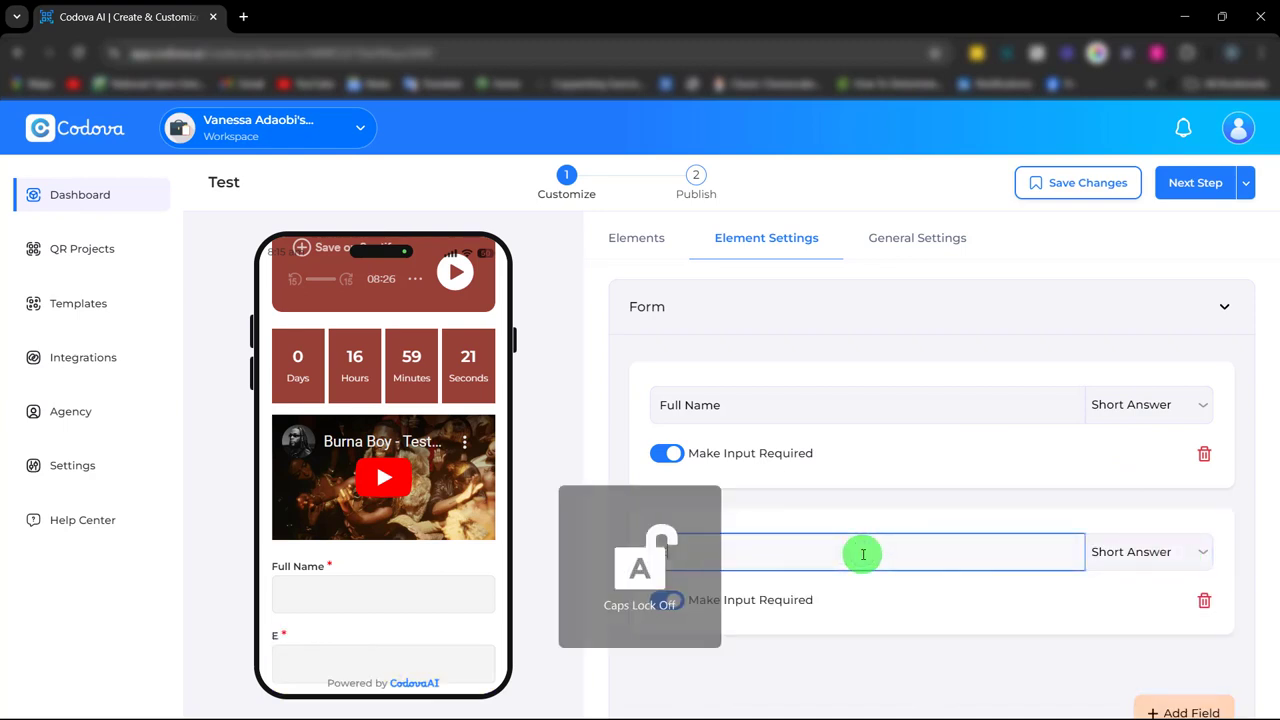
text(Email)
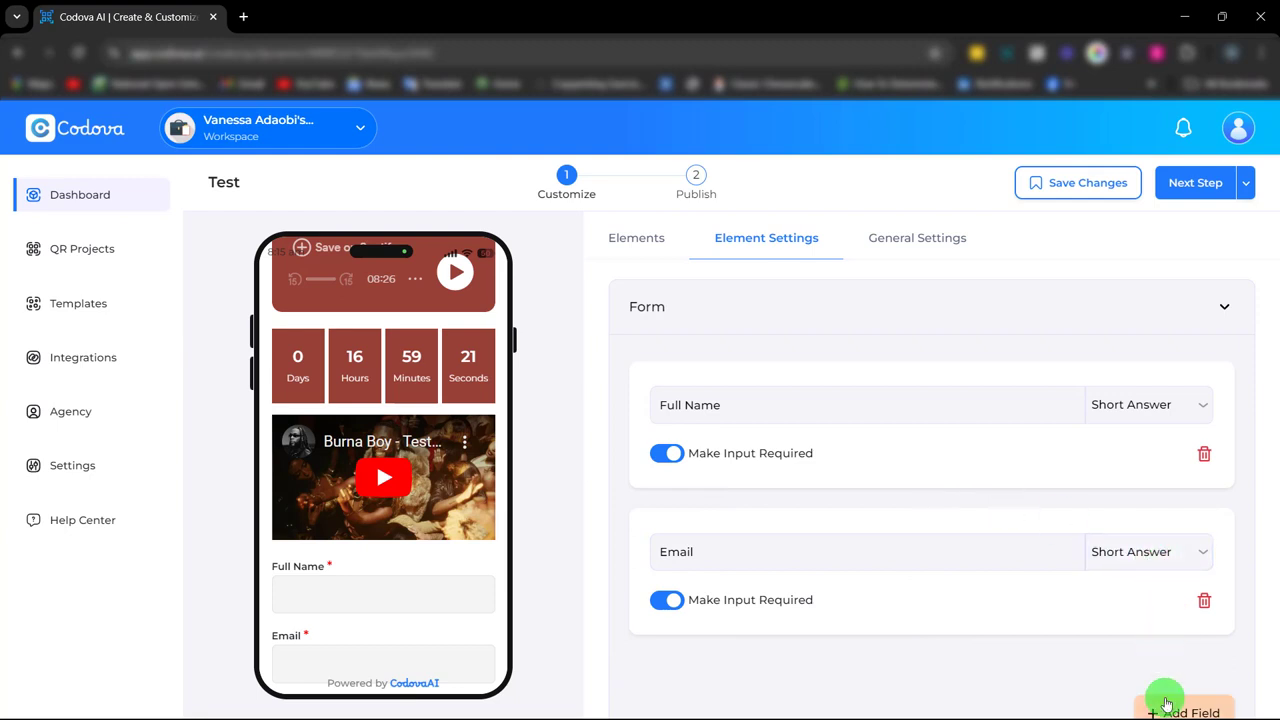
Add a multiple-choice question offering Awesome, Satisfying and Needs Improvement.
click(1186, 710)
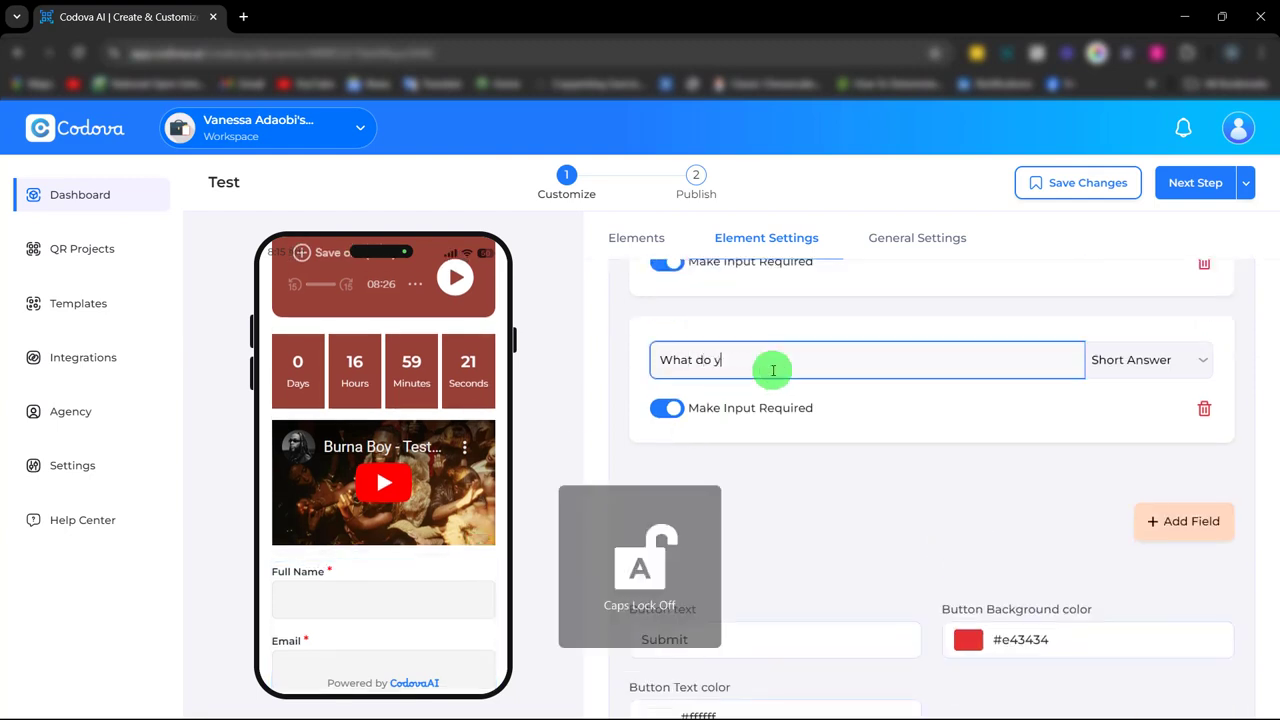
text(ou like about our s)
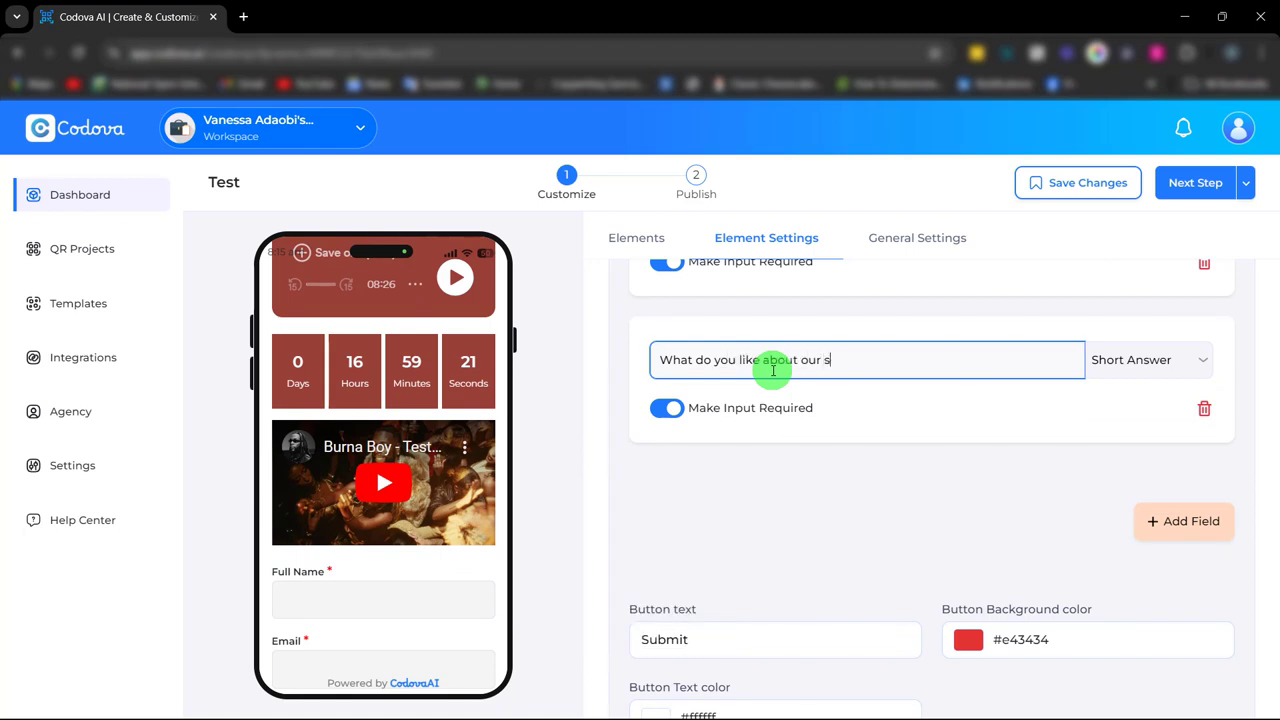
click(1148, 359)
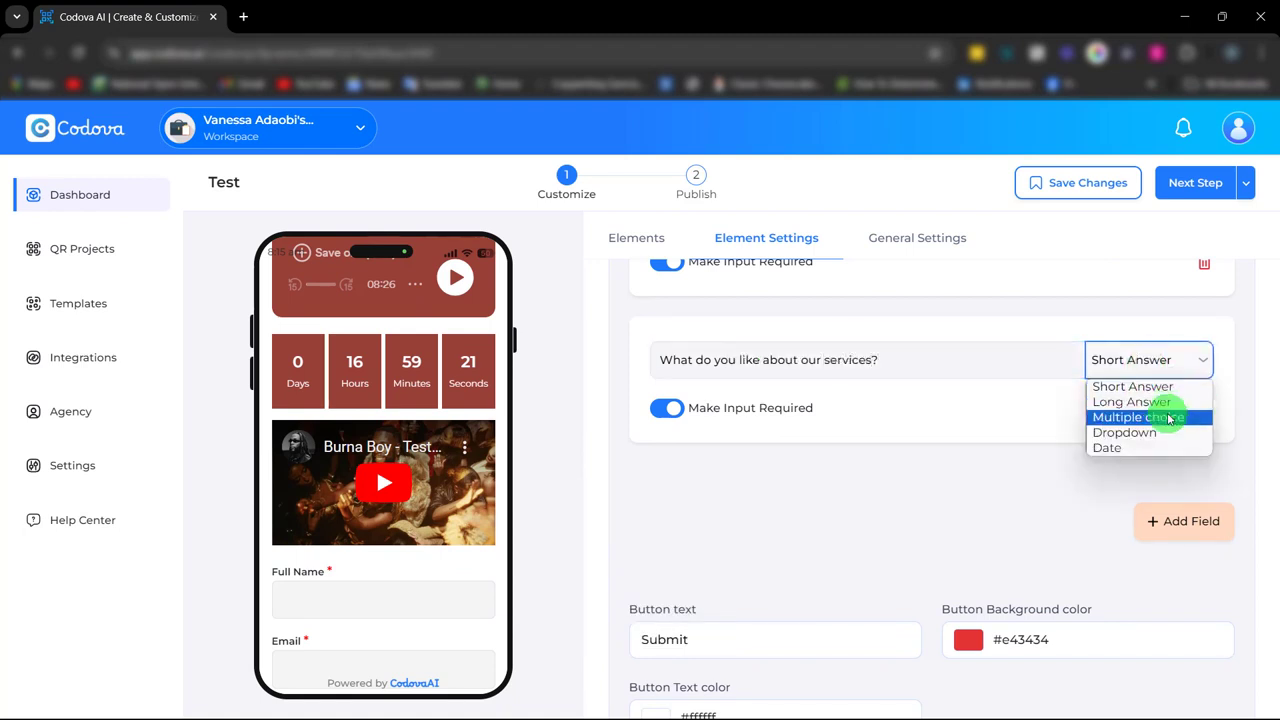
click(1137, 417)
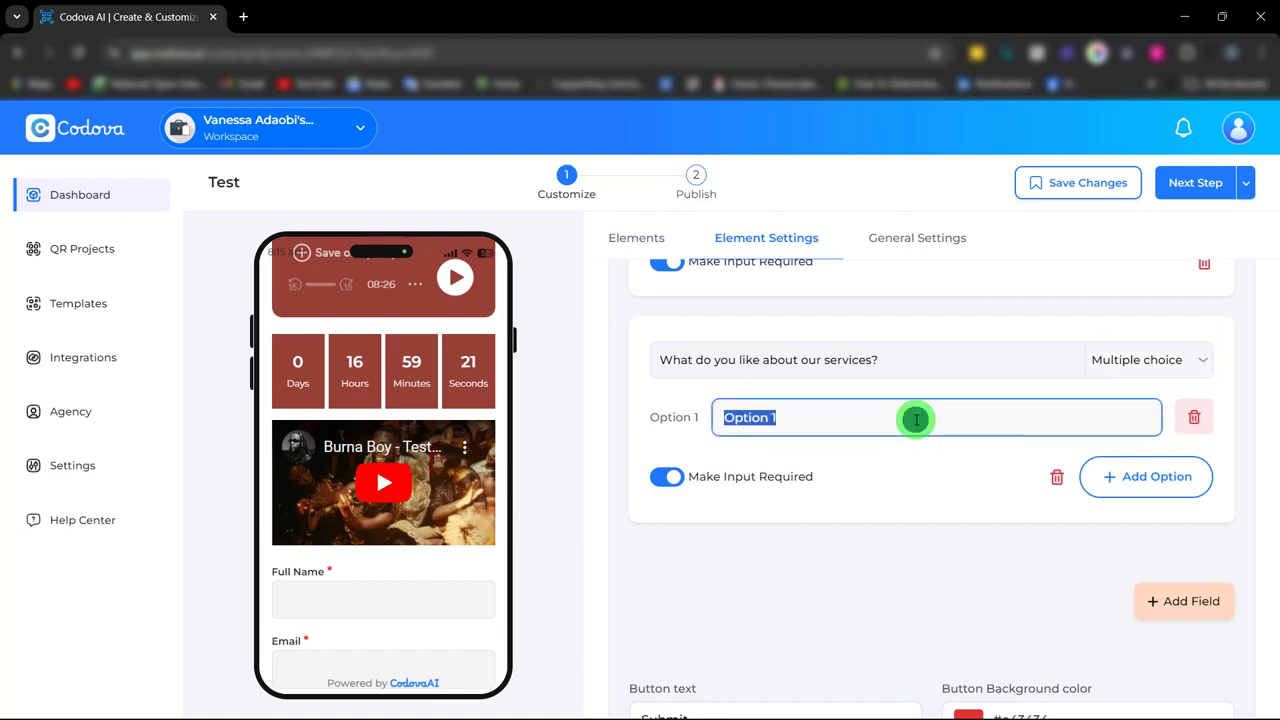
click(1146, 476)
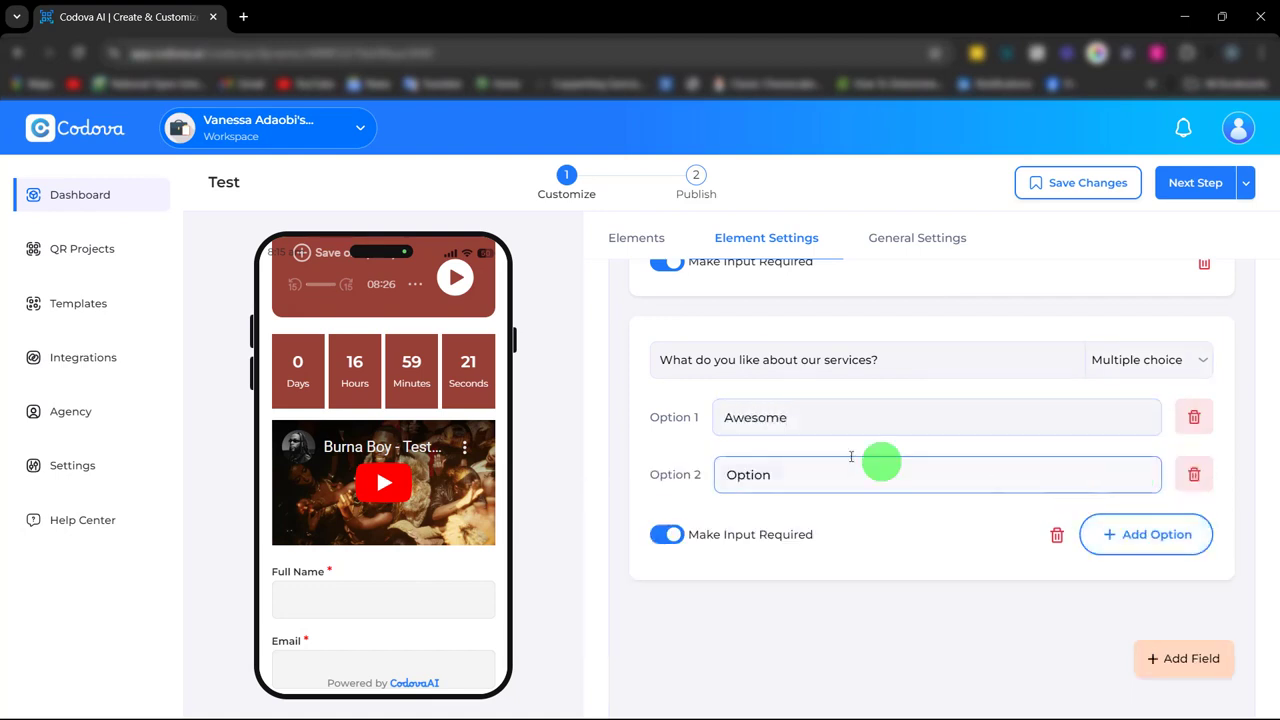
text(Satisfying)
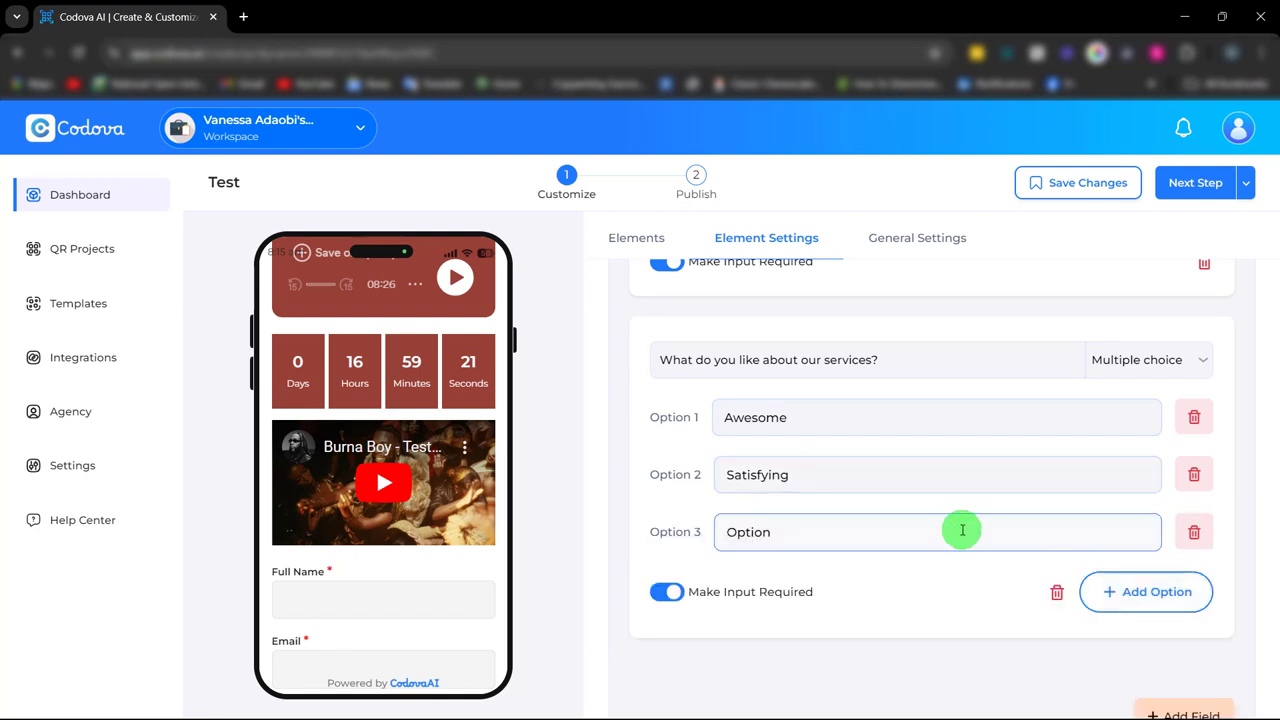
text(Needs Improvement)
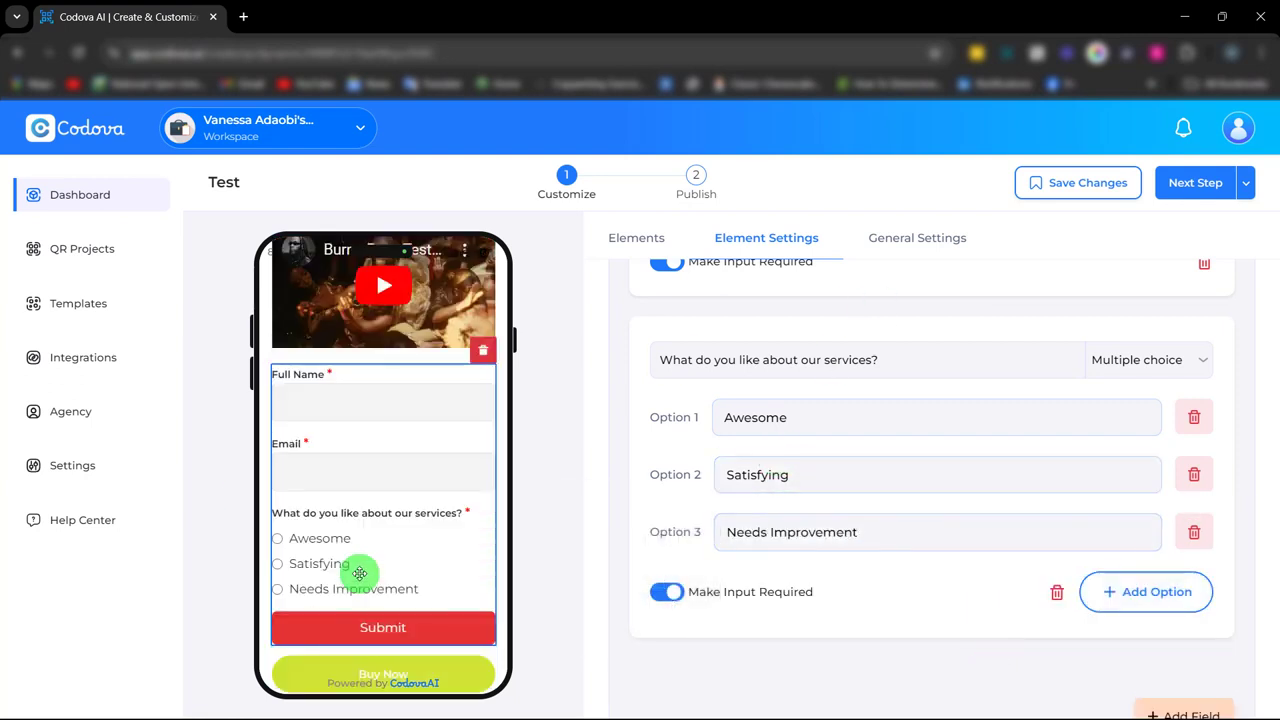
click(636, 237)
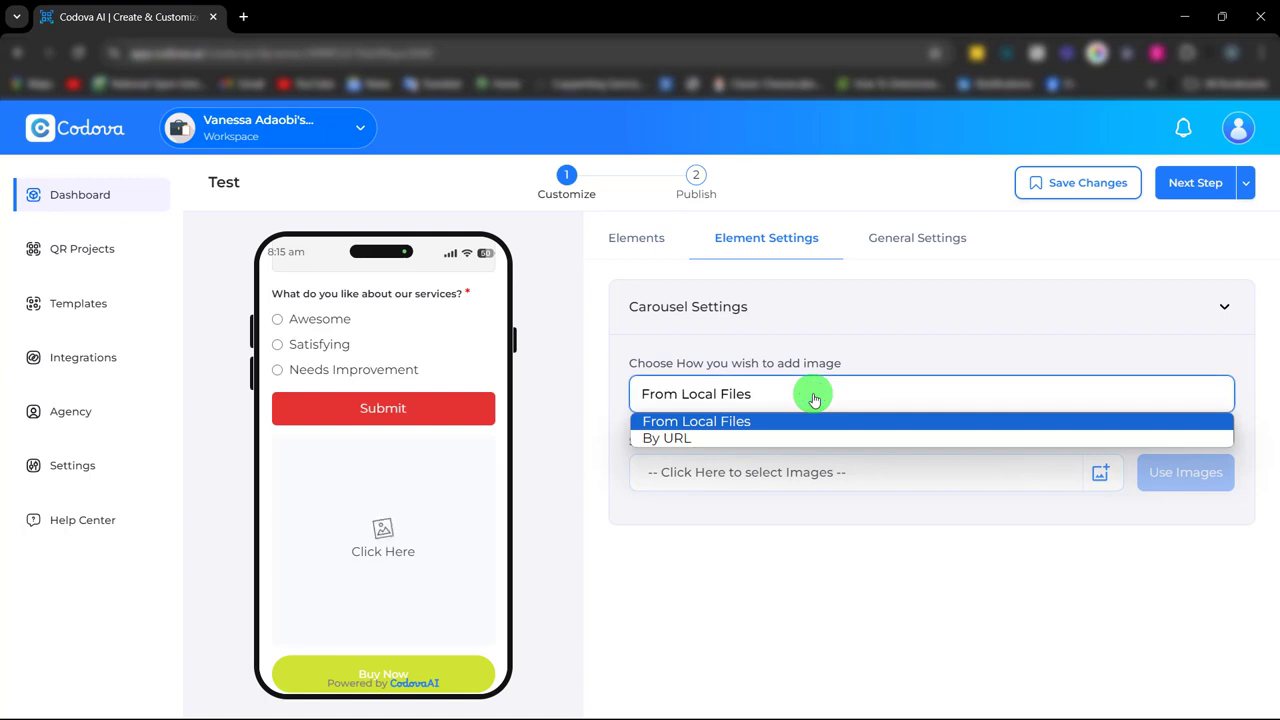
mouse_move(783, 438)
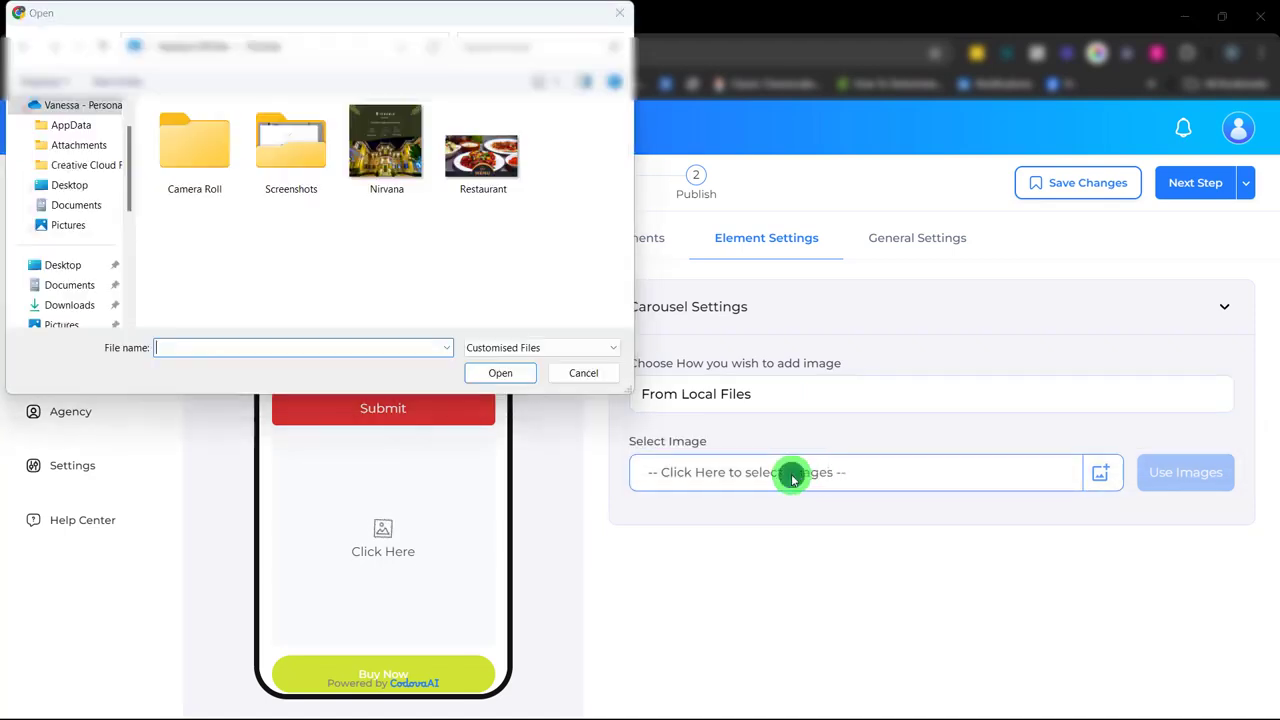
Fill the carousel with the Nirvana and Restaurant images from local files.
click(500, 372)
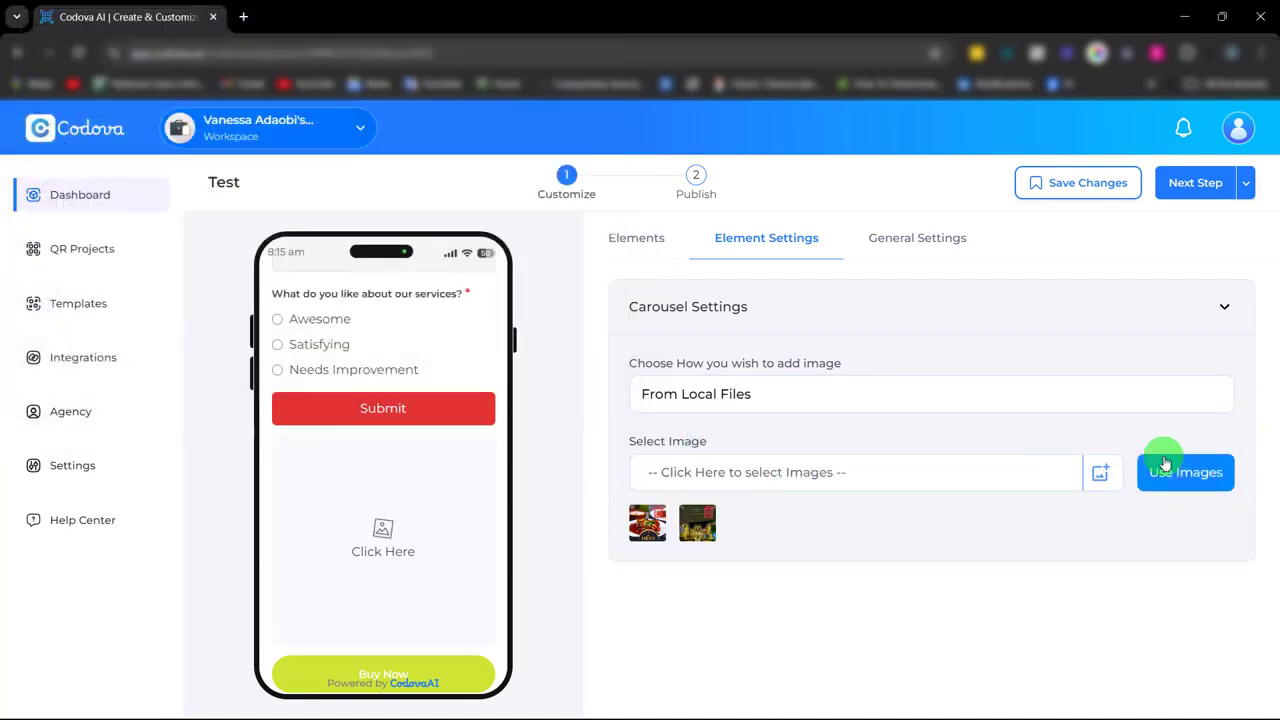
click(1185, 472)
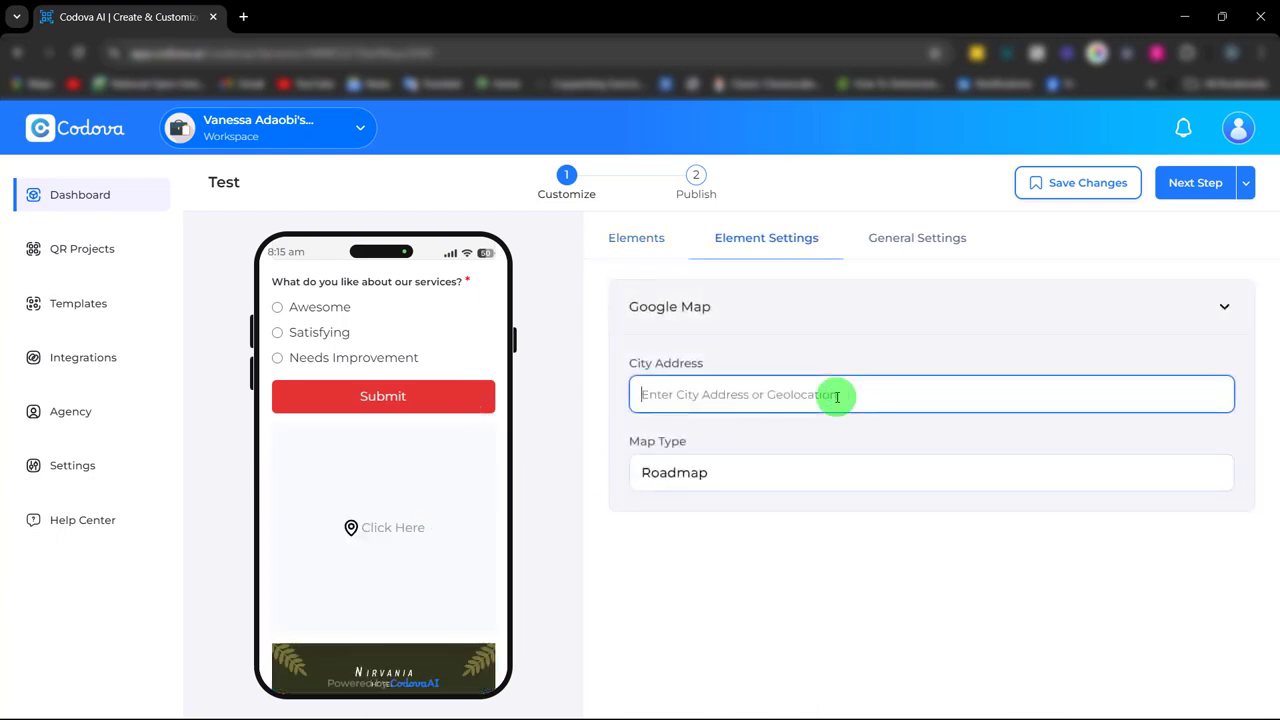
Add a satellite map of Vancouver, Canada below the form.
text(Vancouver, Cana)
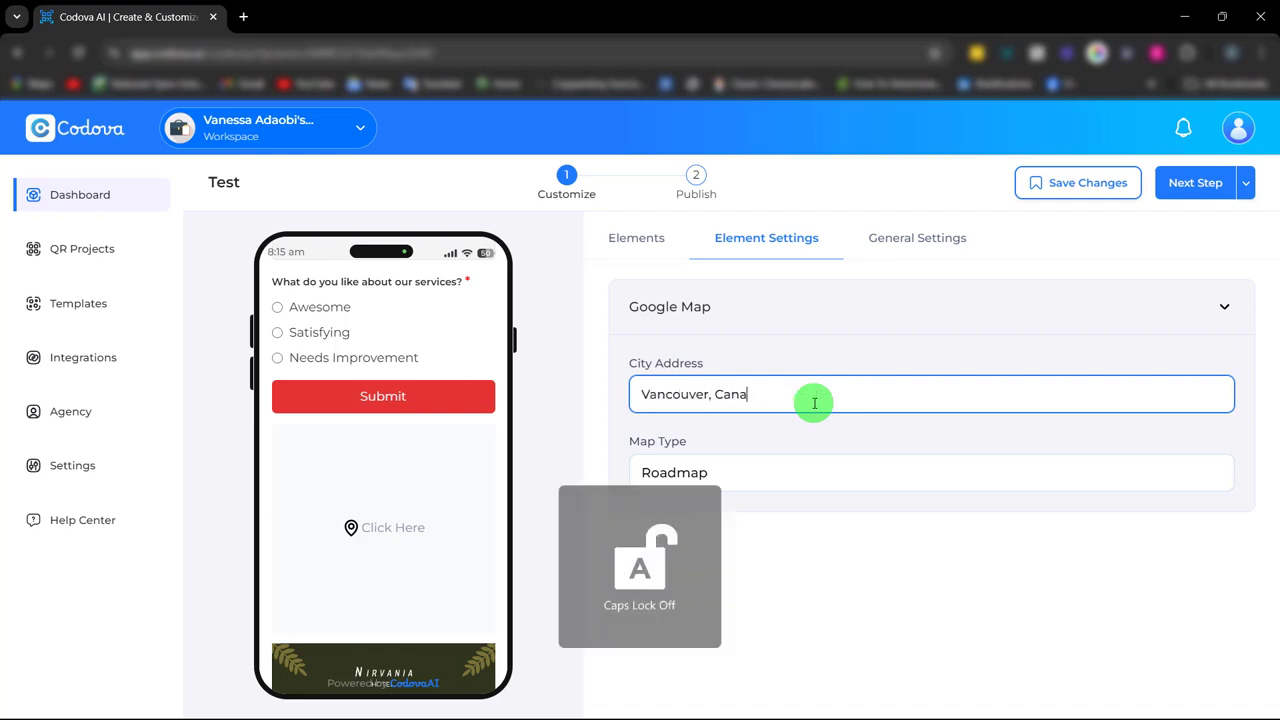
click(930, 472)
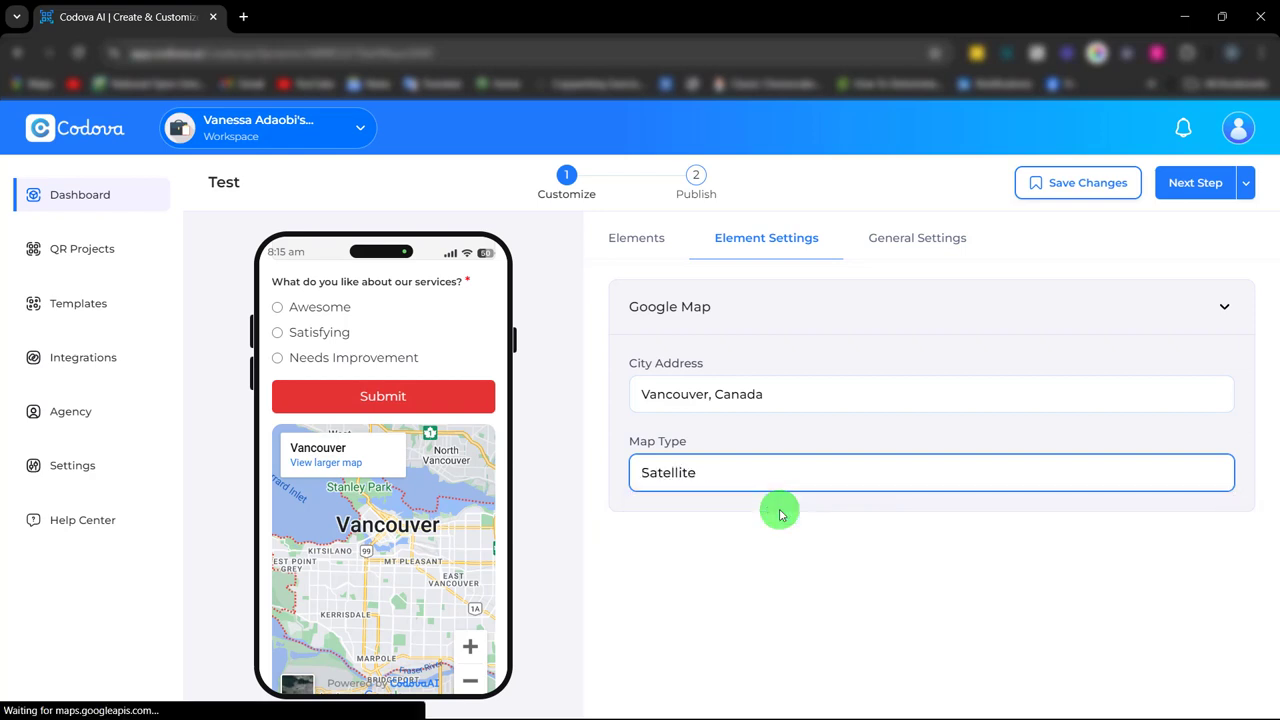
click(636, 238)
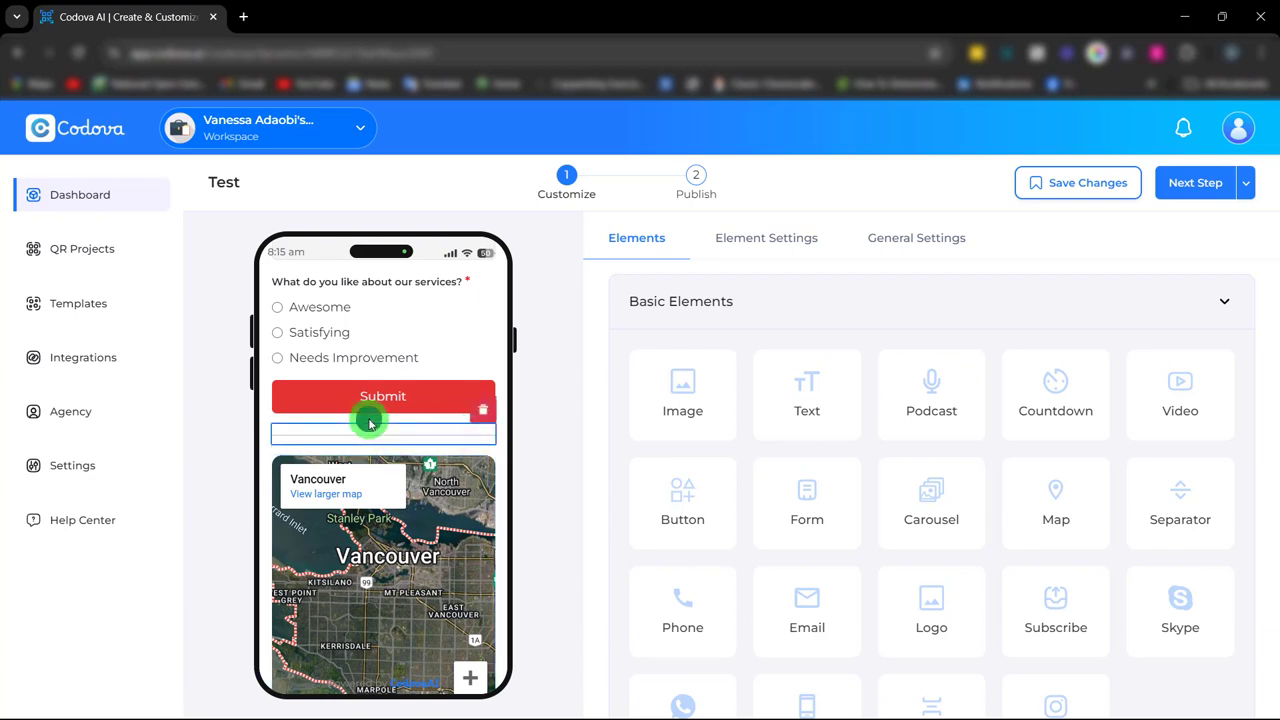
Place a separator below the form's Submit button and set its height to 4.
click(383, 424)
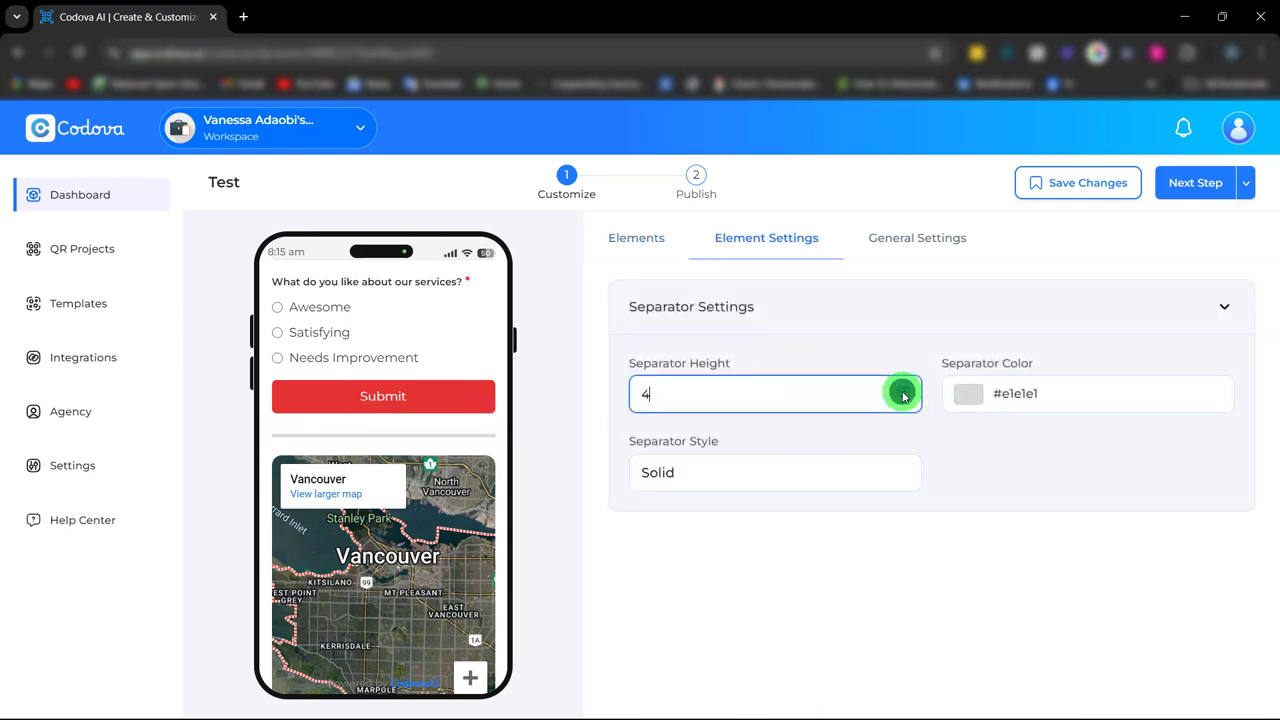
click(775, 472)
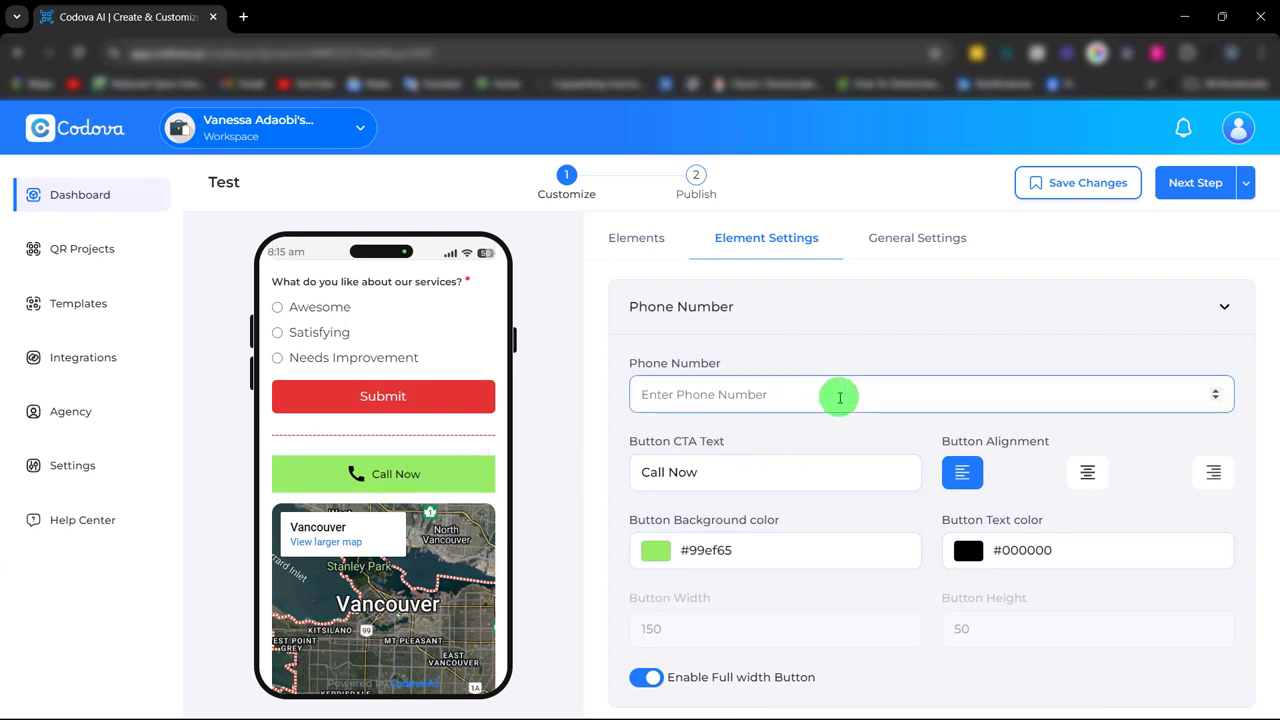
Fill the Call Now button's phone number from the autofill suggestion, then show the elements list again.
click(840, 394)
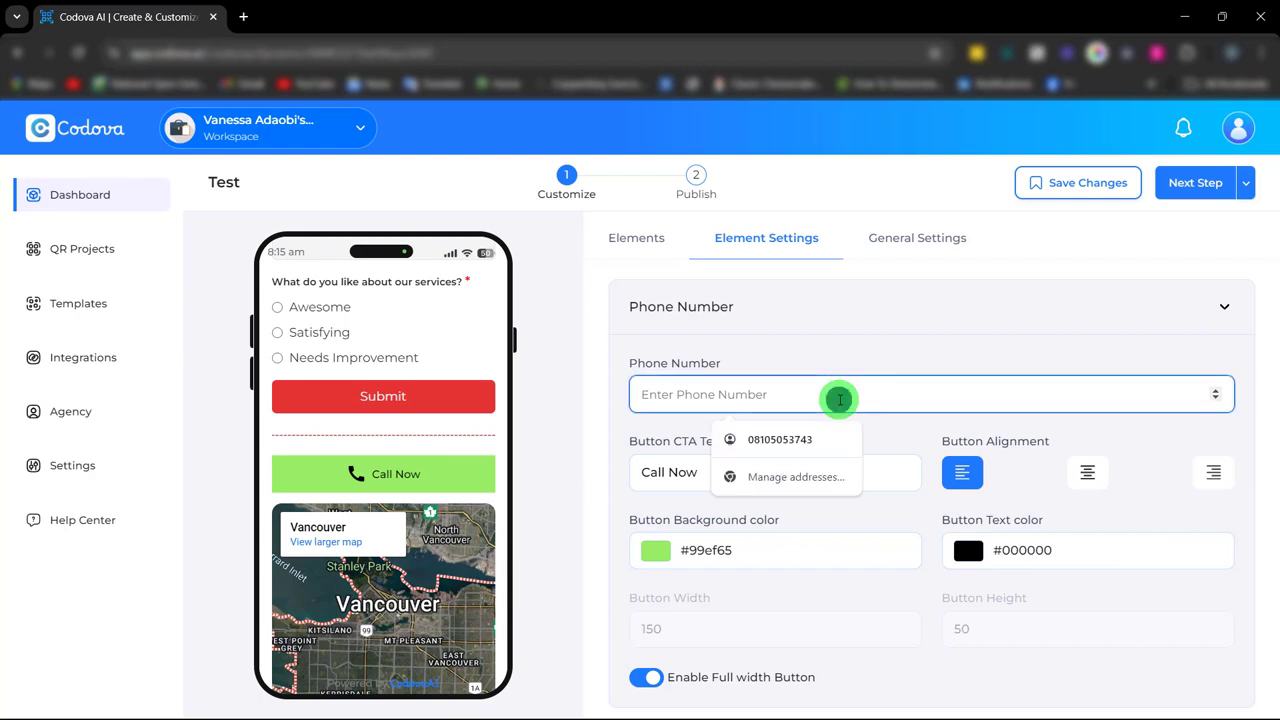
click(780, 439)
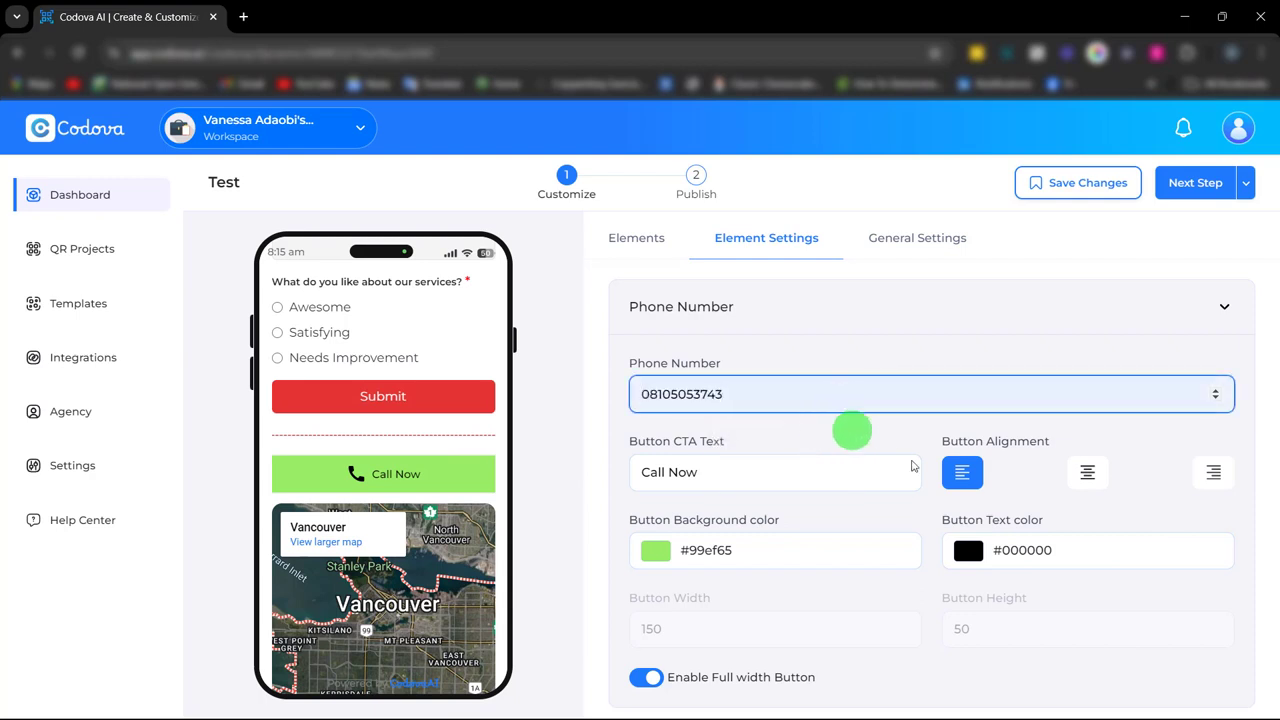
click(775, 472)
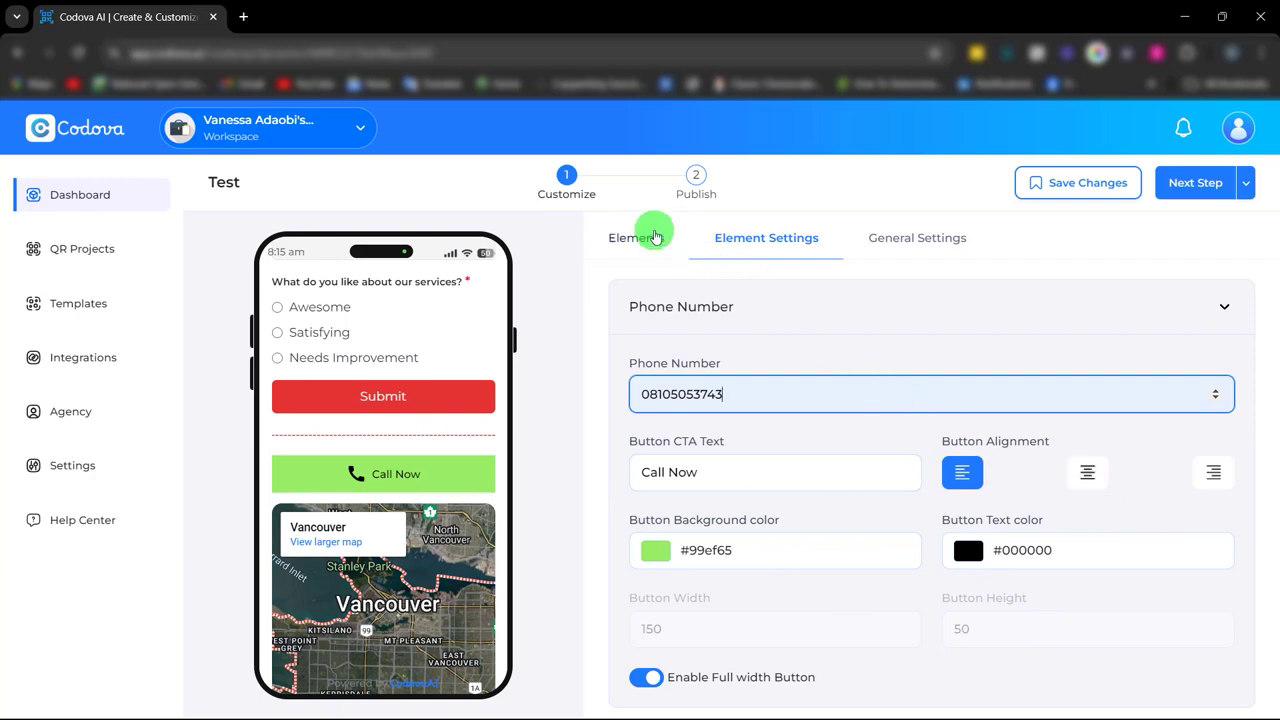
click(637, 237)
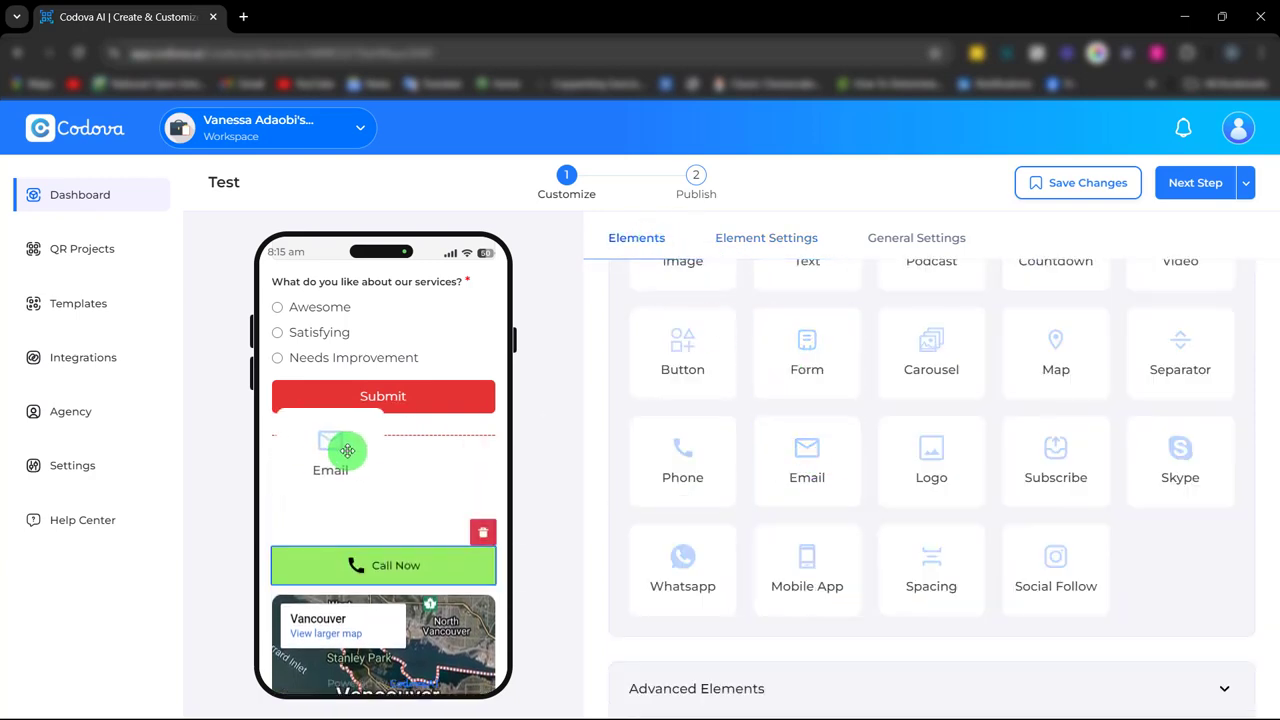
Add an Email Now button above Call Now with a 'vanes…' address and subject 'Hello, How Are You?'.
click(330, 455)
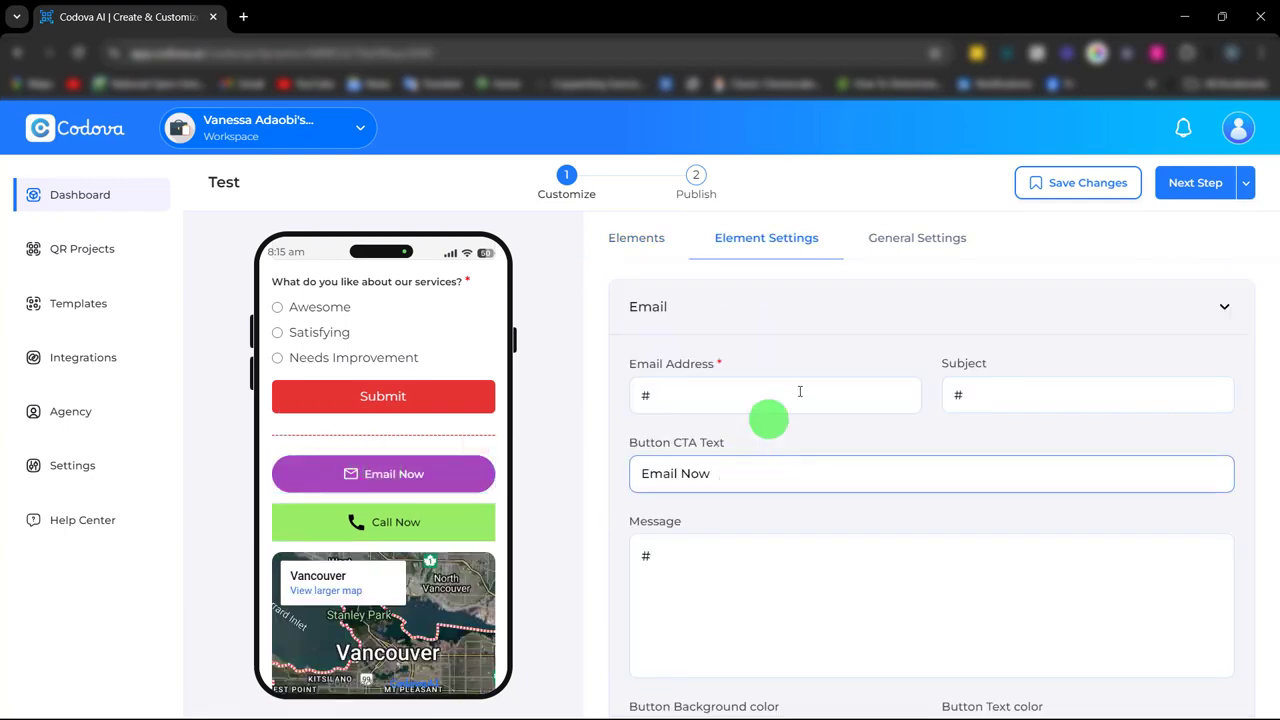
click(775, 394)
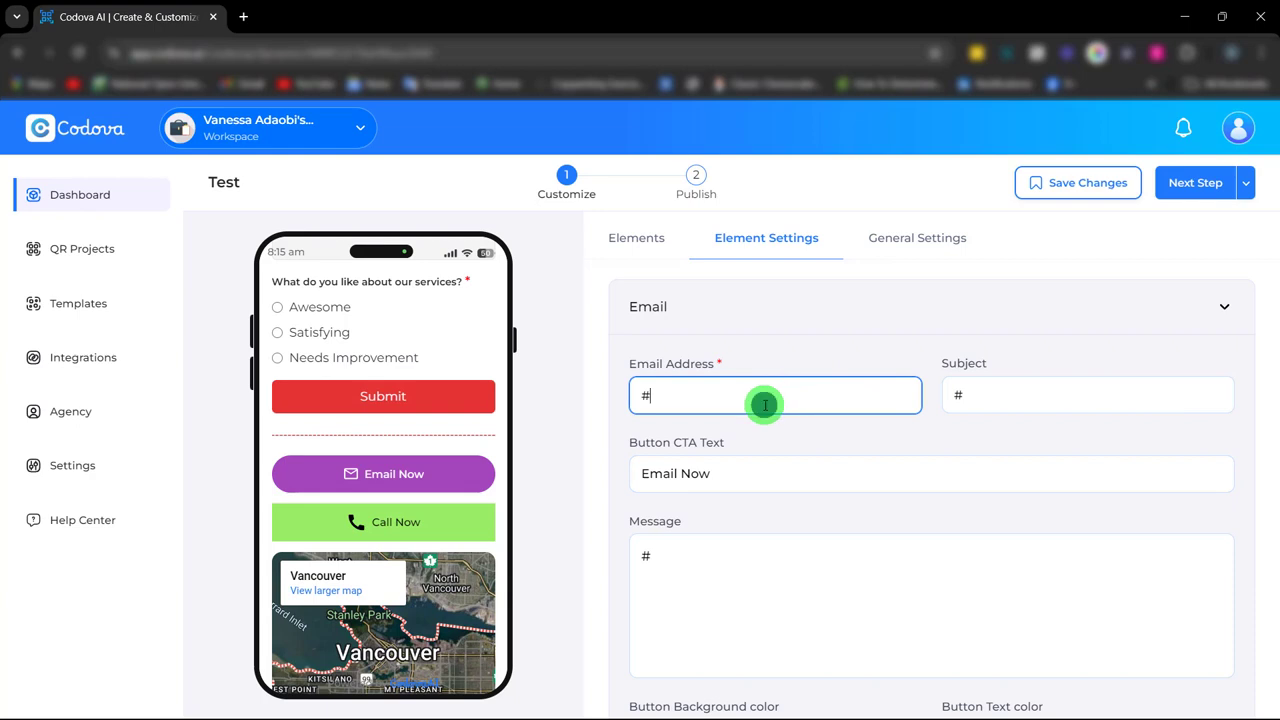
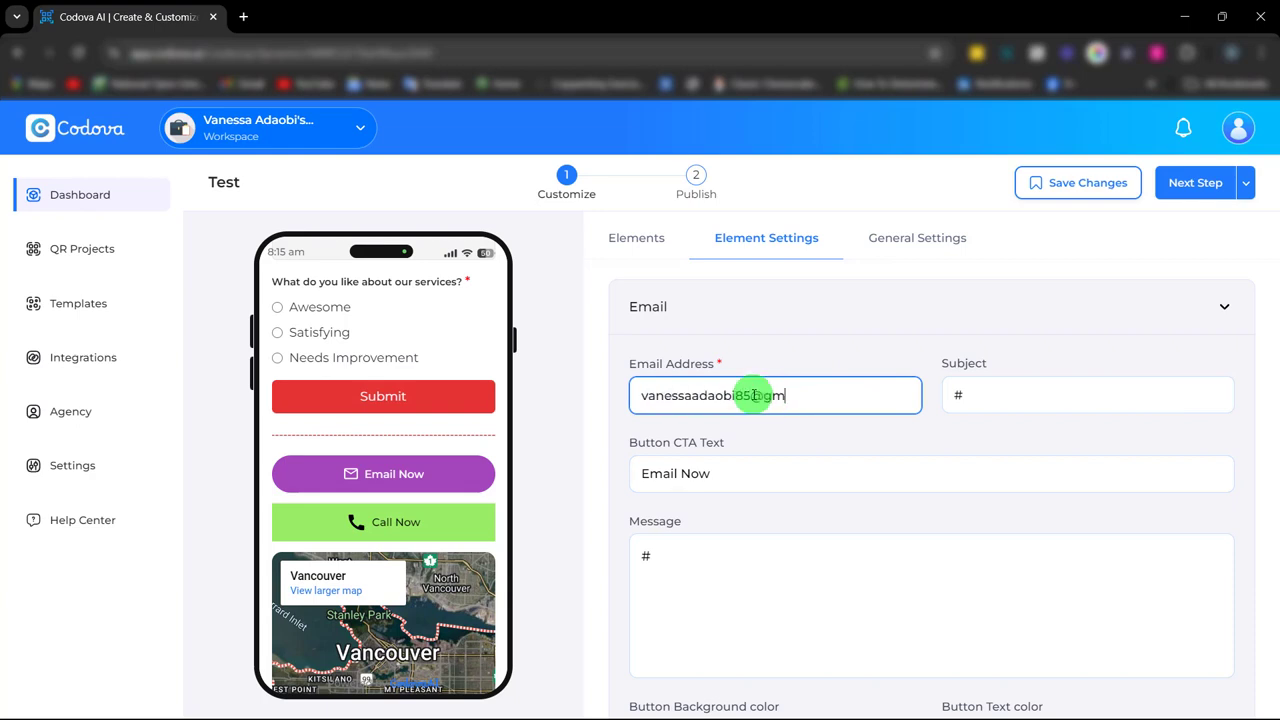
click(1087, 394)
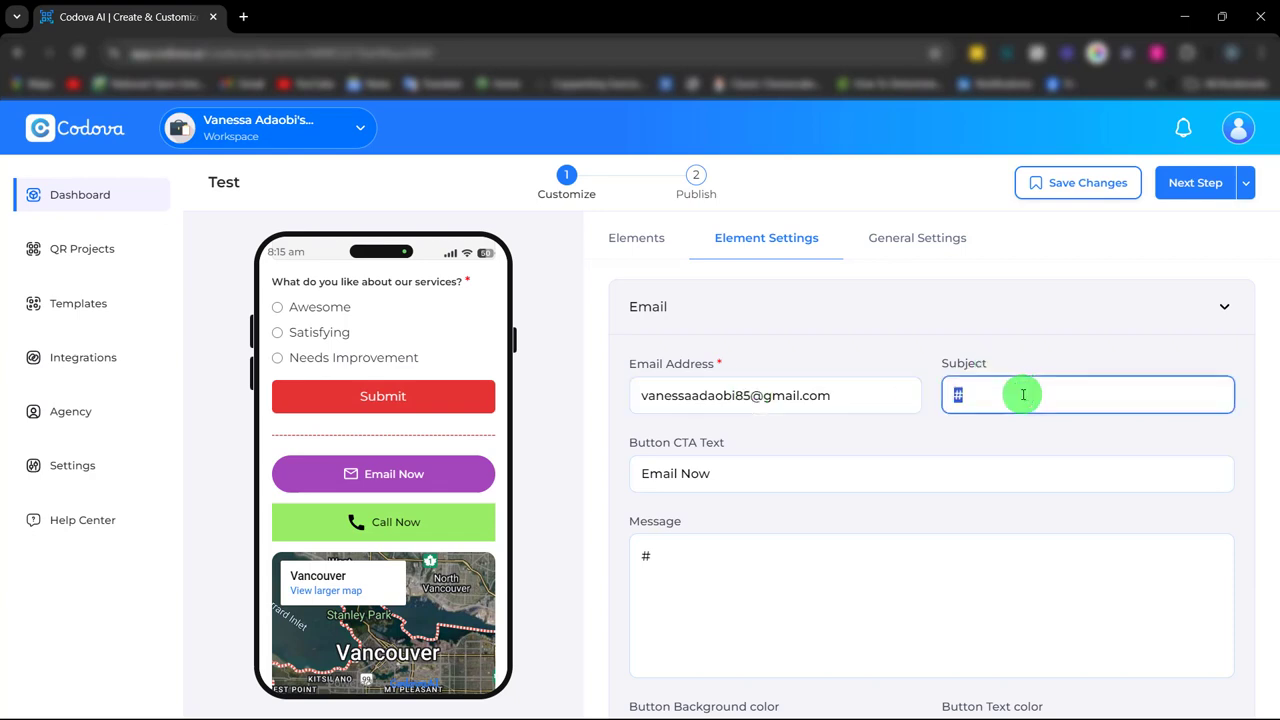
text(Hello, h)
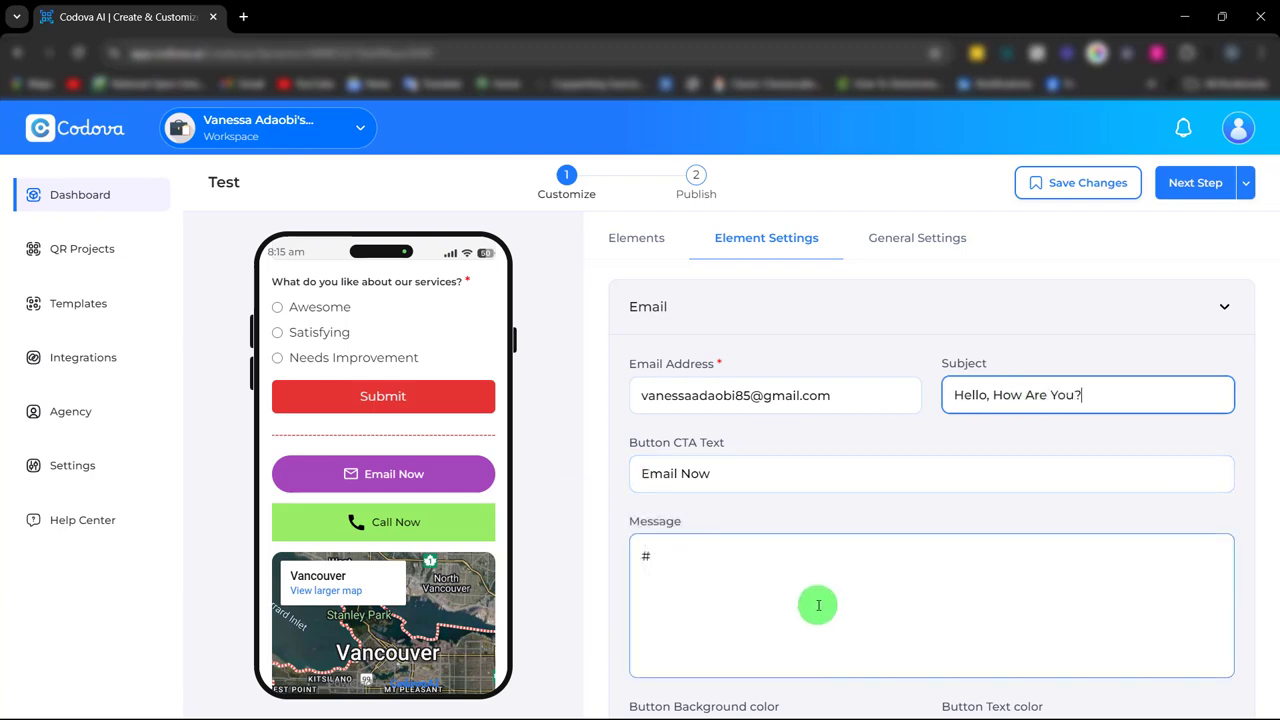
scroll(down, 3)
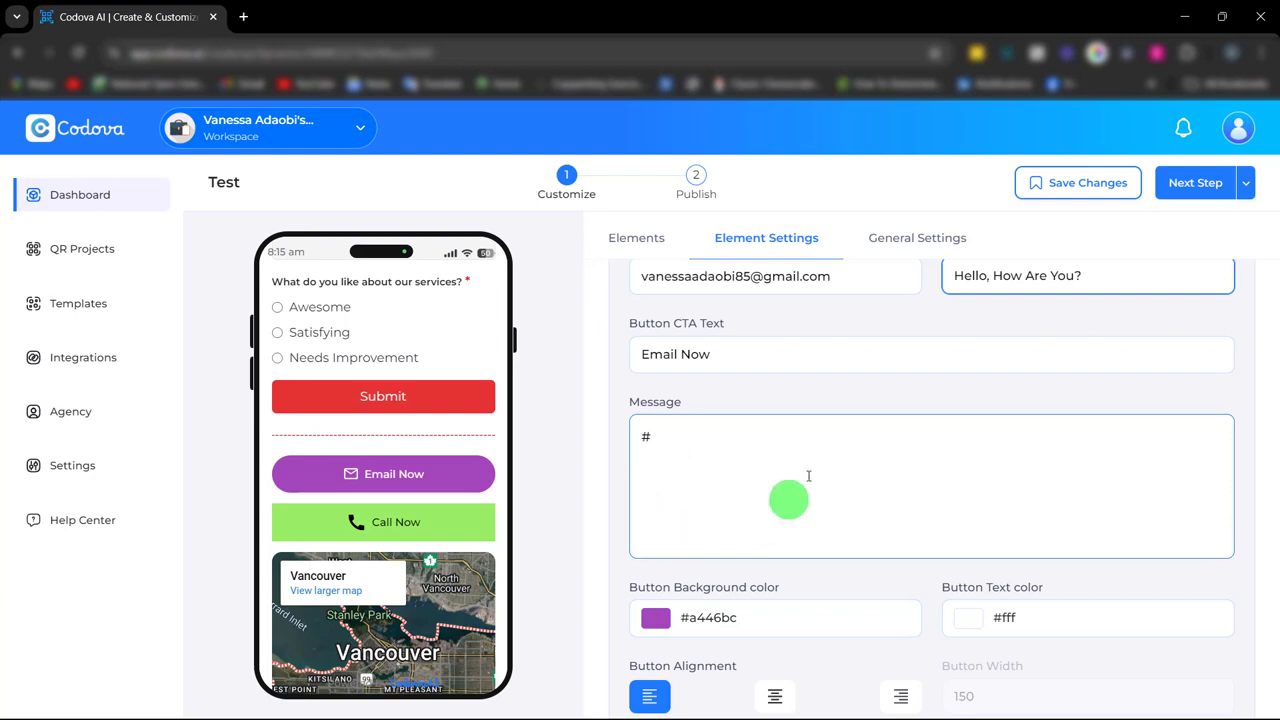
scroll(down, 3)
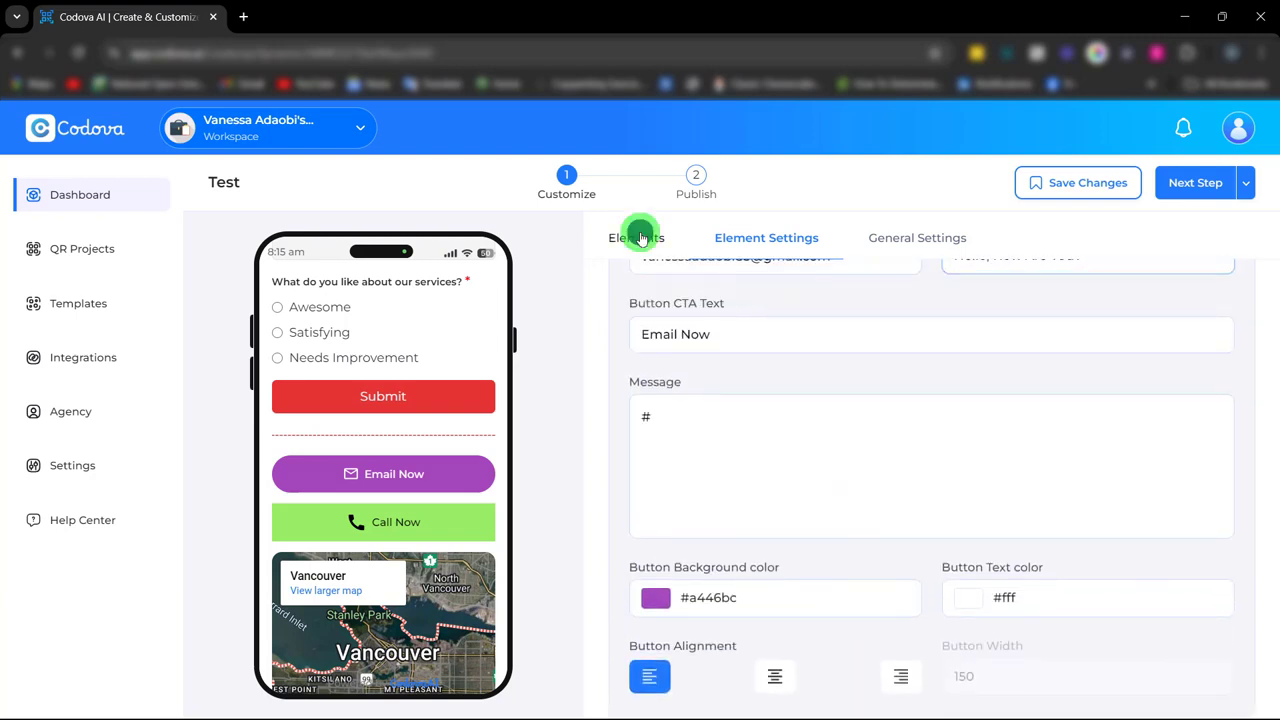
Add a Nirvana.jpg logo from local files at the page top and shrink its image size.
click(636, 237)
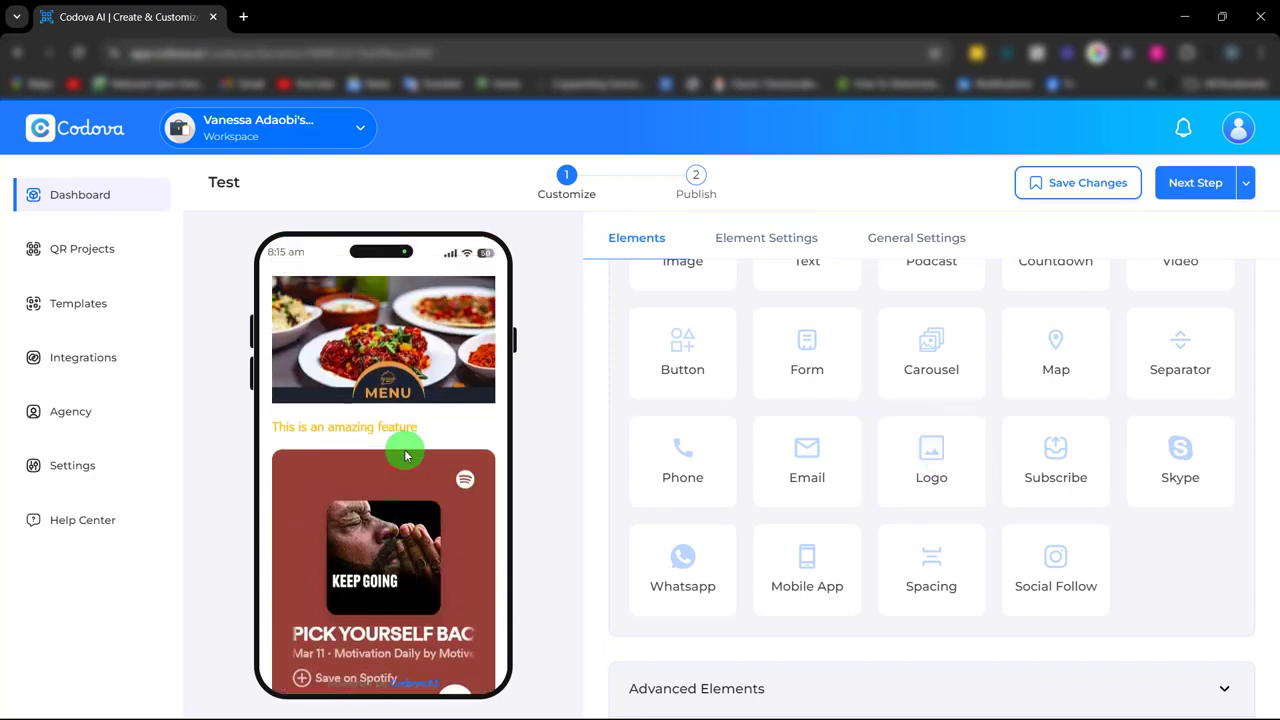
click(930, 360)
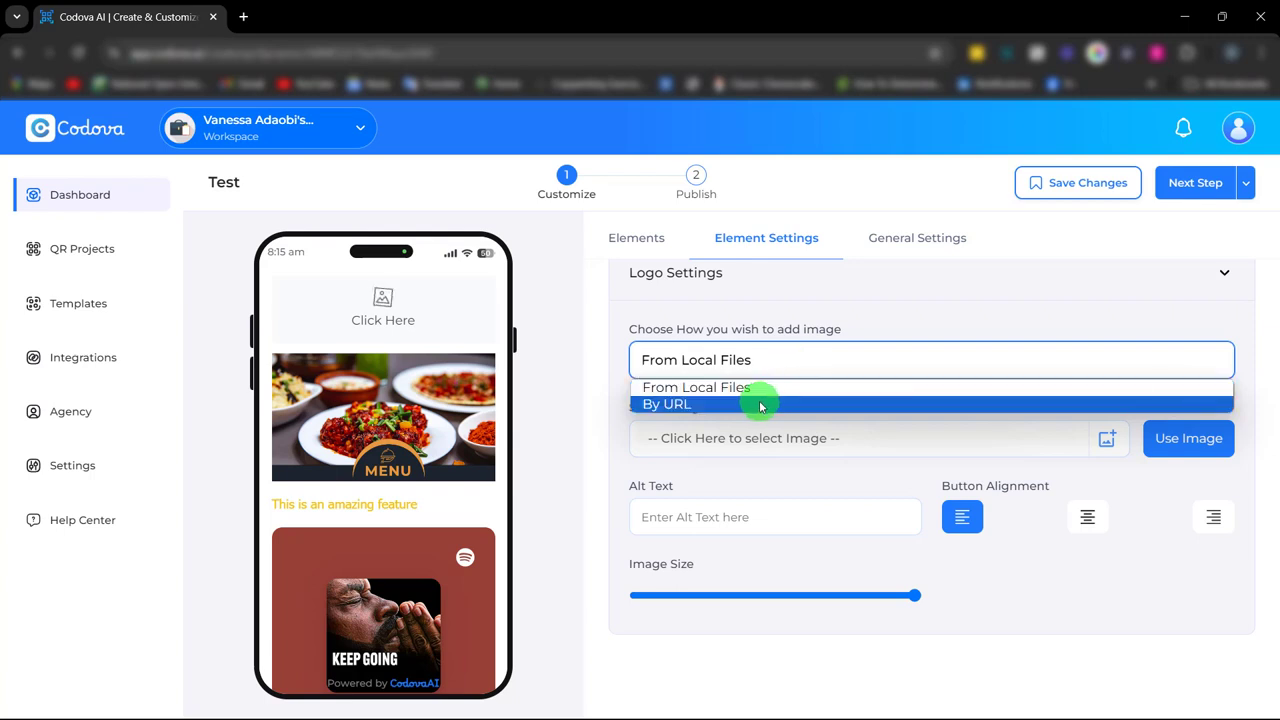
mouse_move(778, 424)
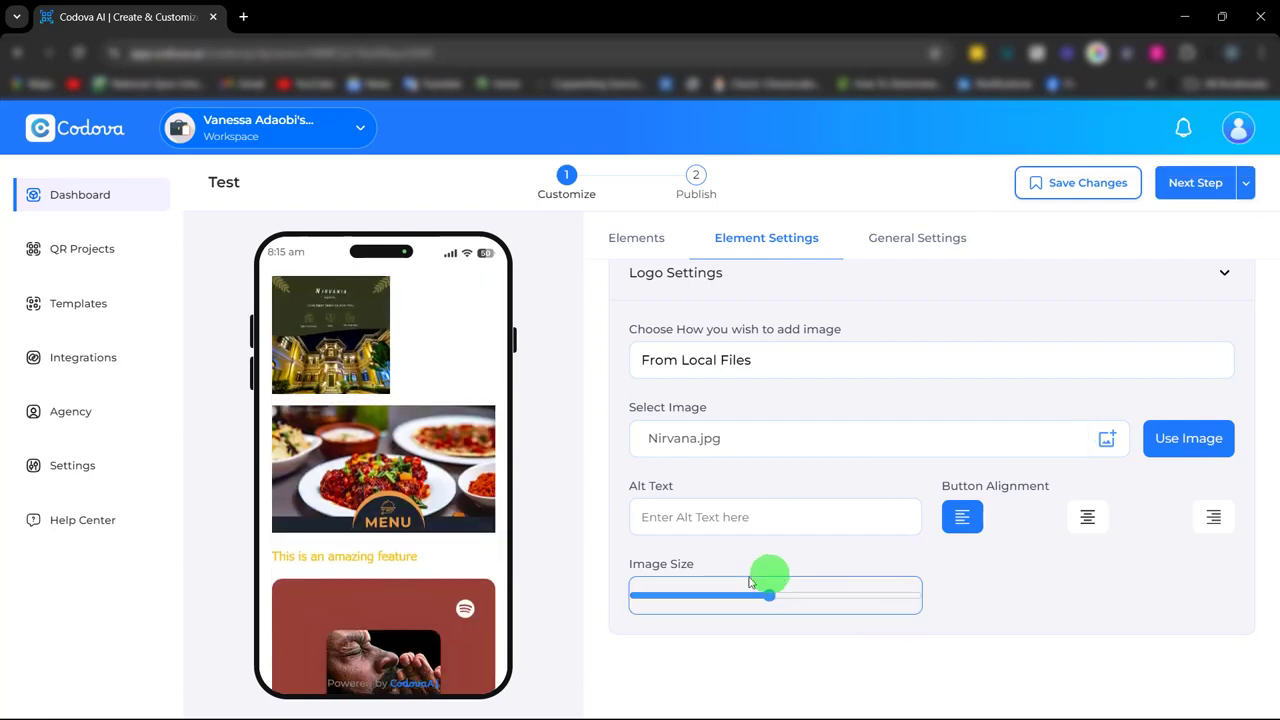
drag(768, 596, 645, 596)
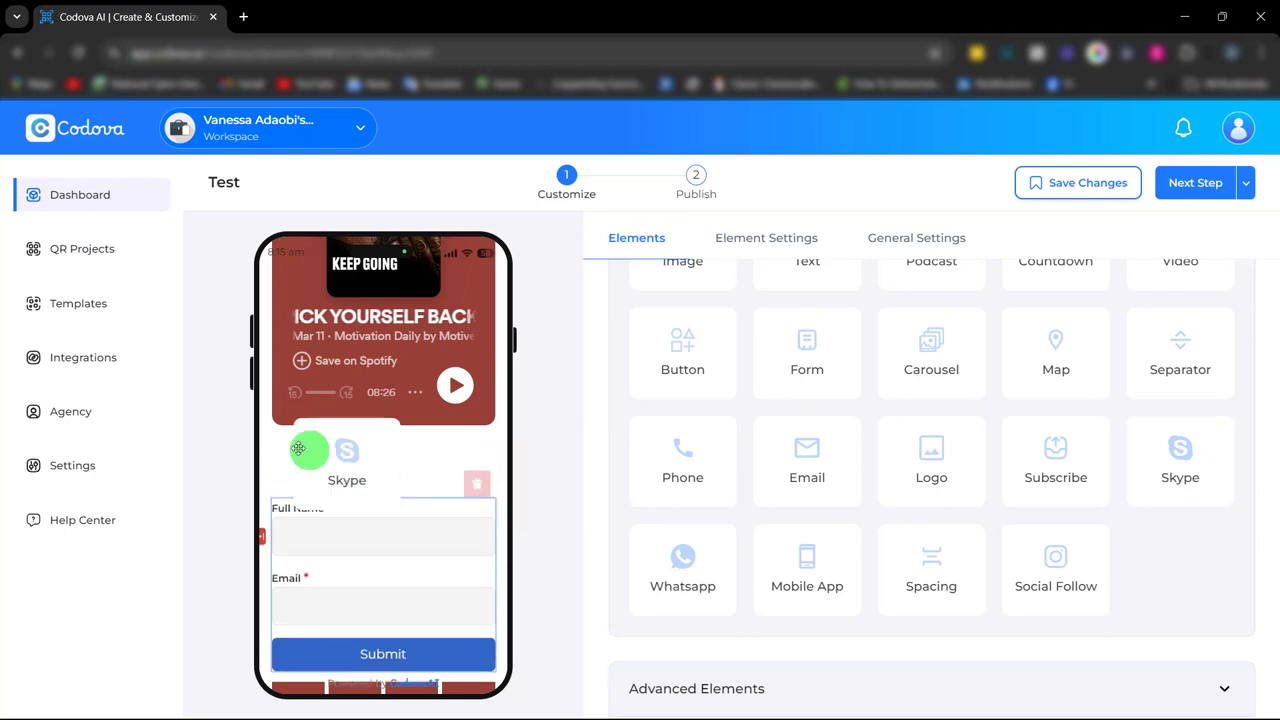
Place a Chat on Skype button below the Spotify player and select the Skype Username field.
click(383, 459)
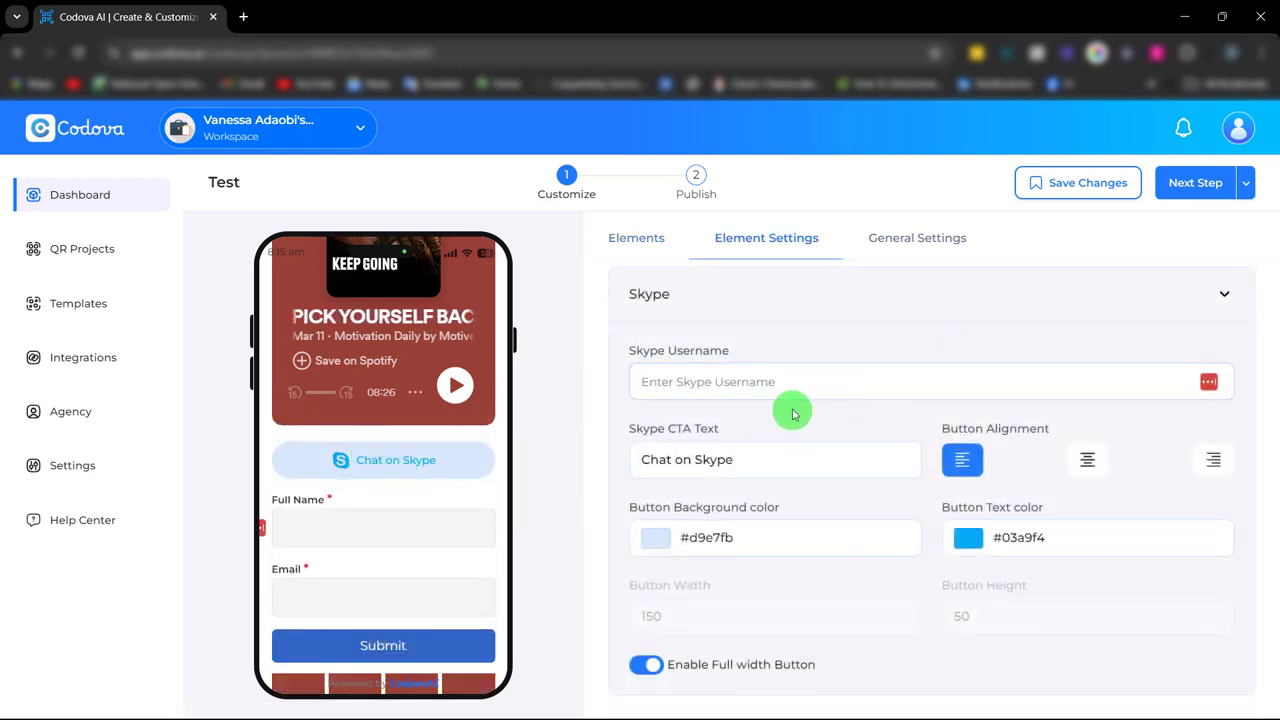
click(883, 381)
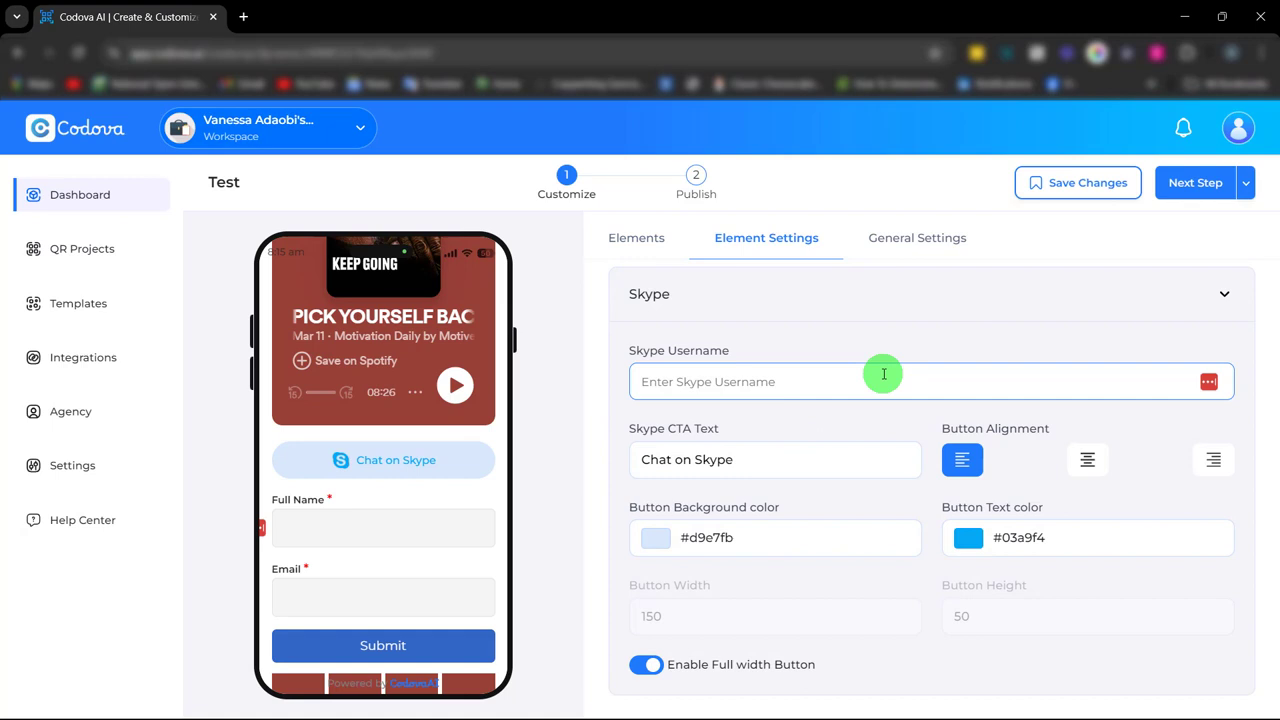
click(845, 381)
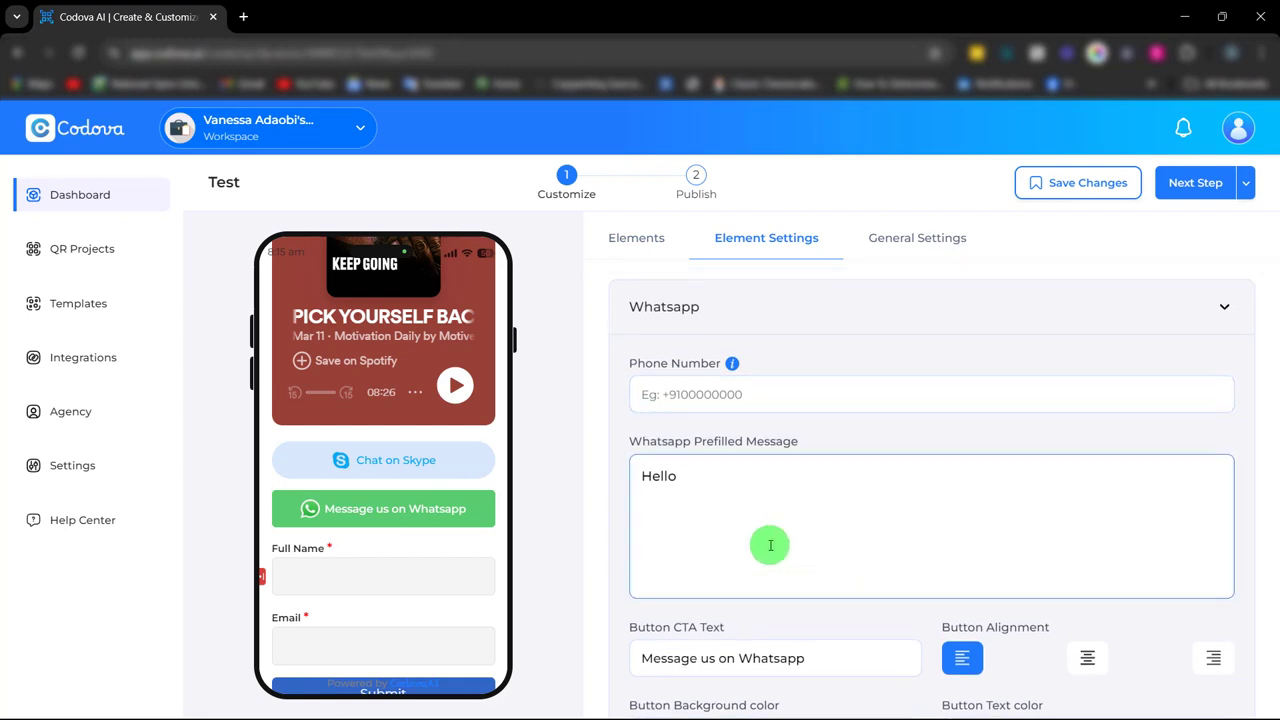
Set the WhatsApp button's prefilled message to Hello and return to the elements list.
click(785, 393)
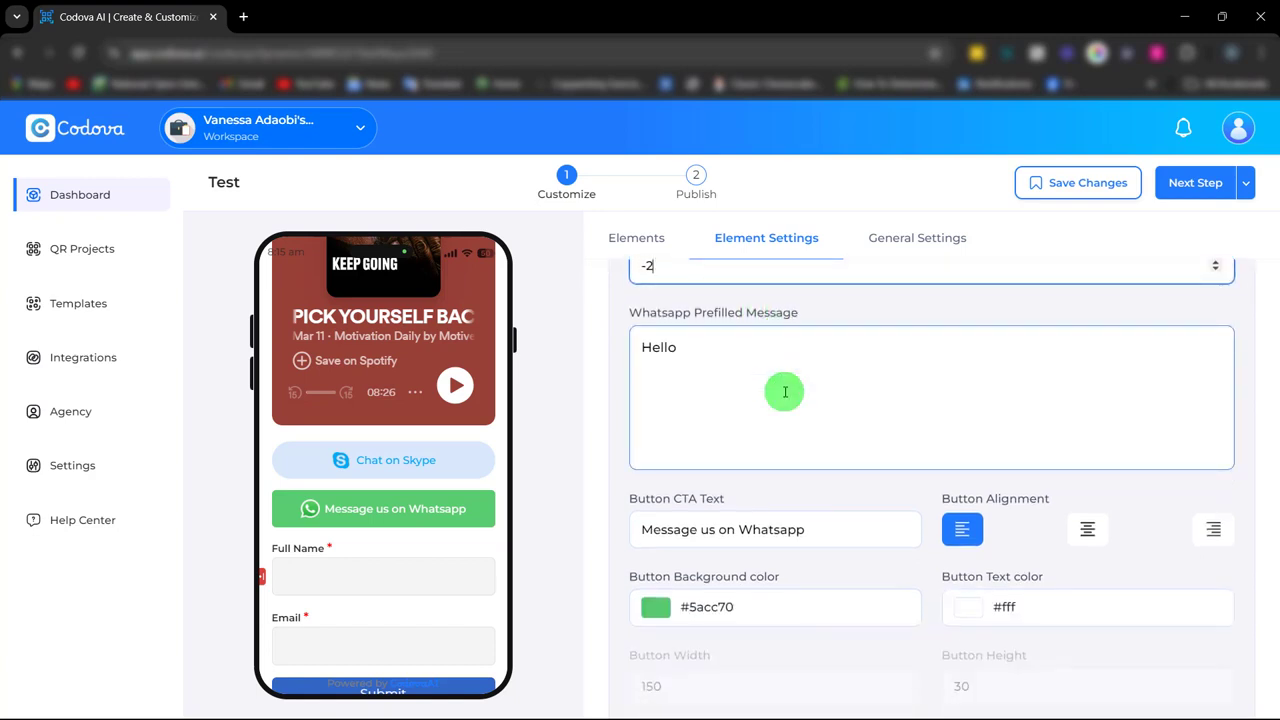
click(636, 237)
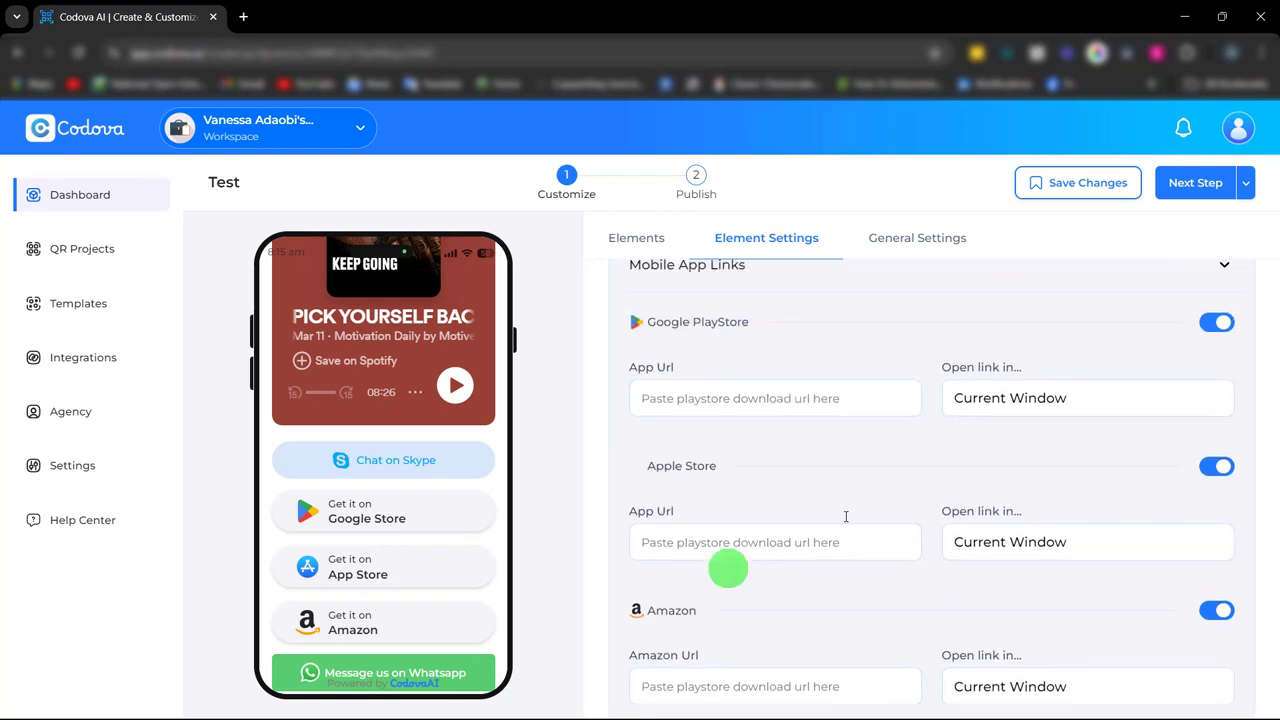
Add the Mobile App download buttons and set Open link in for Google PlayStore and Amazon.
click(1087, 398)
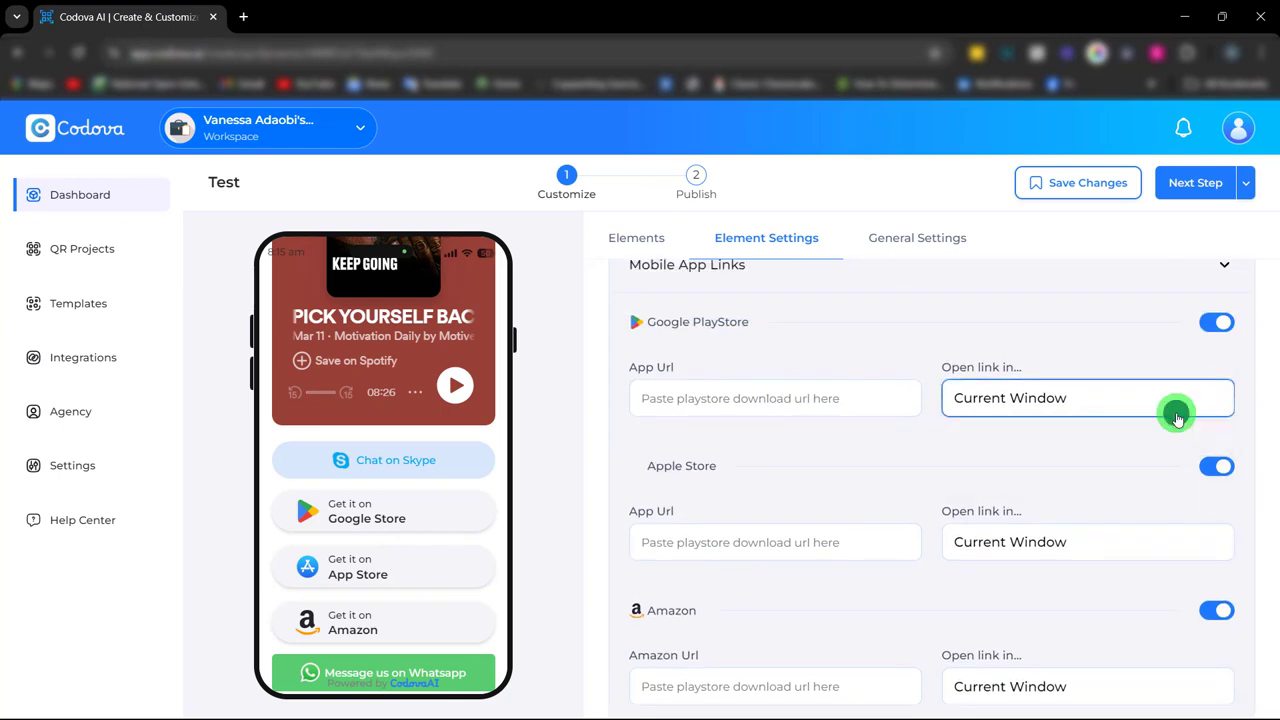
scroll(down, 3)
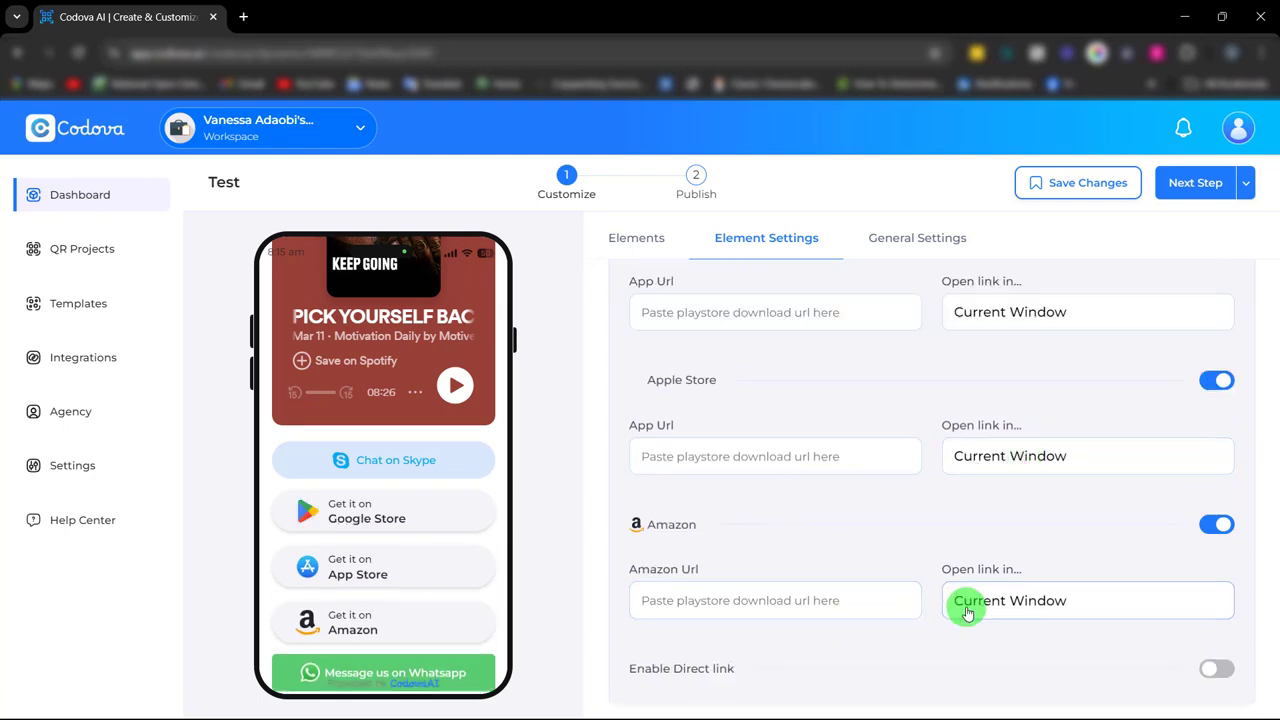
click(636, 237)
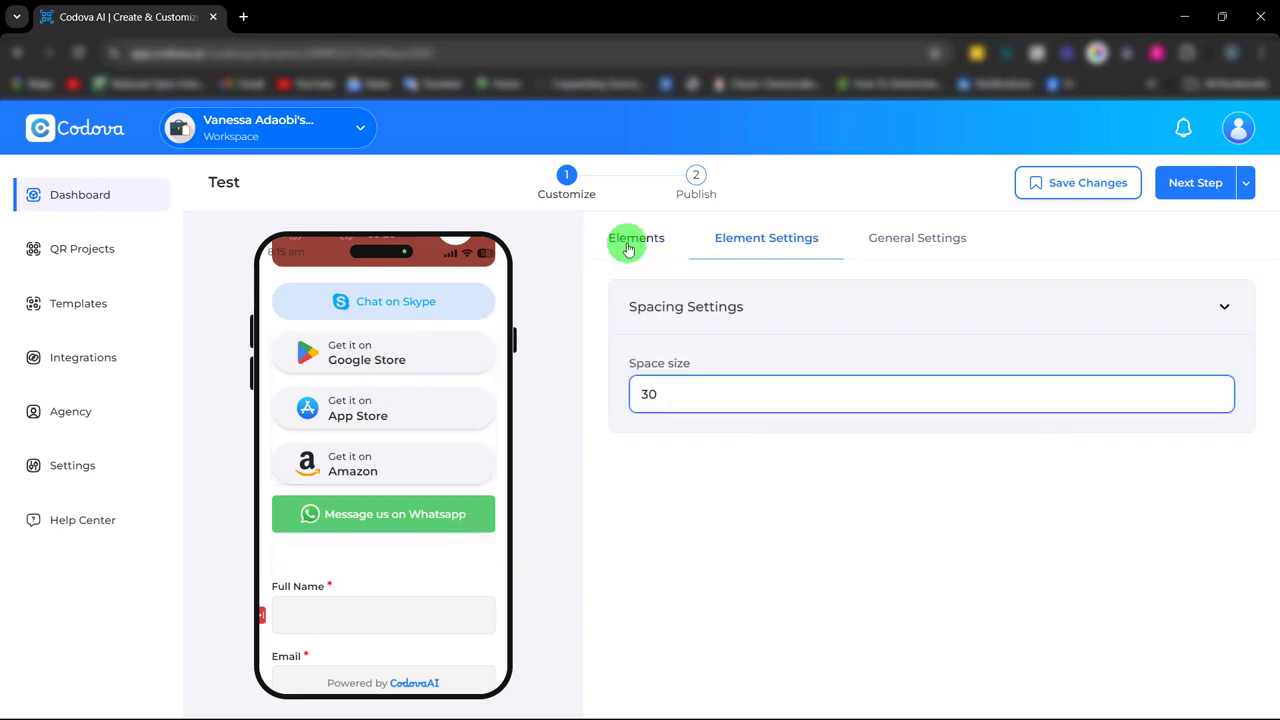
Place the Social Follow icon row below the WhatsApp spacer and select the Facebook Url field.
click(636, 238)
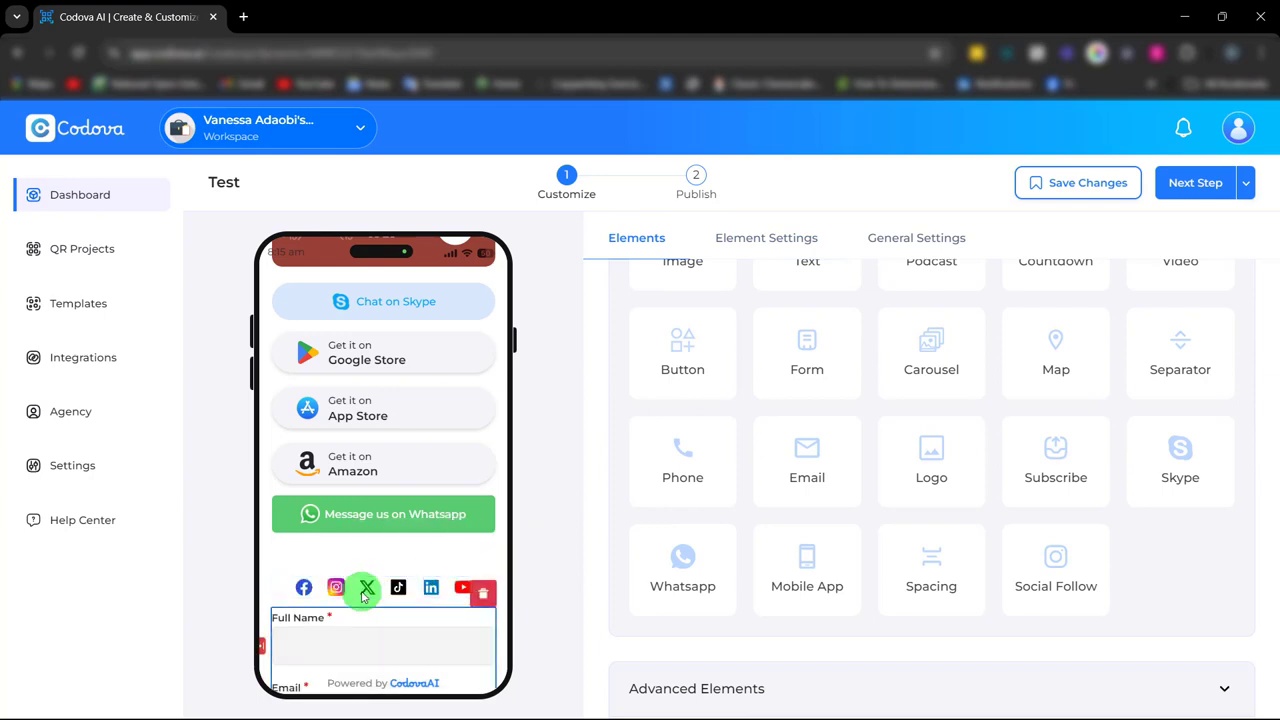
click(365, 587)
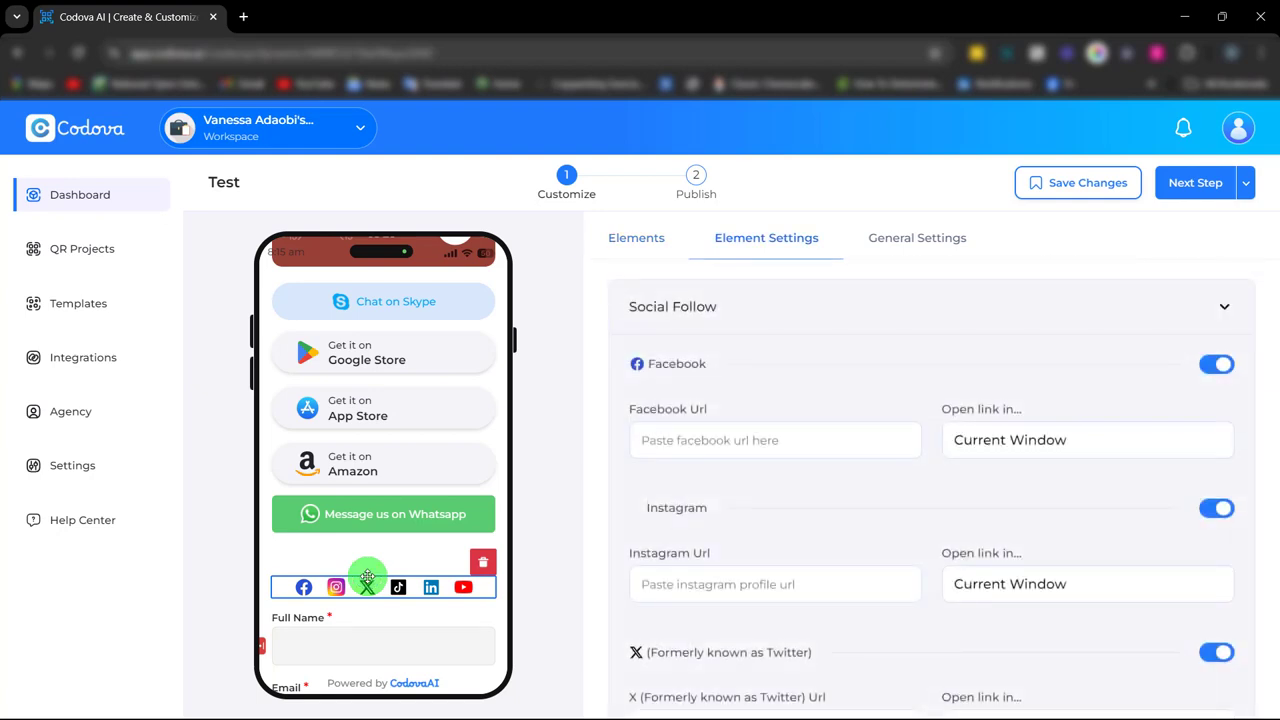
click(775, 440)
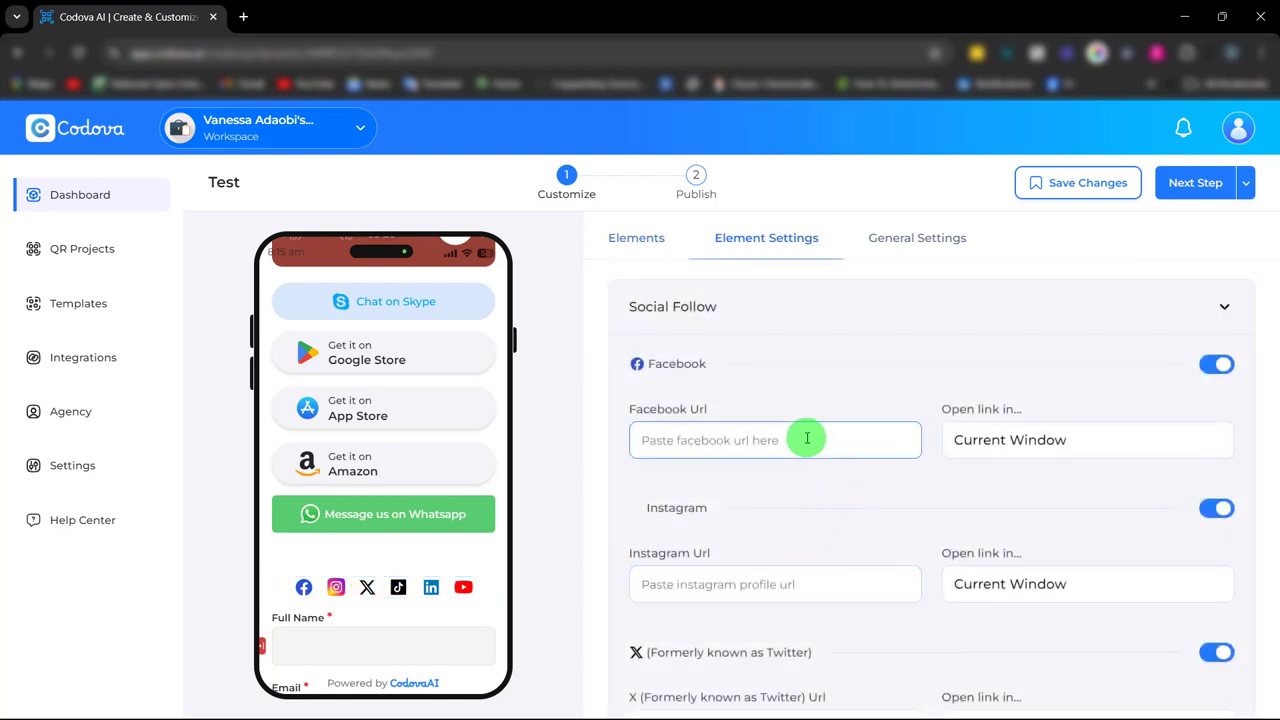
scroll(down, 3)
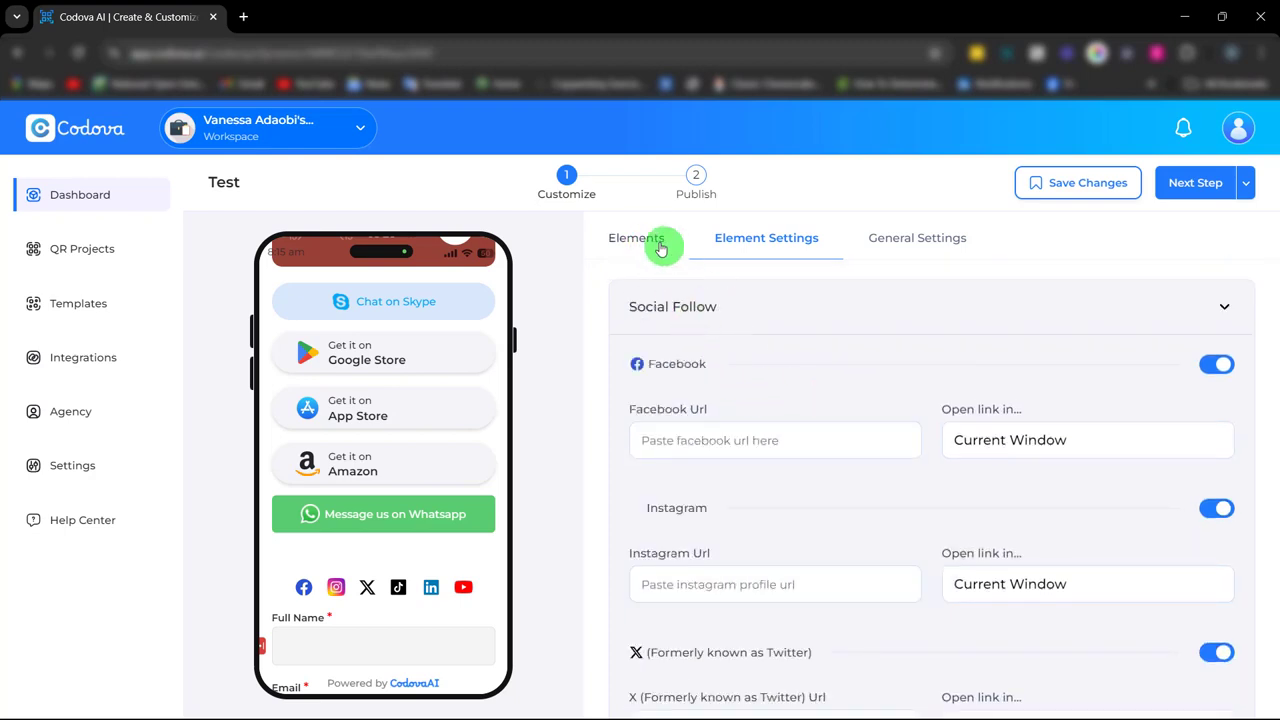
Generate and insert an AI image from the prompt 'Dancing Queen' via the AI assistant.
click(636, 238)
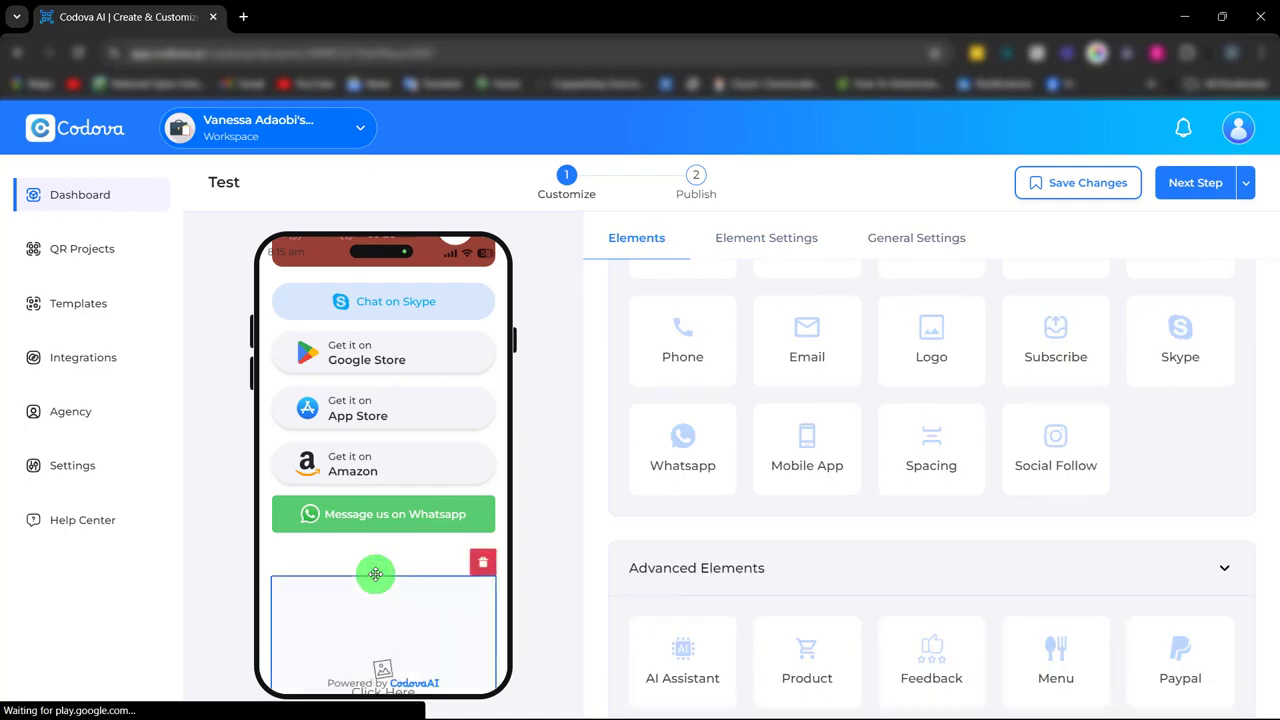
click(766, 238)
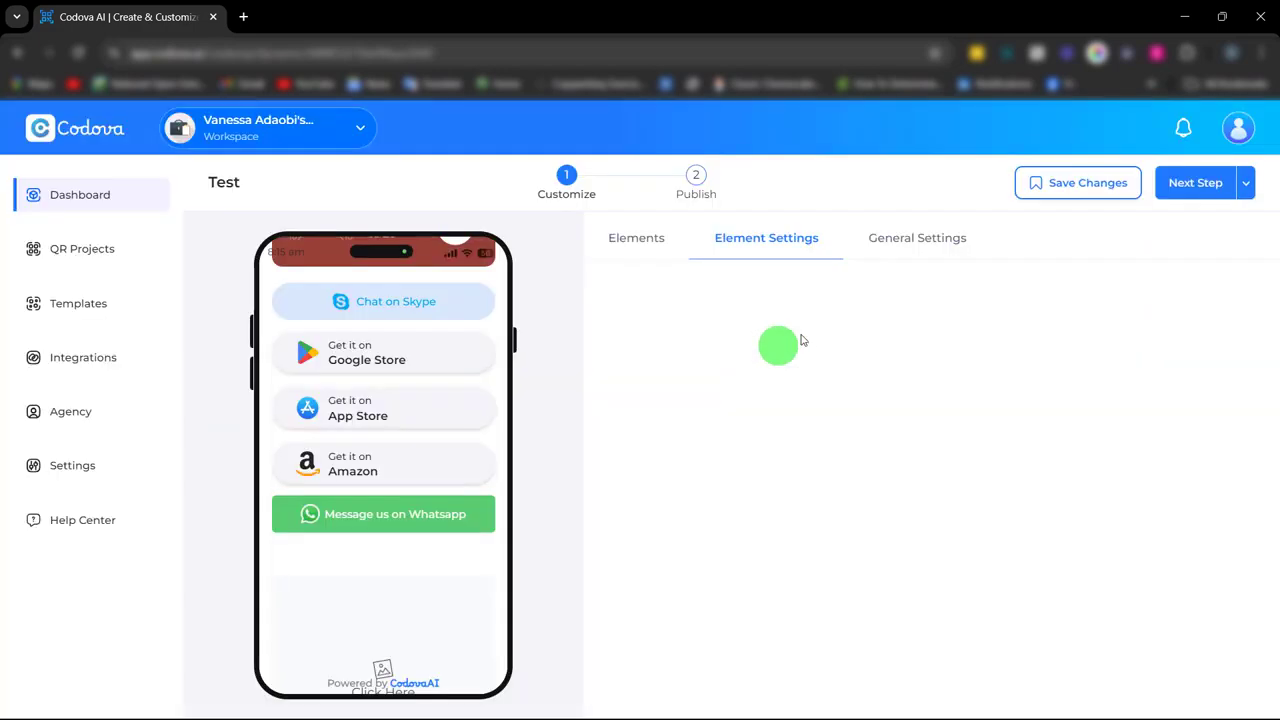
click(778, 345)
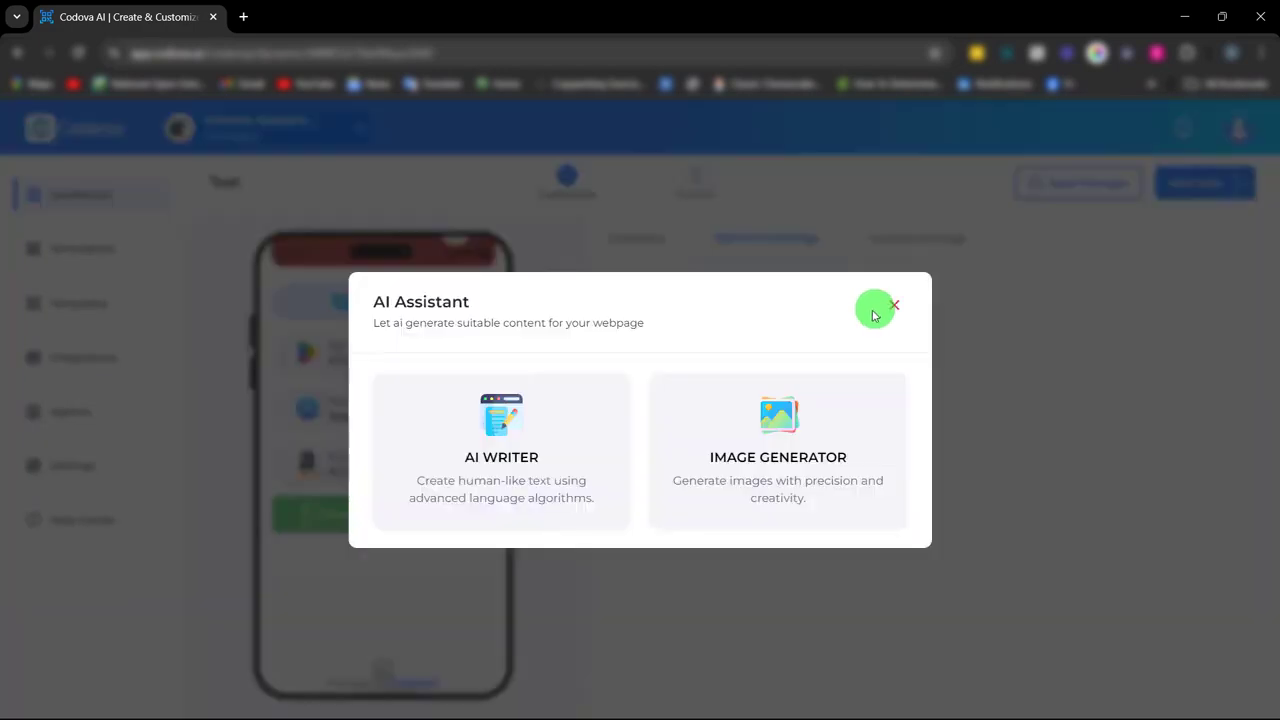
click(892, 305)
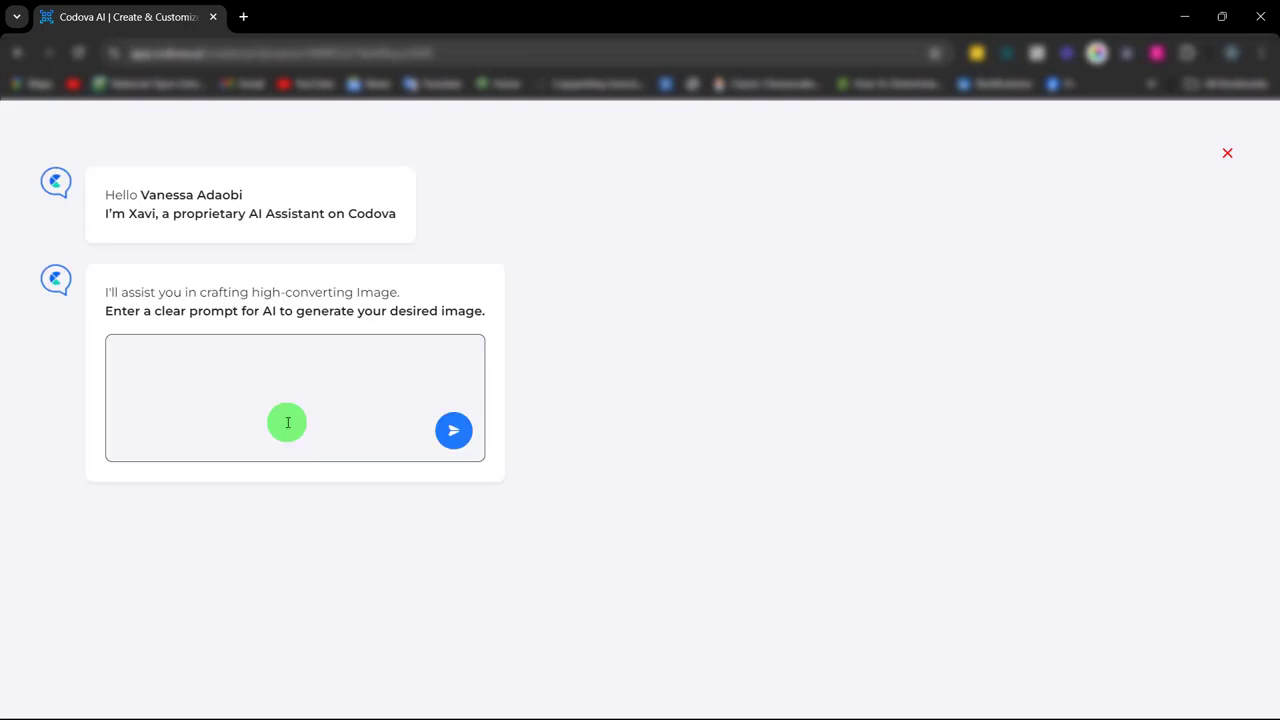
text(Dancing Queen)
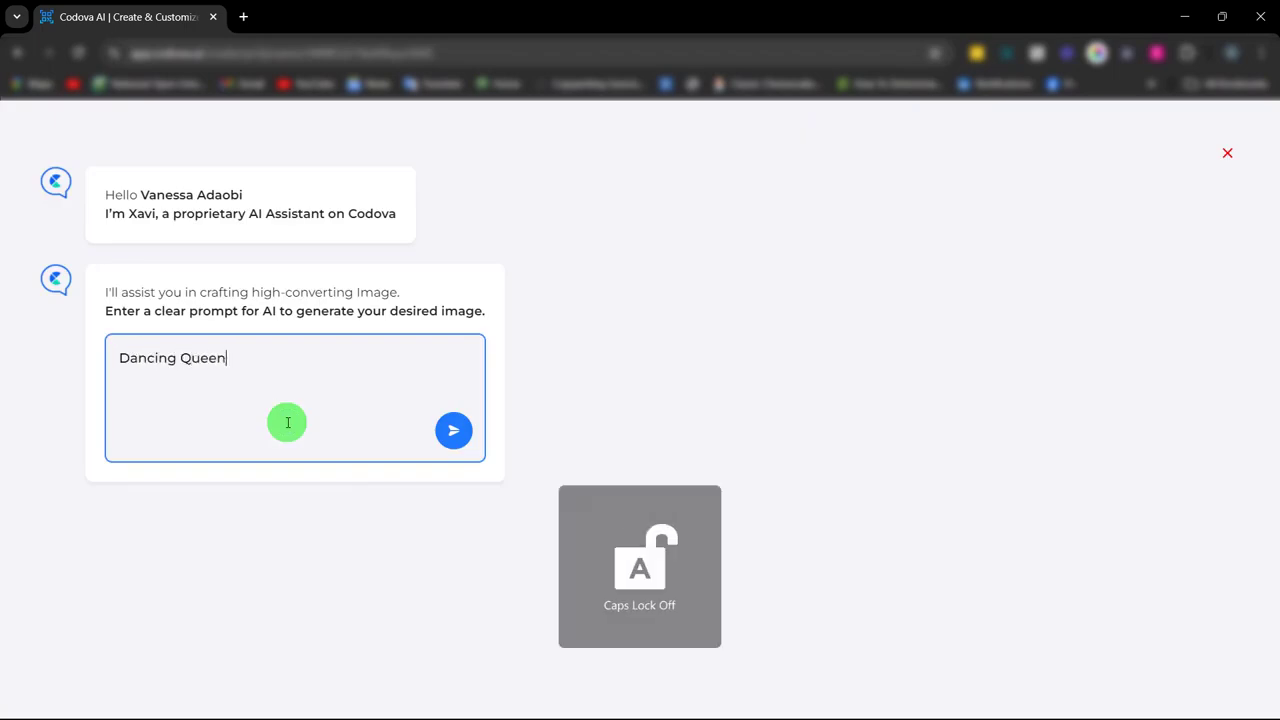
click(453, 430)
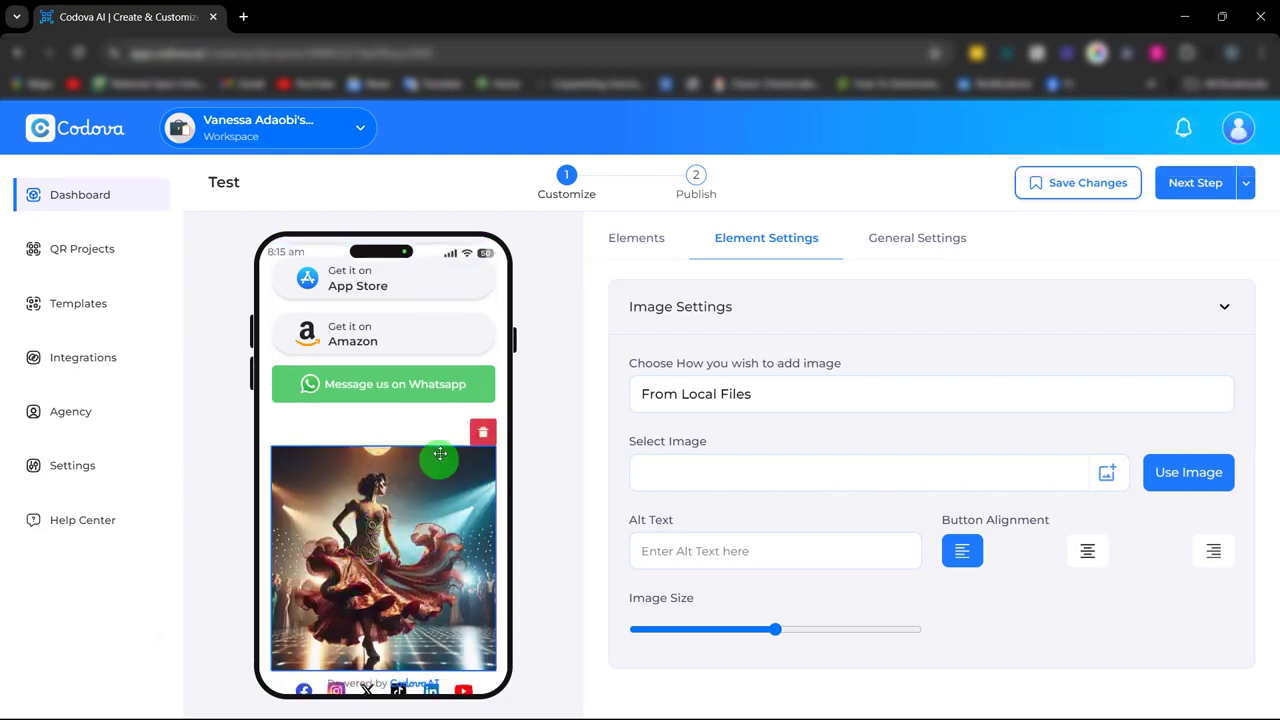
click(636, 238)
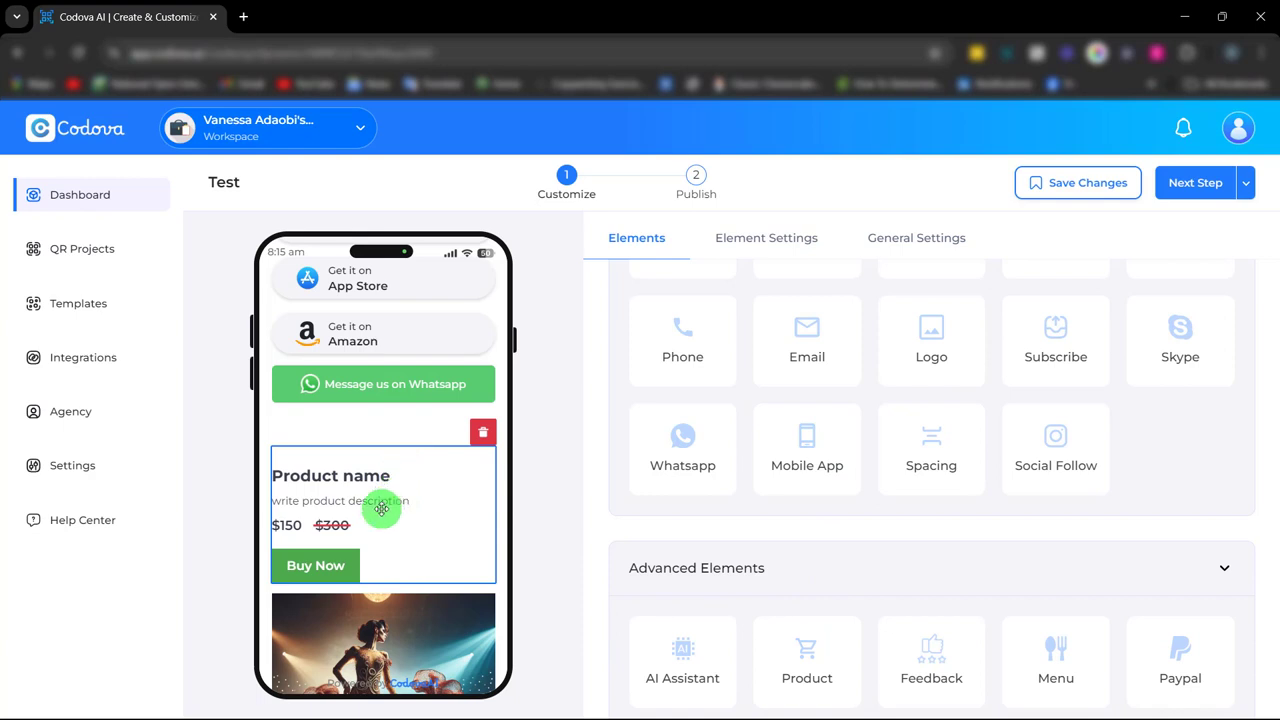
Open the Product Display settings of the new $150/$300 product card above the image.
click(380, 510)
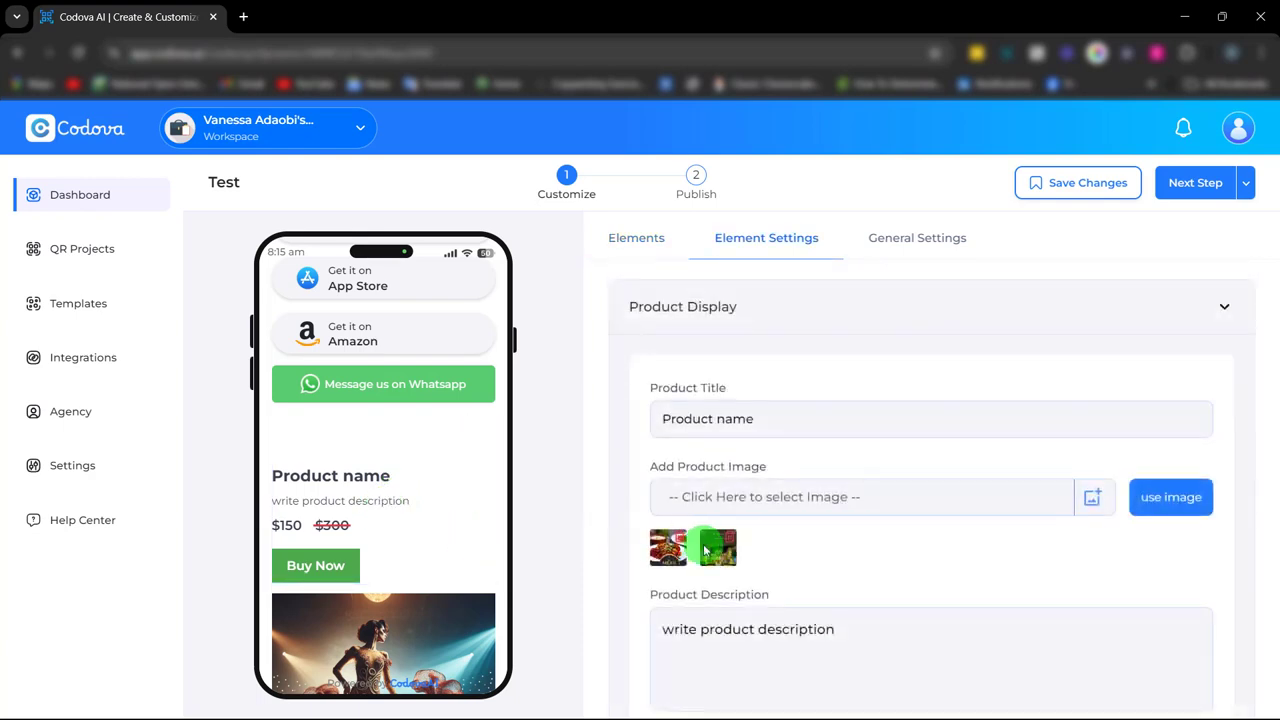
mouse_move(788, 558)
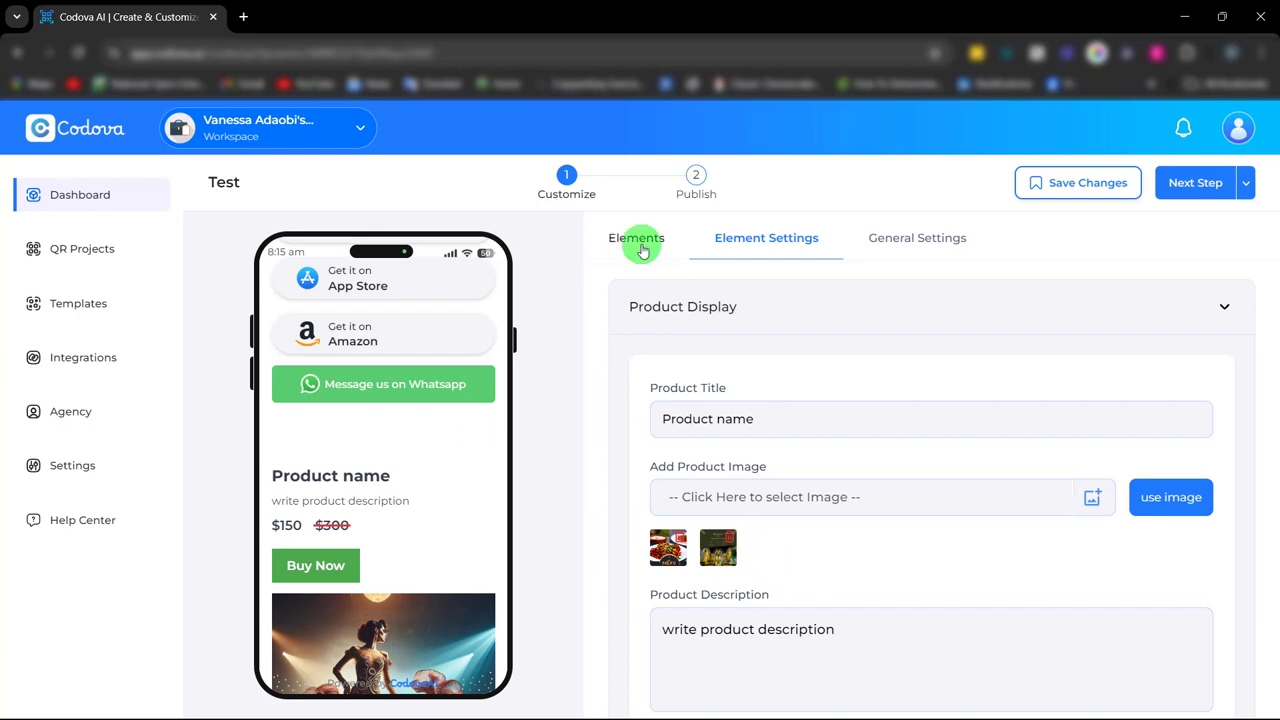
Add a feedback form with a multiple-choice question 'Do You Love the Food?' offering Yes and No.
click(636, 238)
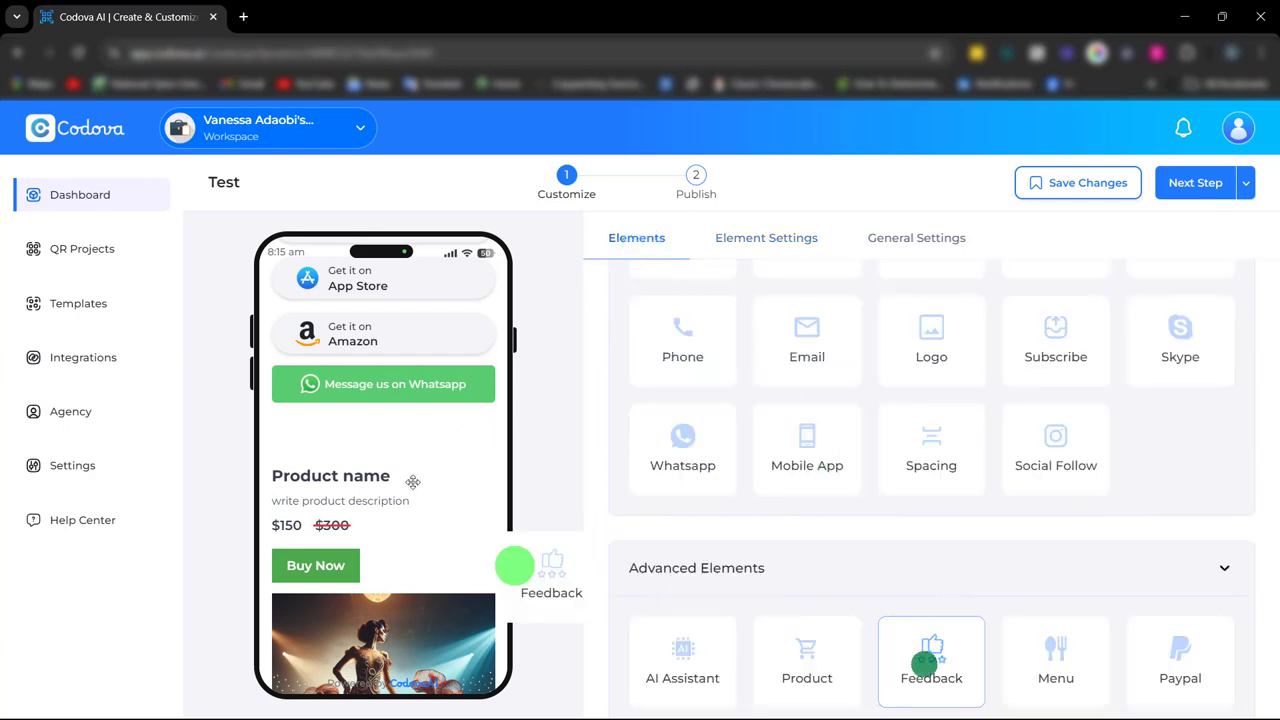
click(931, 661)
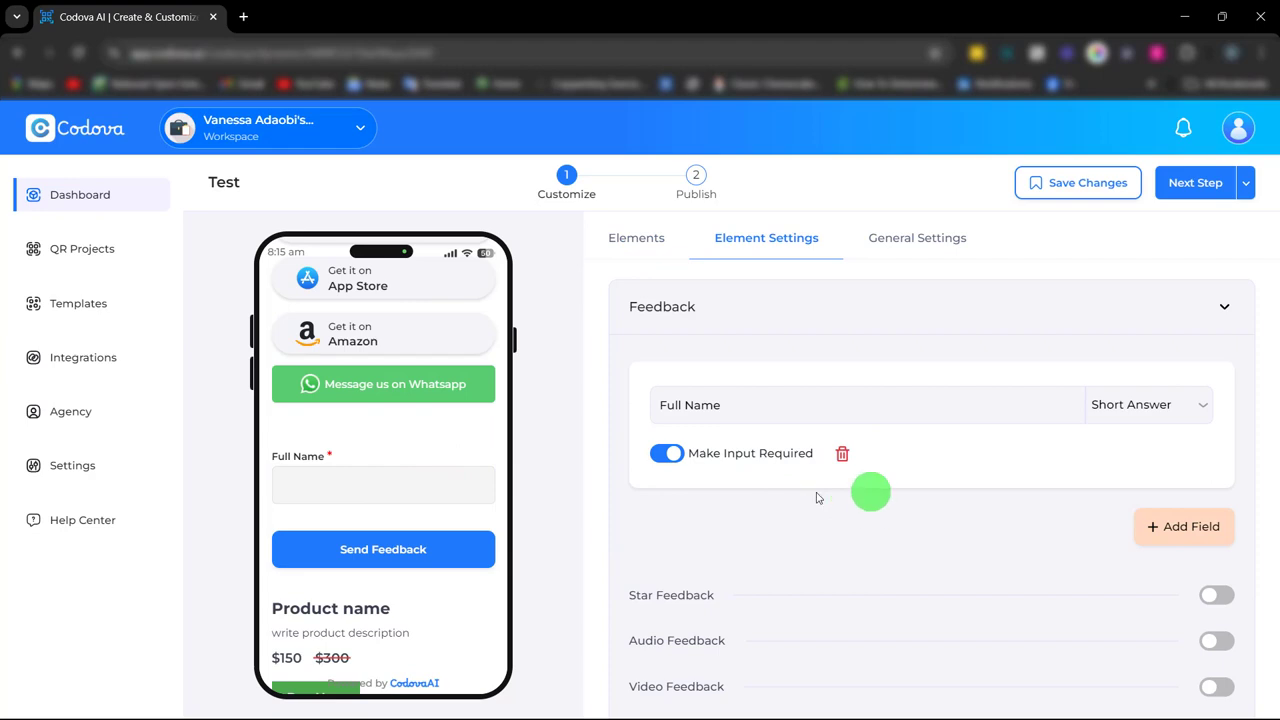
mouse_move(805, 545)
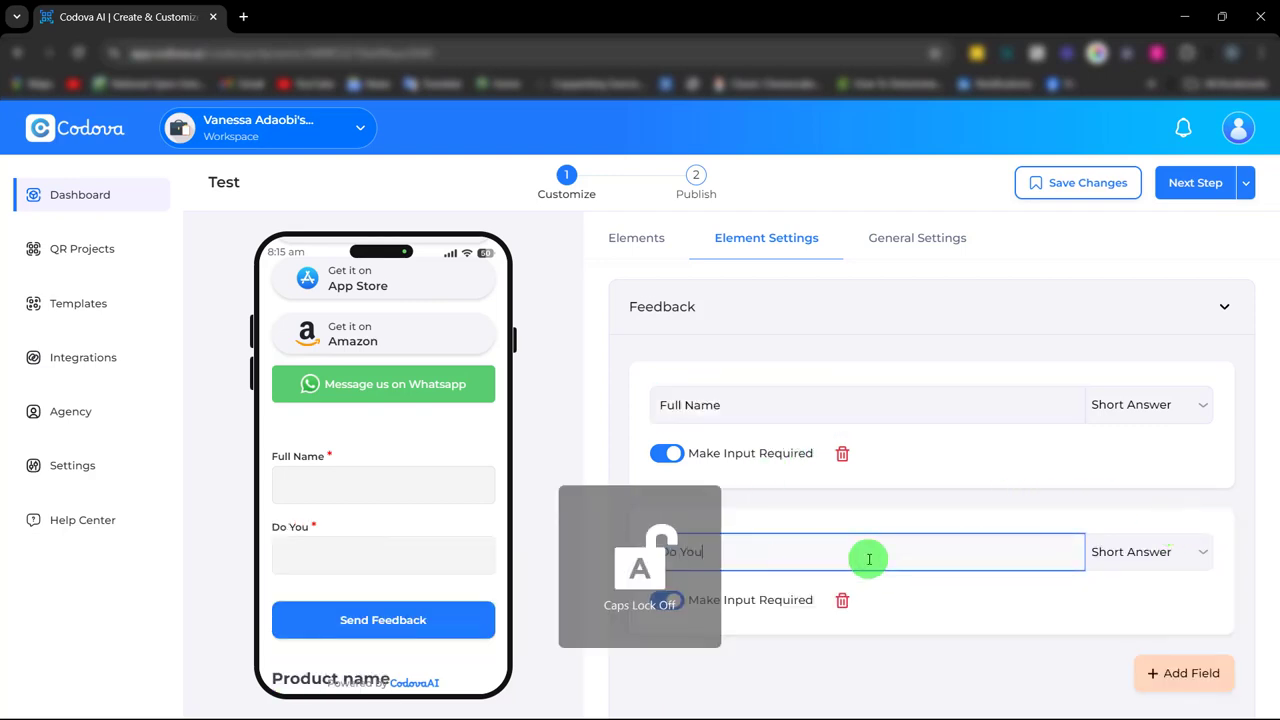
text(Lovr th)
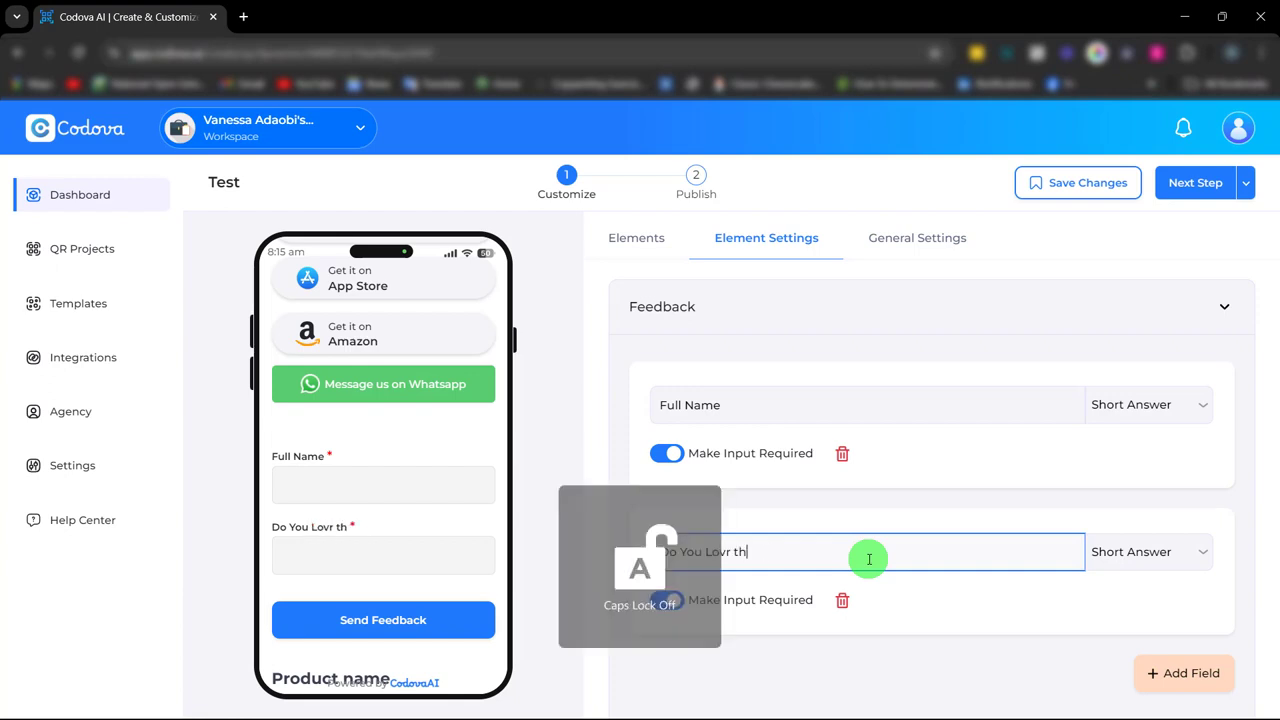
click(1148, 551)
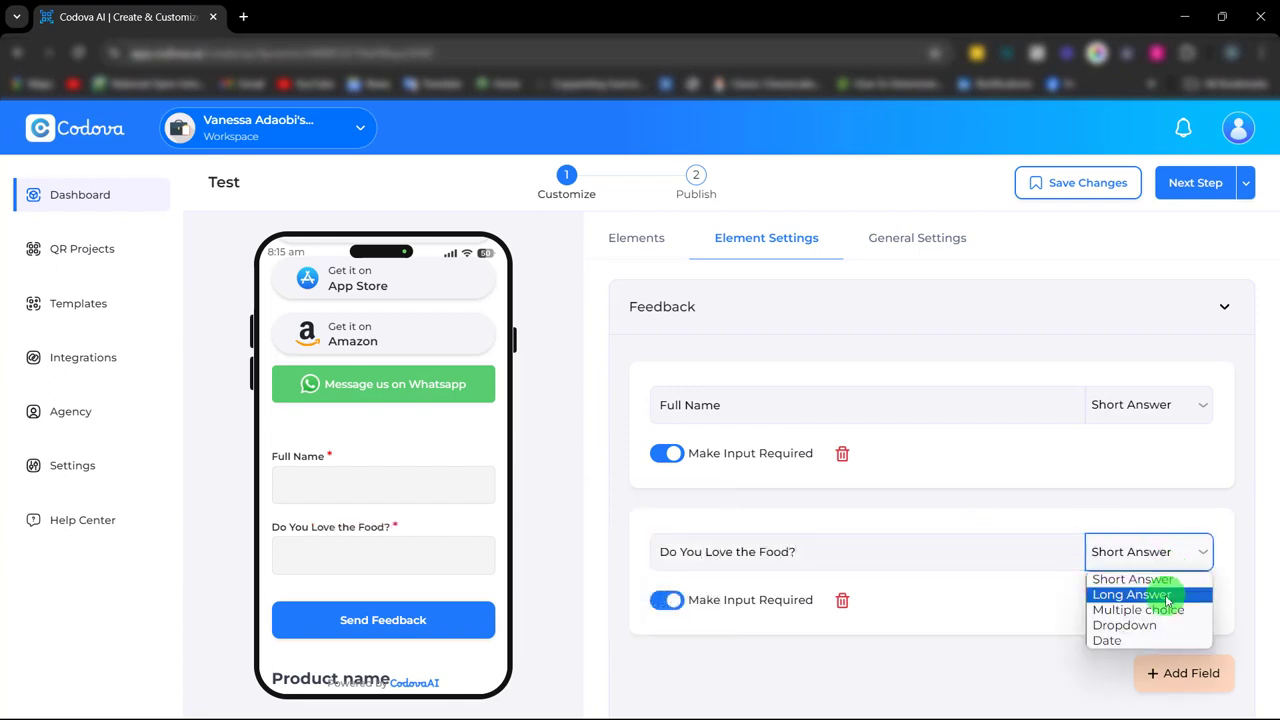
click(1138, 609)
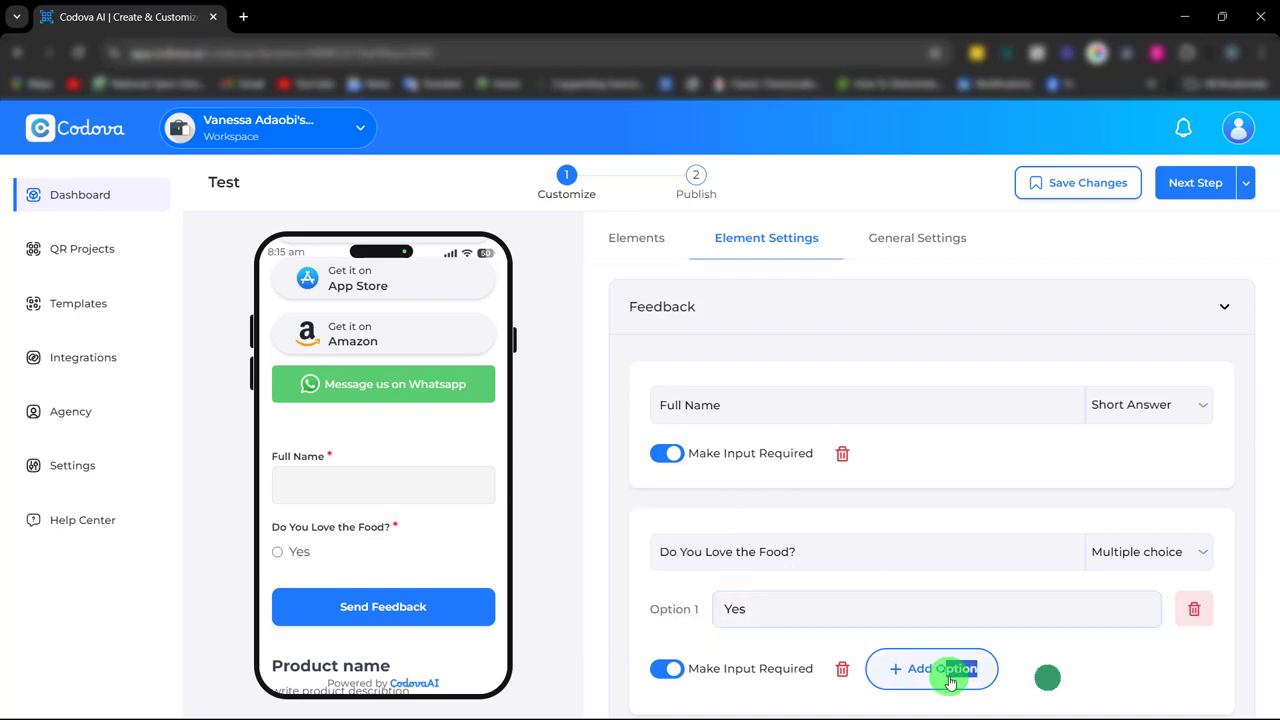
click(931, 668)
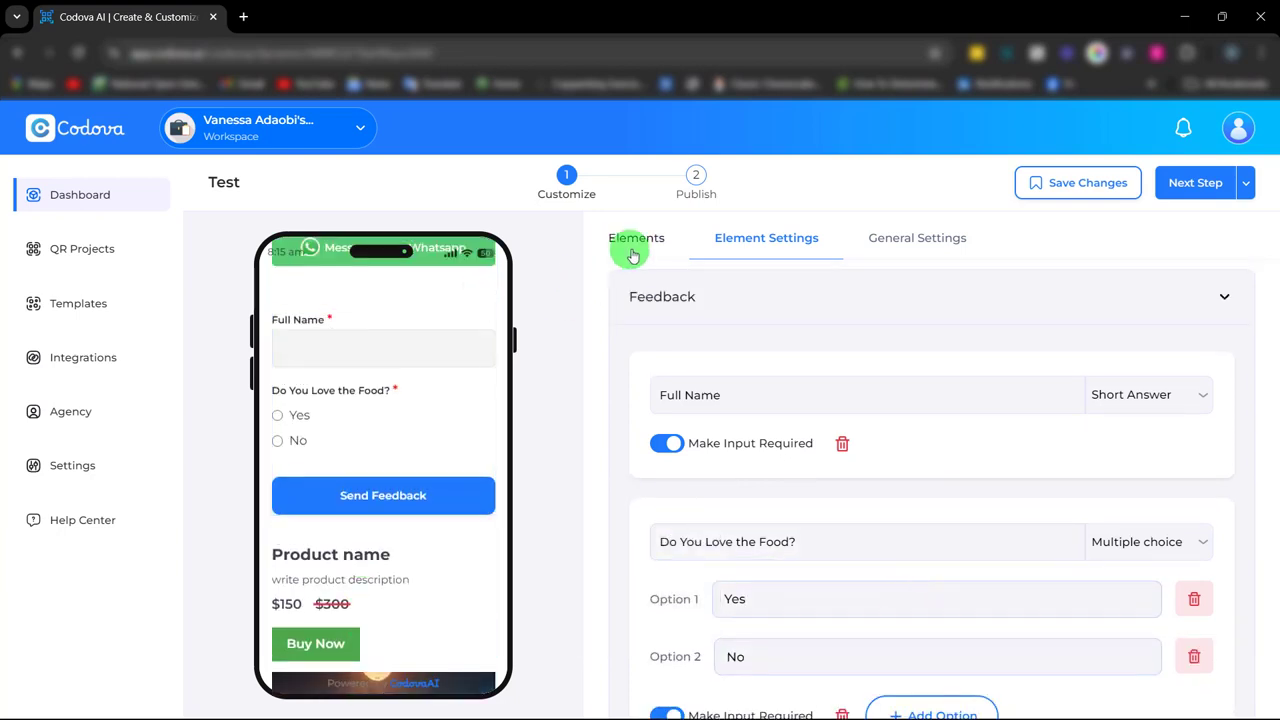
Add a Menu whose first item is Red Velvet, described as easy chocolate molten cakes.
click(636, 238)
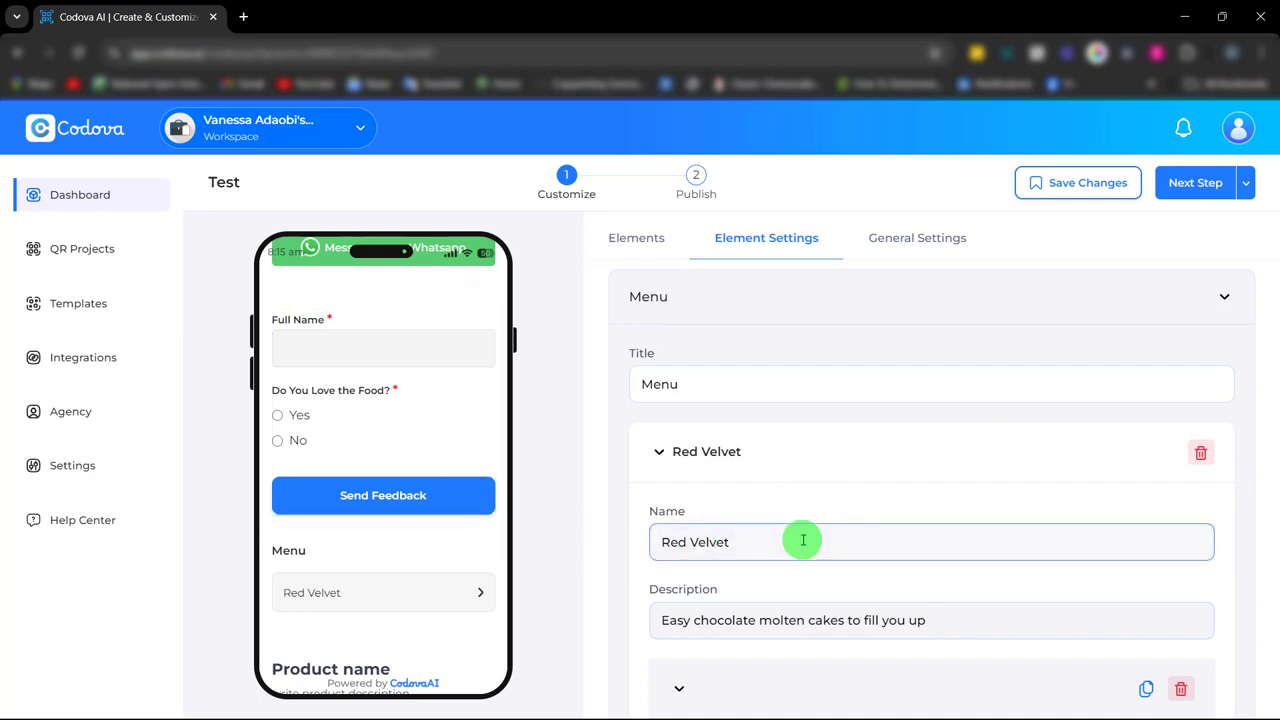
click(636, 237)
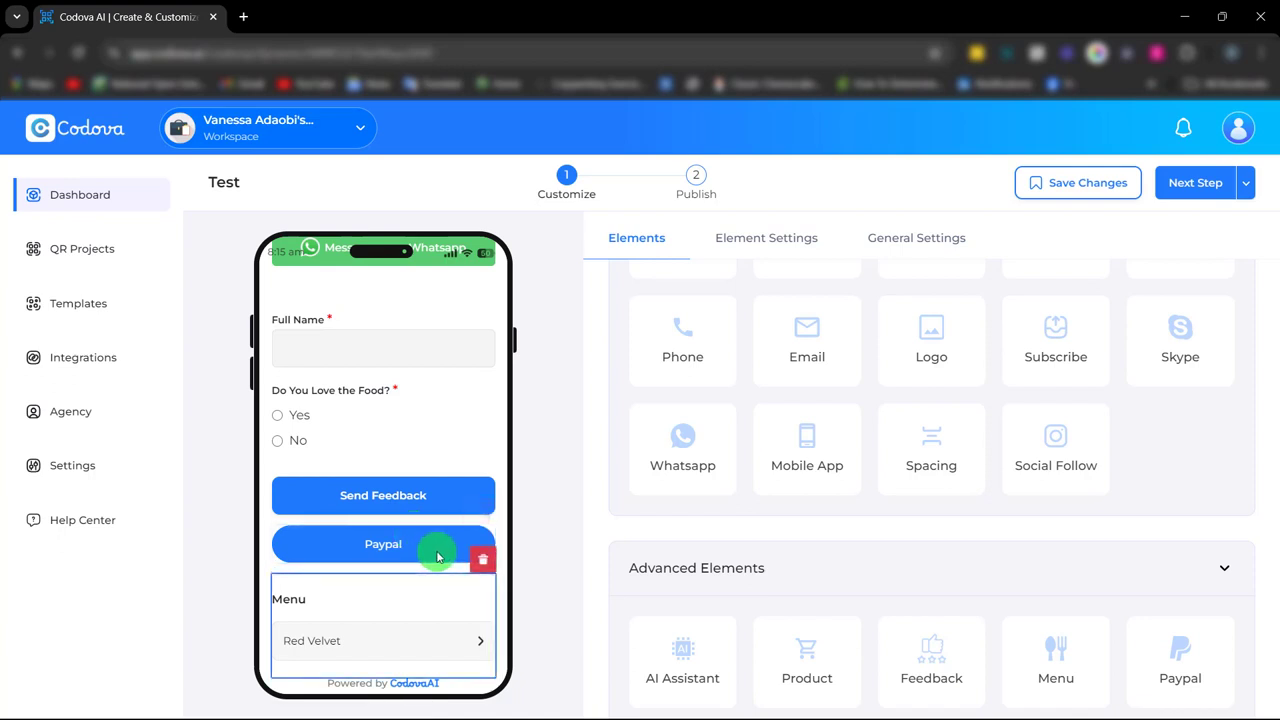
Place a Paypal button above the Menu and review its payment type and item name.
click(383, 544)
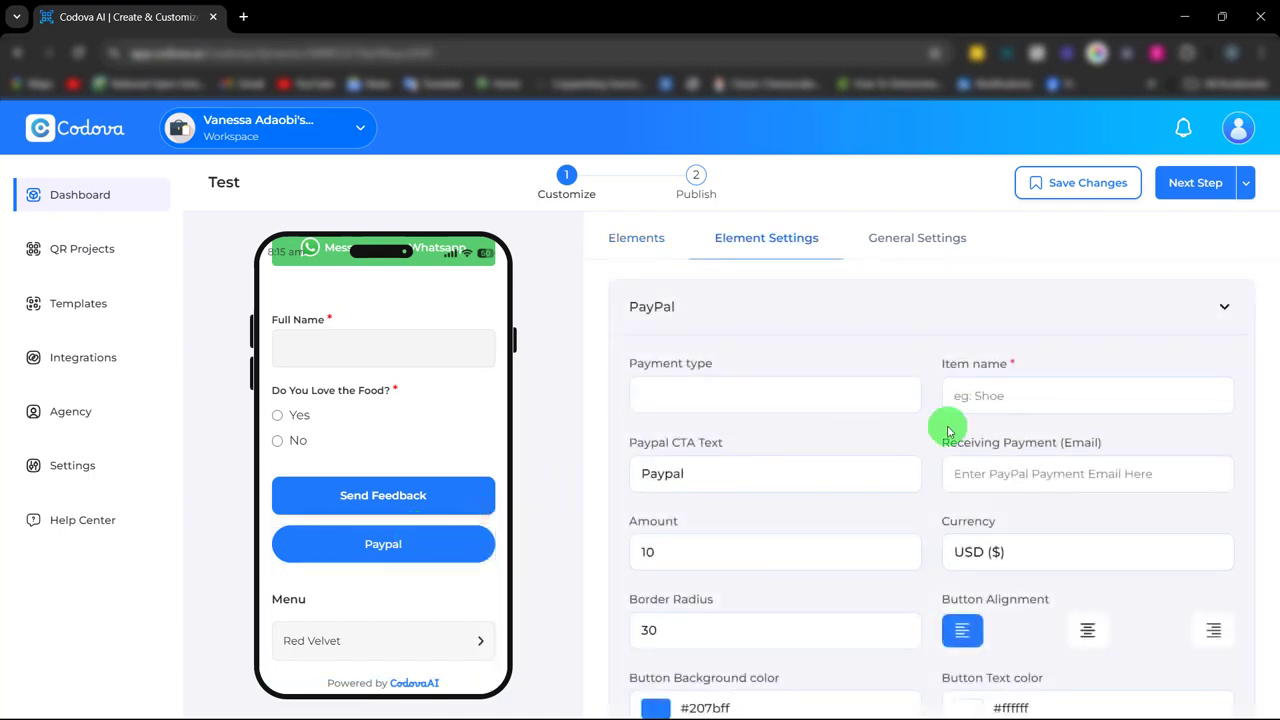
mouse_move(775, 407)
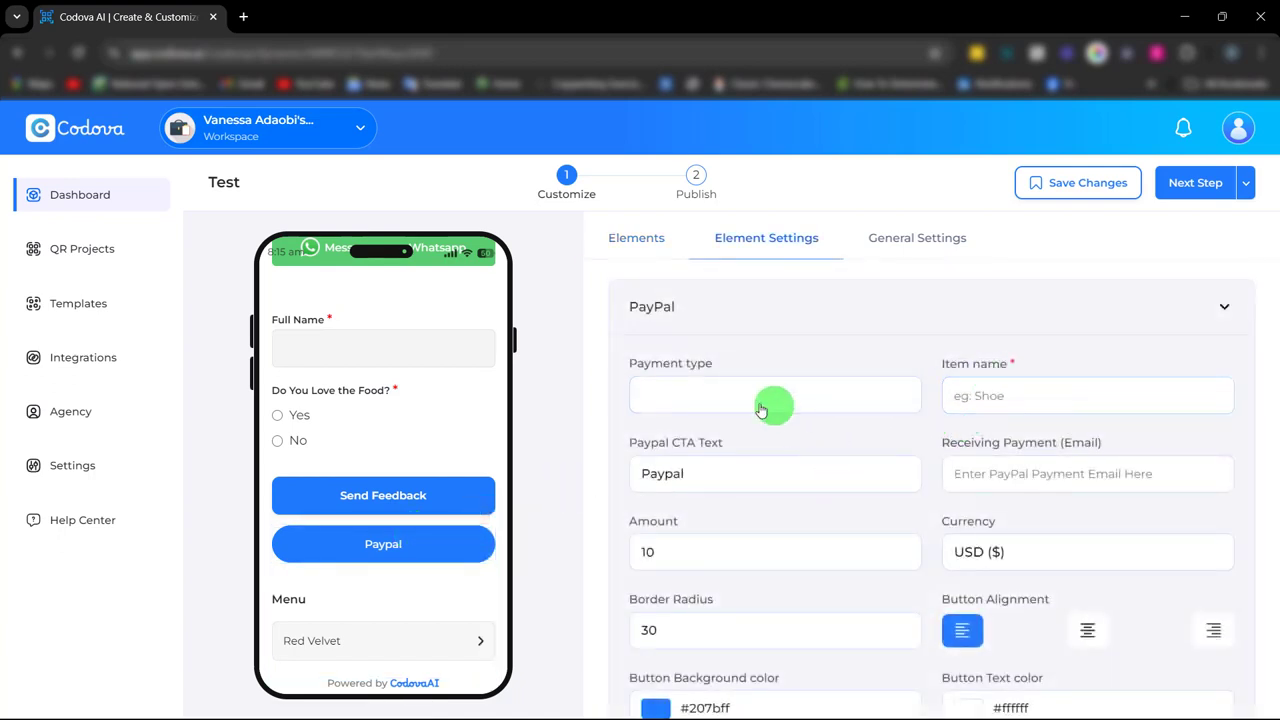
click(1087, 395)
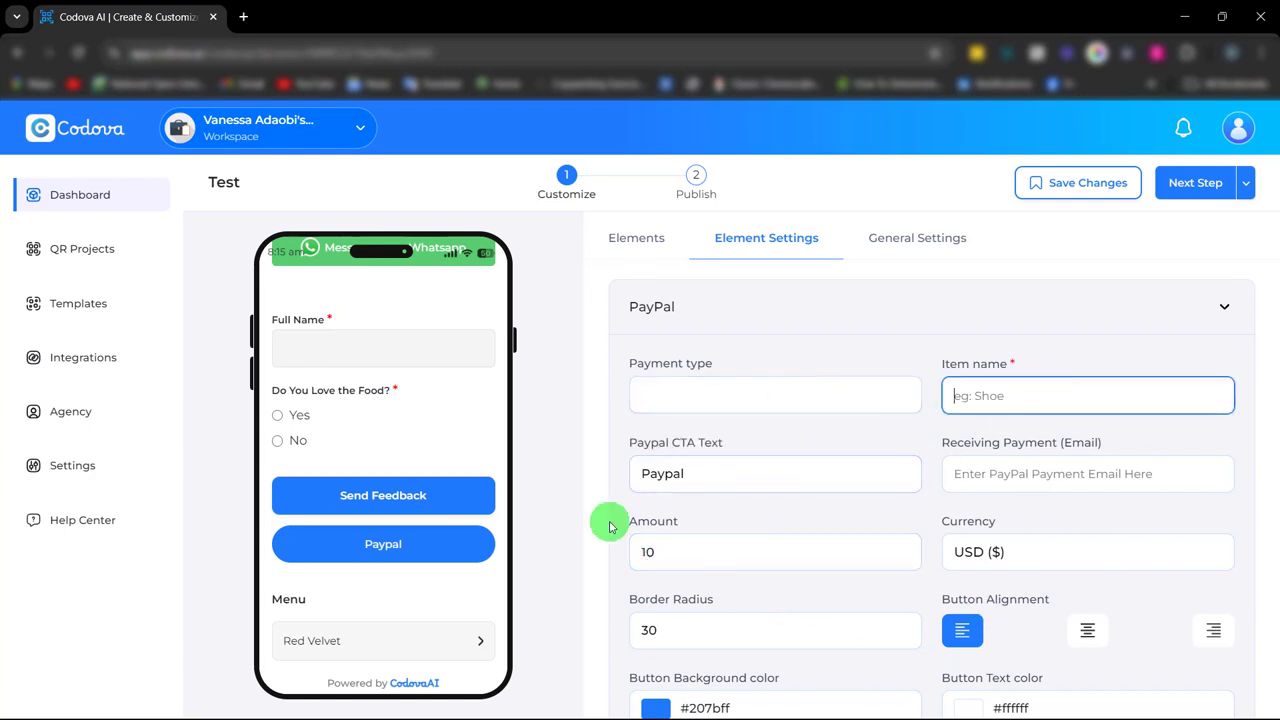
click(775, 394)
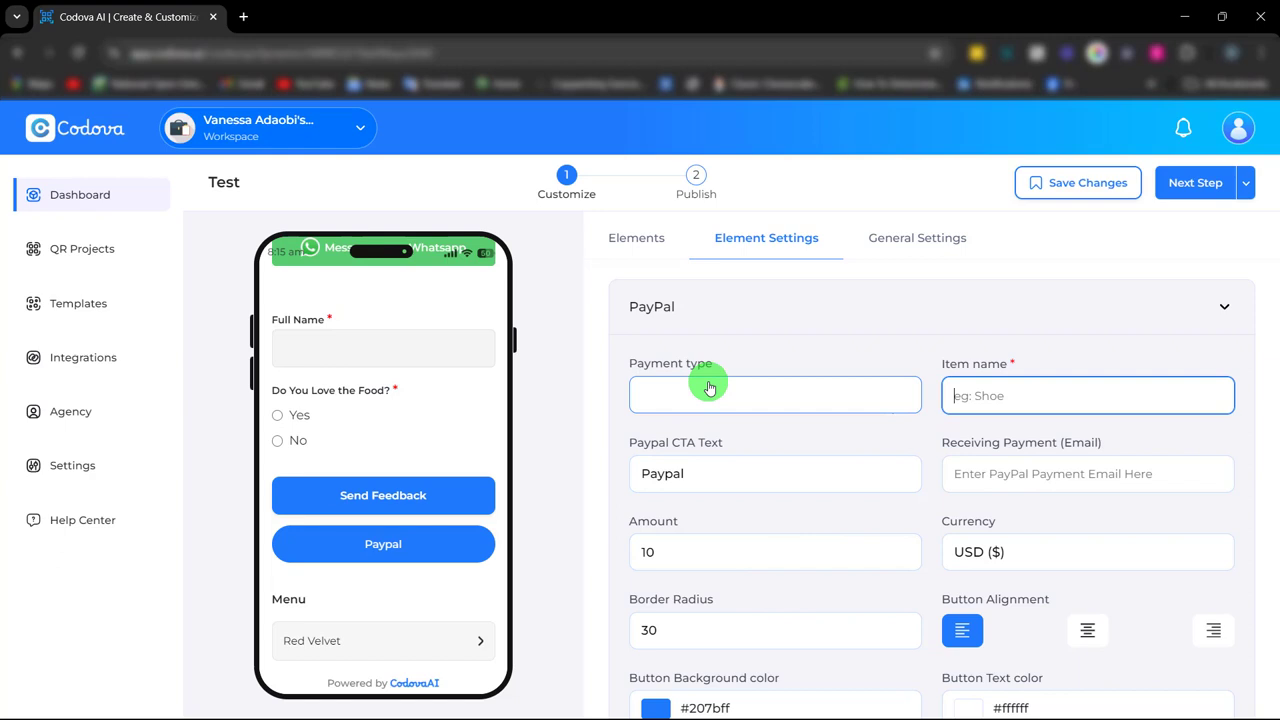
click(636, 238)
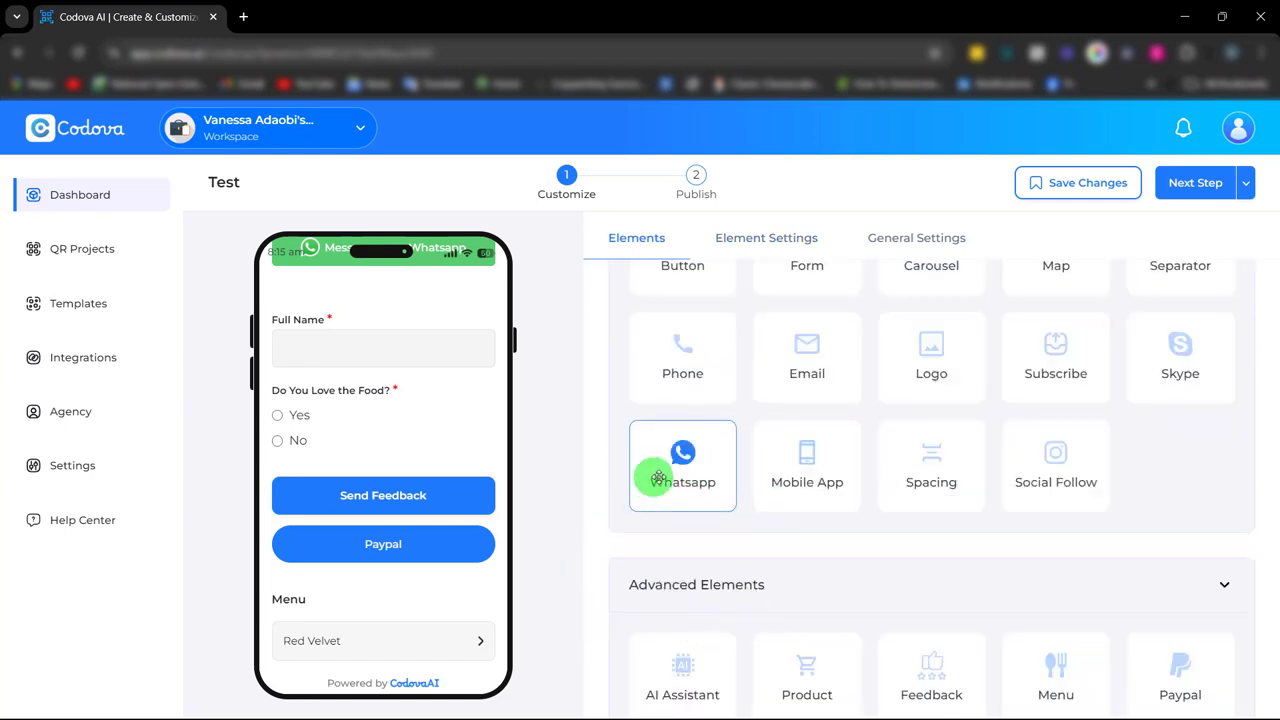
mouse_move(520, 535)
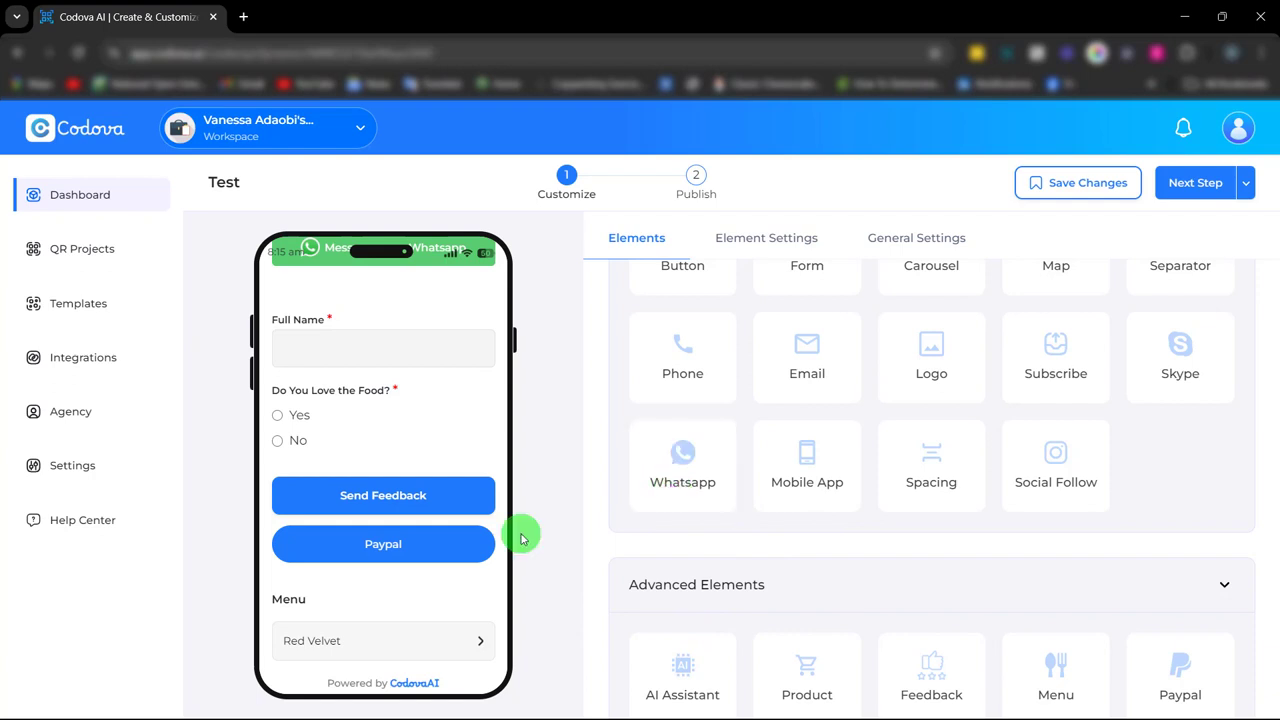
Move to the Publish step and review the QR code's pattern, colour and logo options.
click(1077, 182)
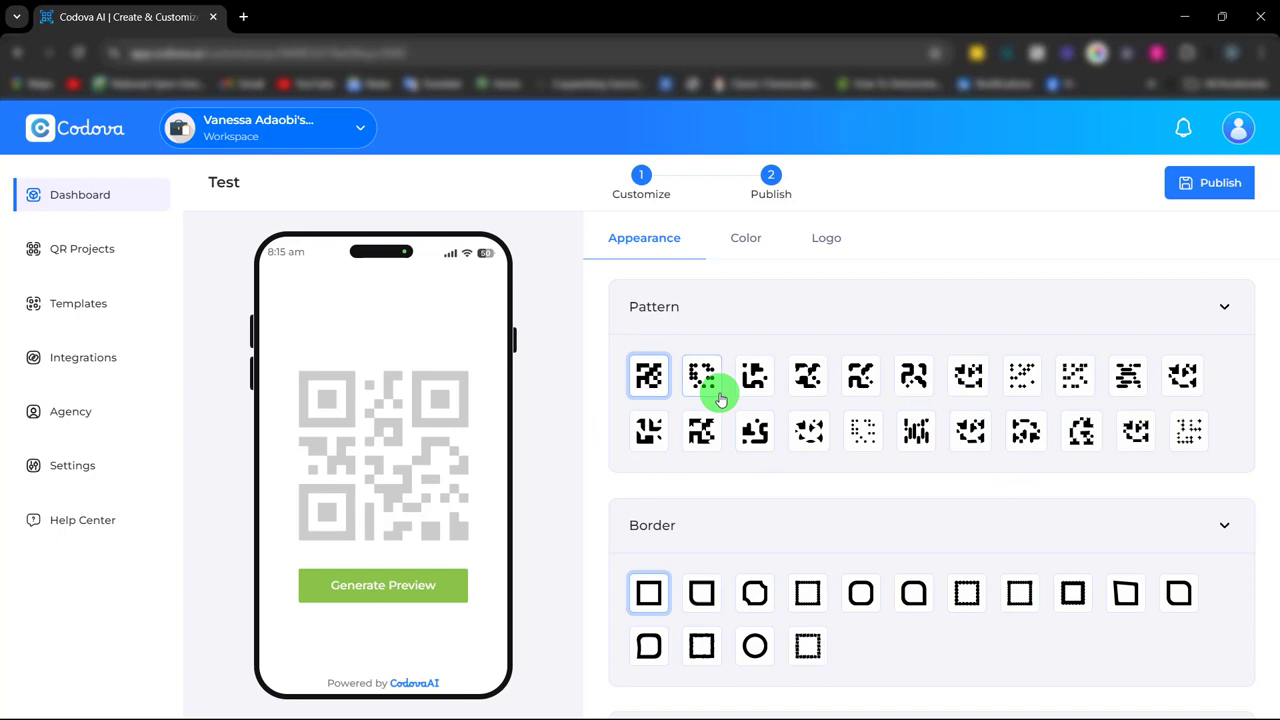
scroll(down, 3)
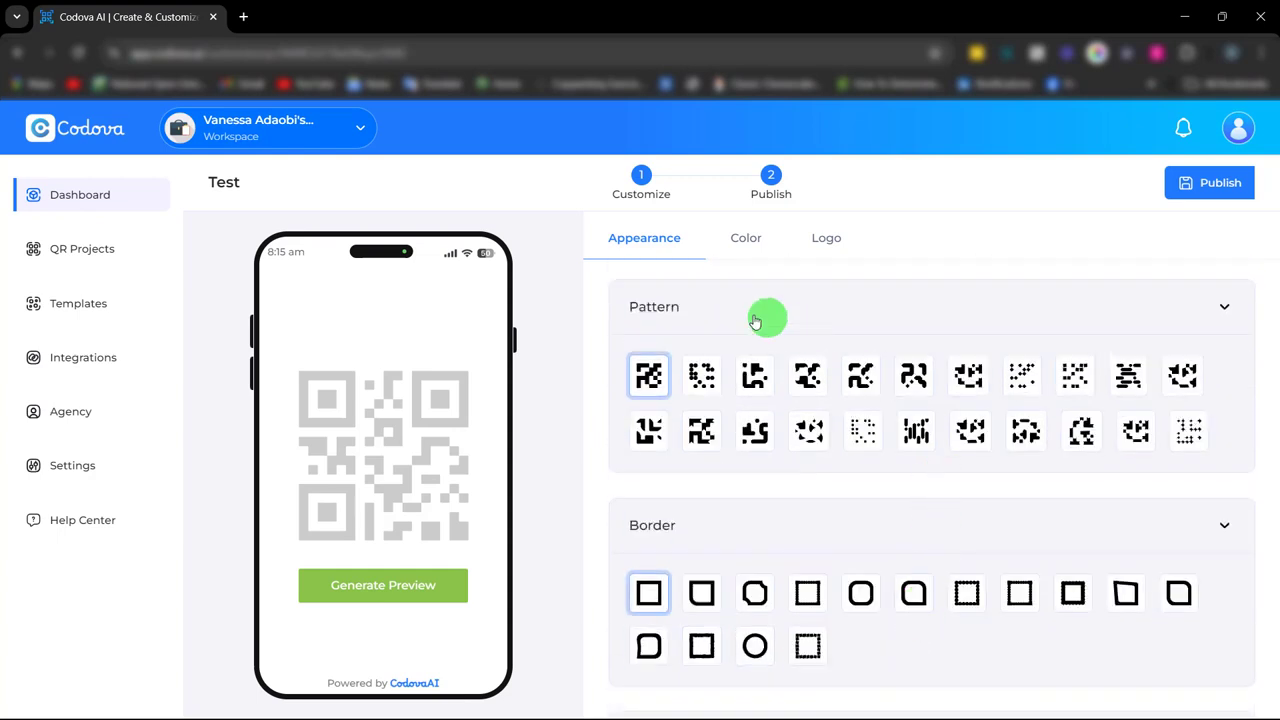
click(745, 238)
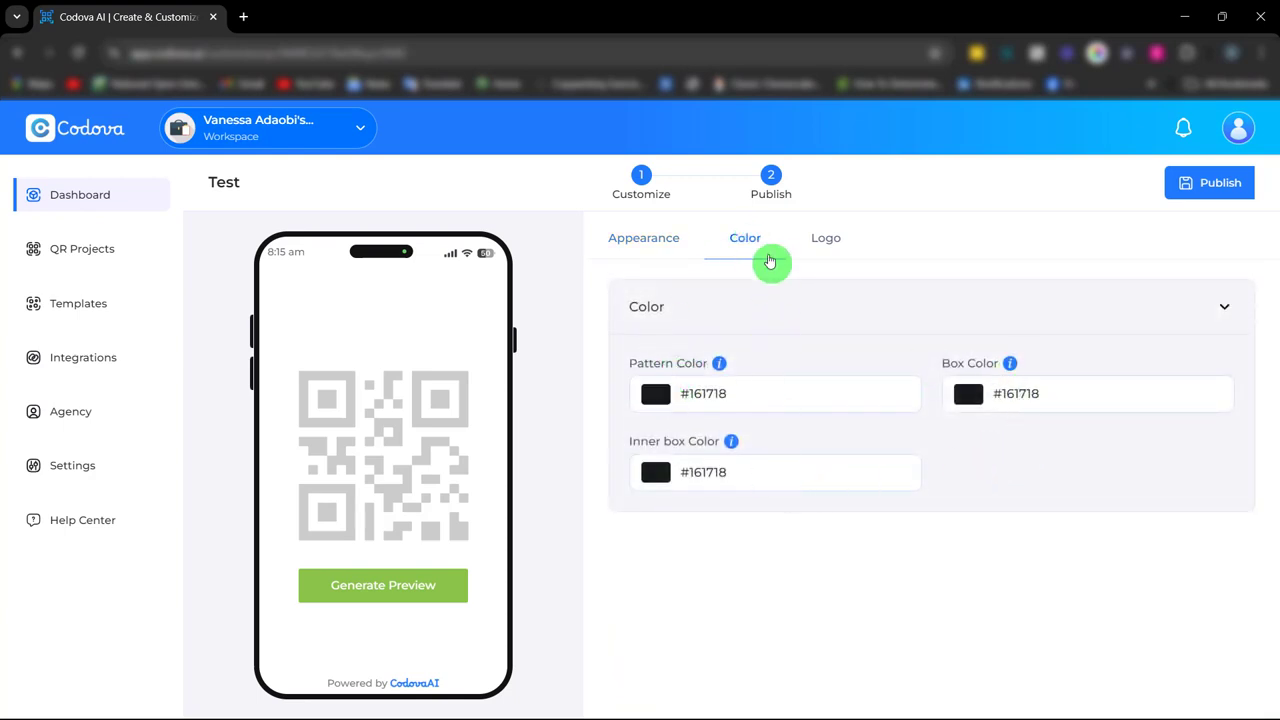
click(825, 238)
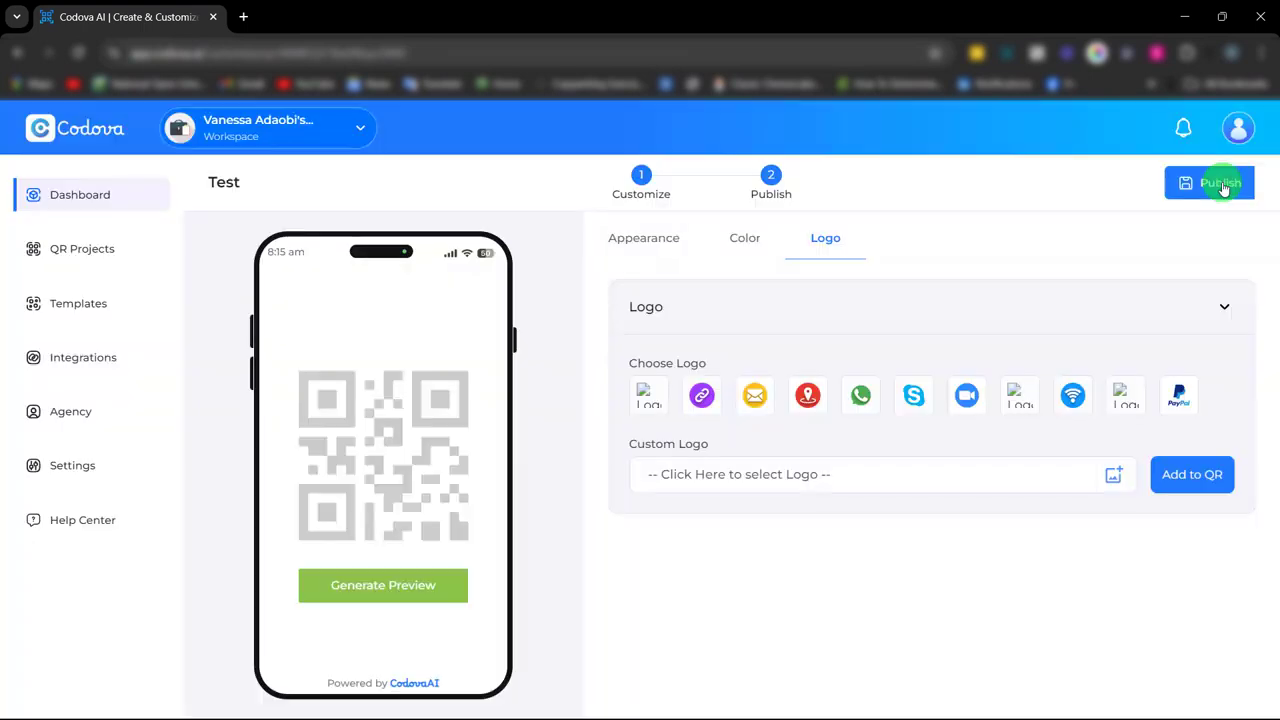
Publish the Test project and browse its live page in a new tab.
click(1209, 182)
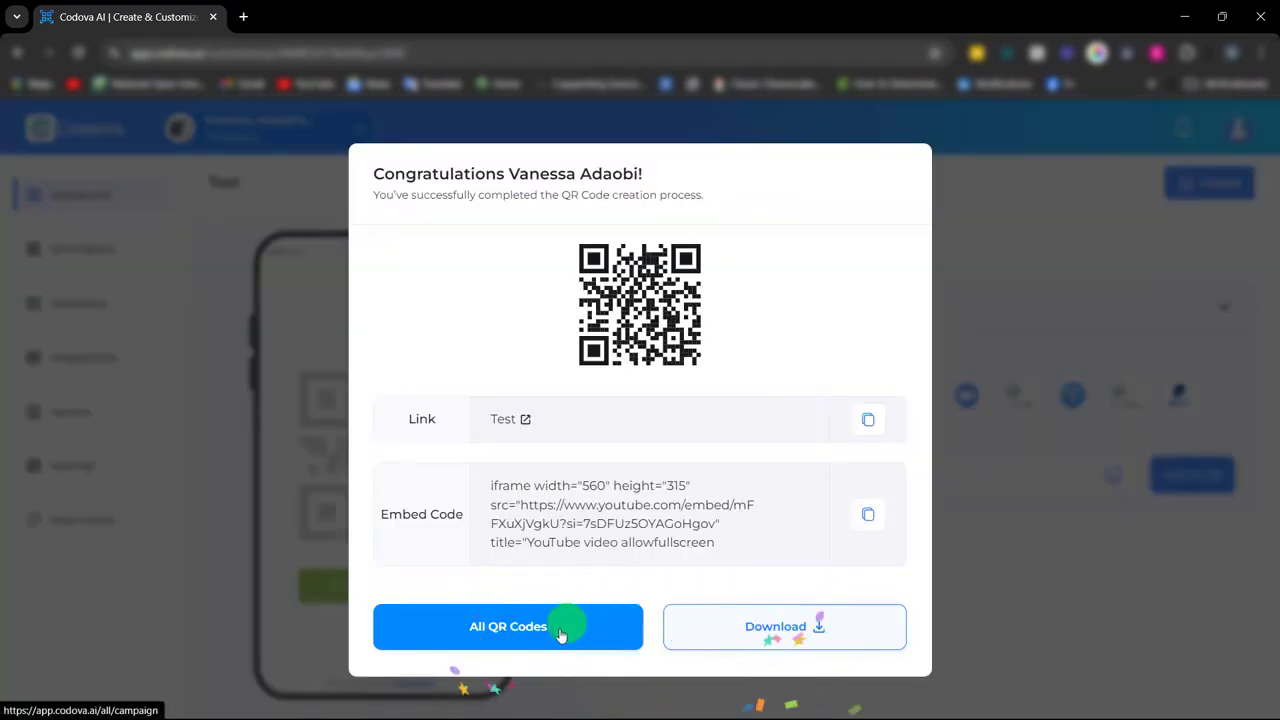
click(503, 418)
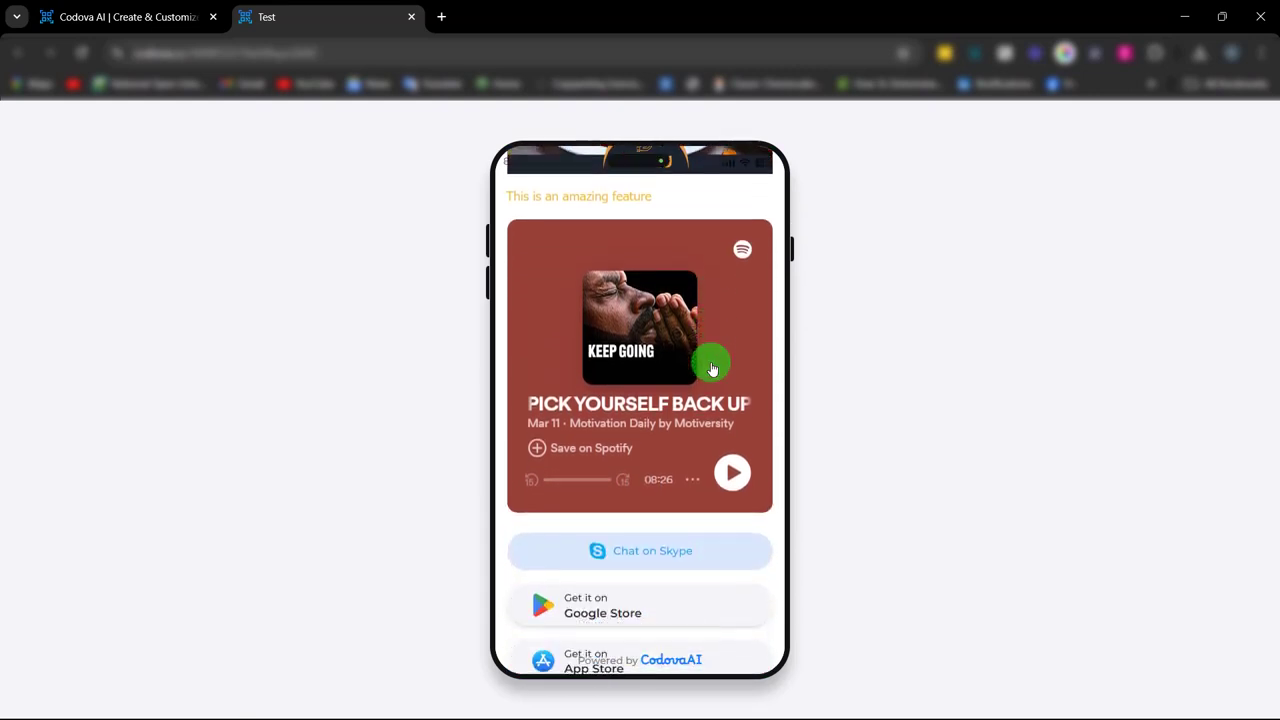
scroll(down, 3)
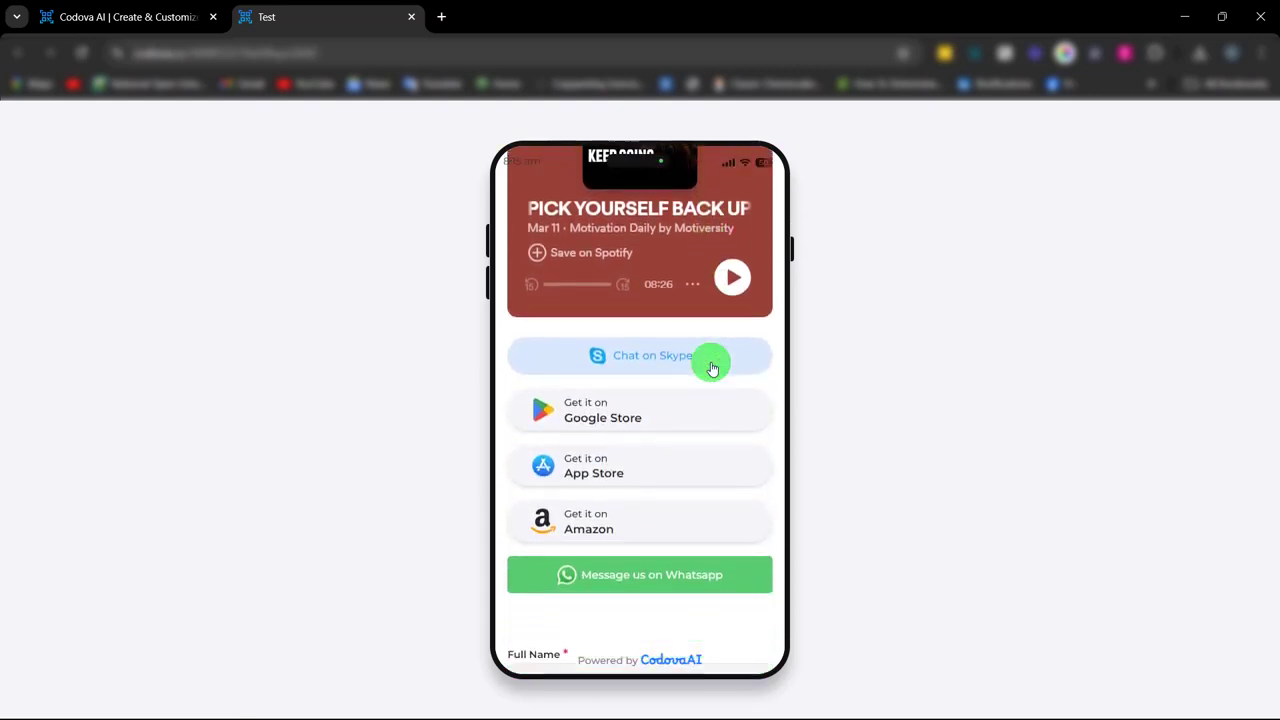